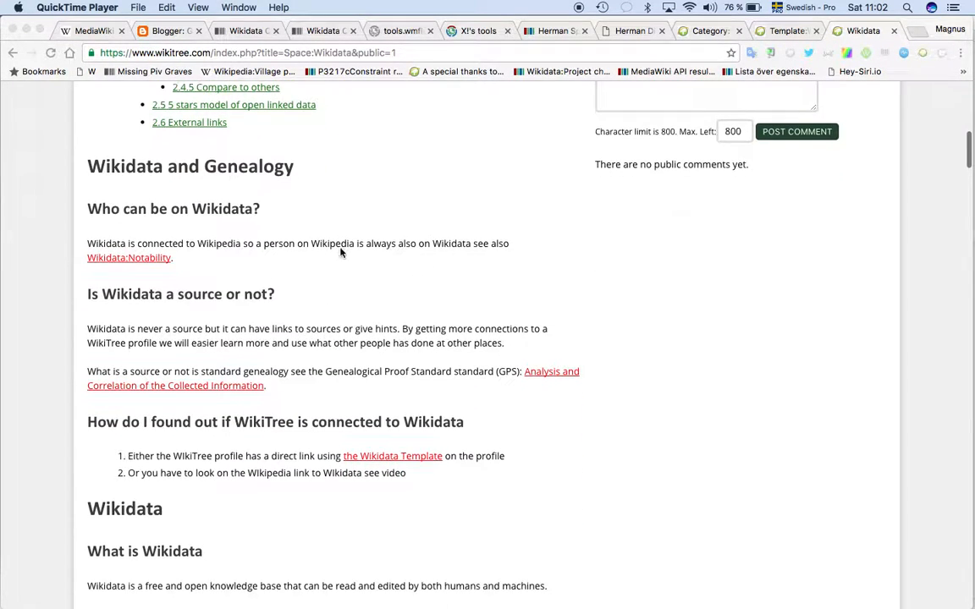
View the Wikidata template page and mark the enwiki parameter in its code example
scroll(down, 3)
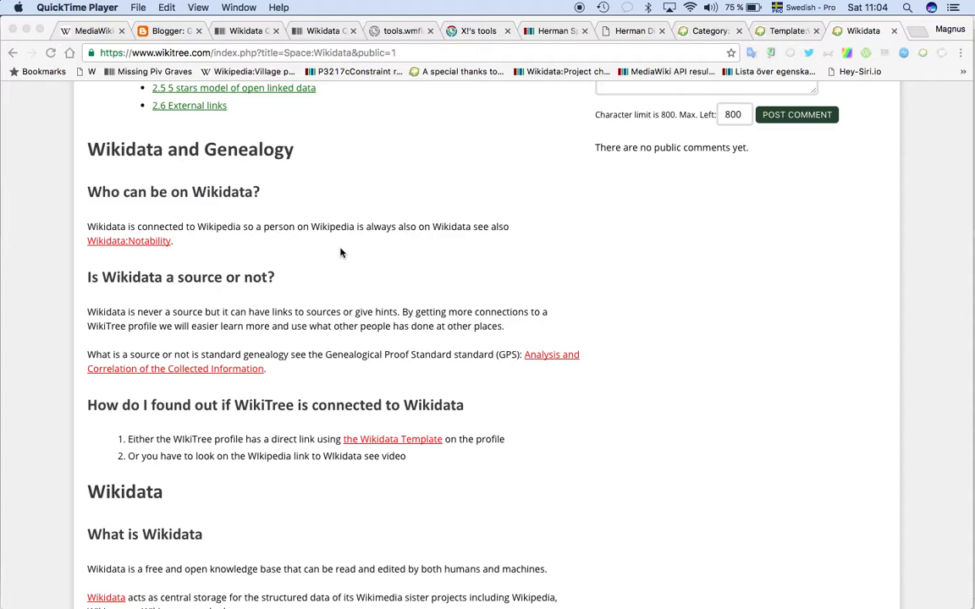
scroll(down, 3)
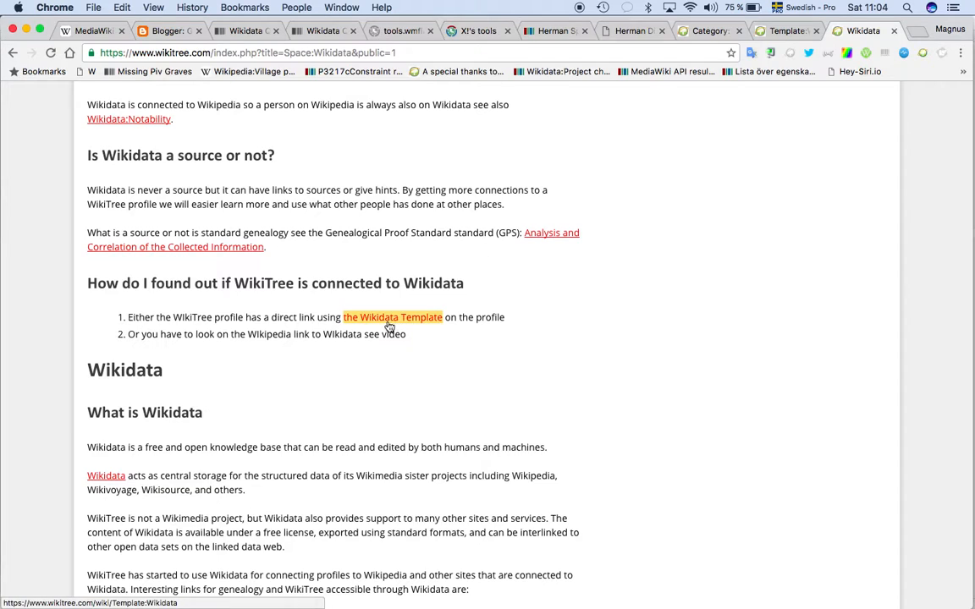
click(393, 316)
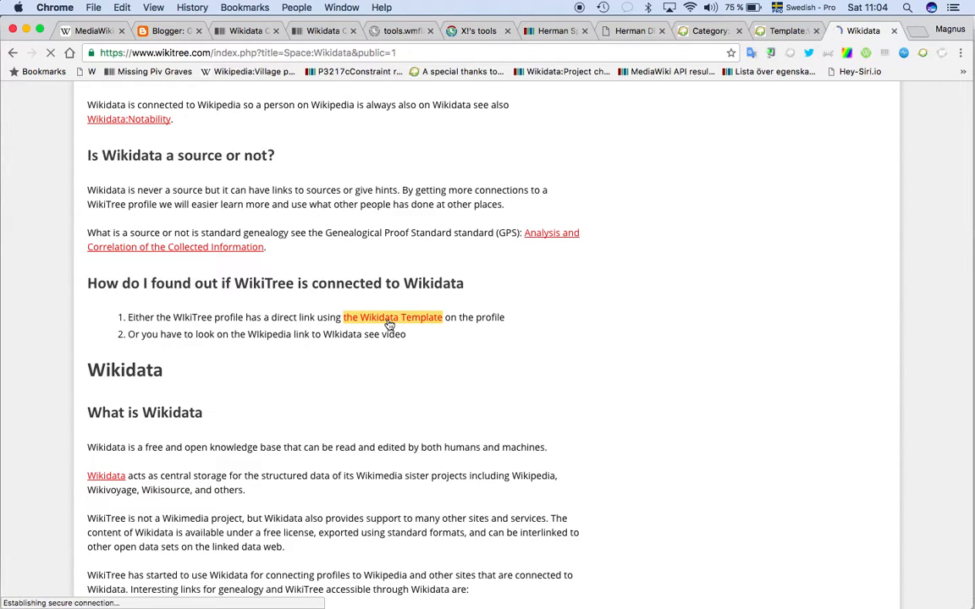
click(393, 316)
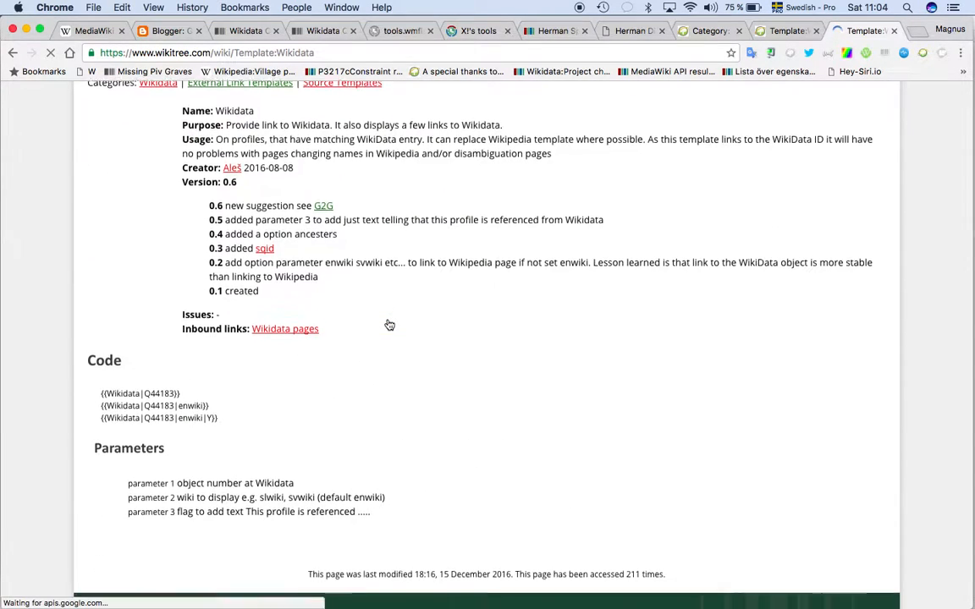
scroll(down, 3)
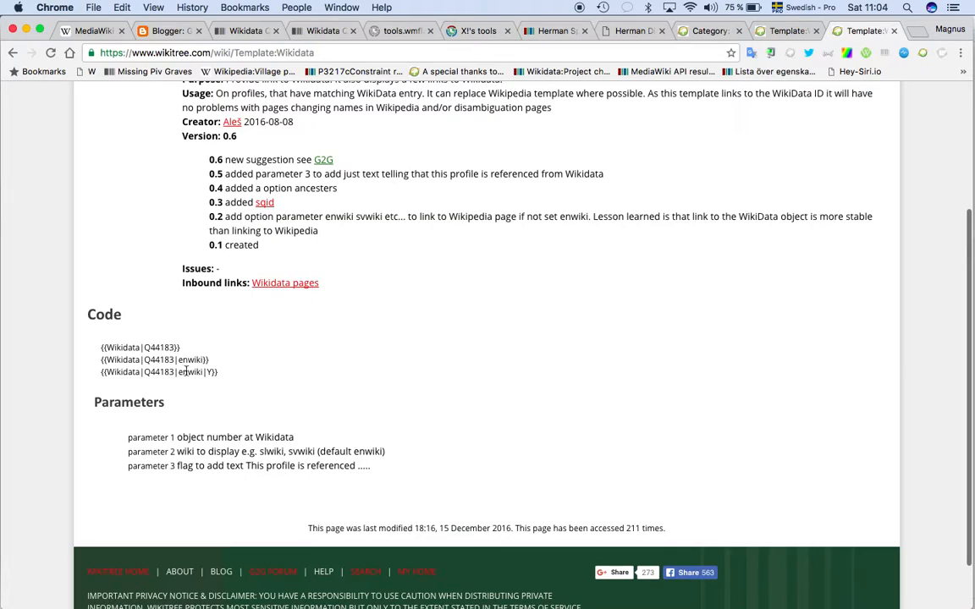
double_click(188, 373)
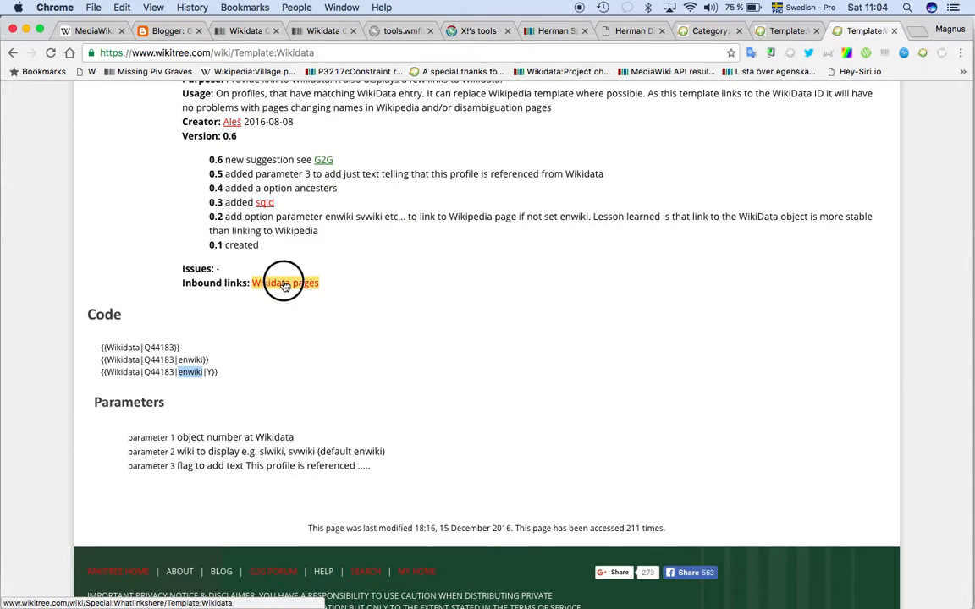
Show the list of profiles that use the Wikidata template, including Tudor-3 and Washington-2
click(284, 283)
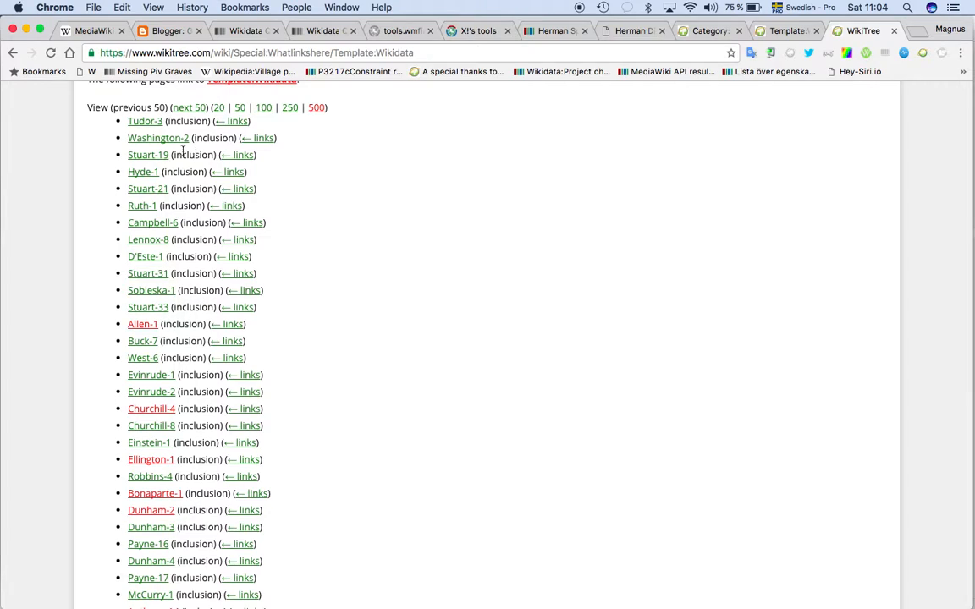
mouse_move(159, 139)
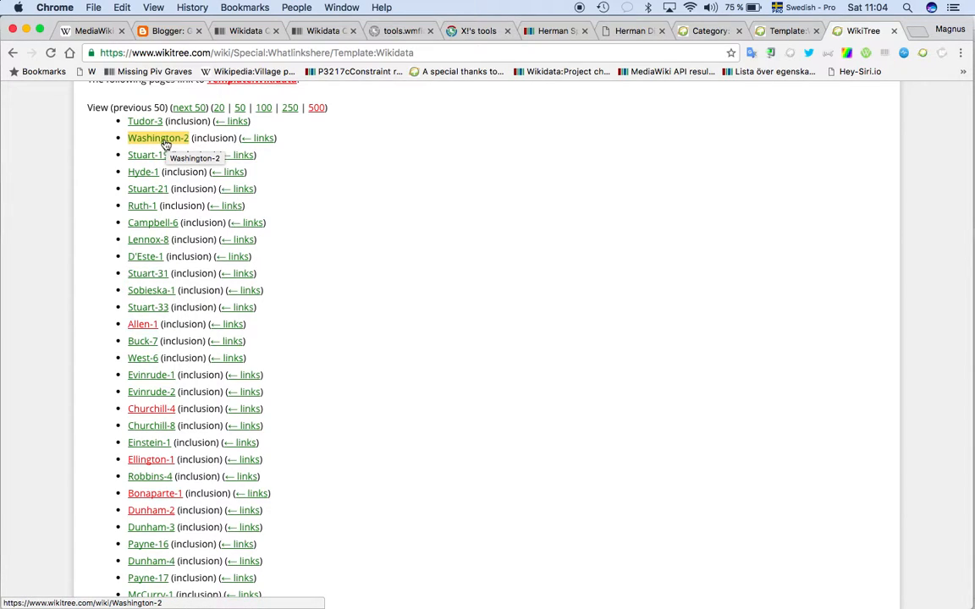
click(159, 138)
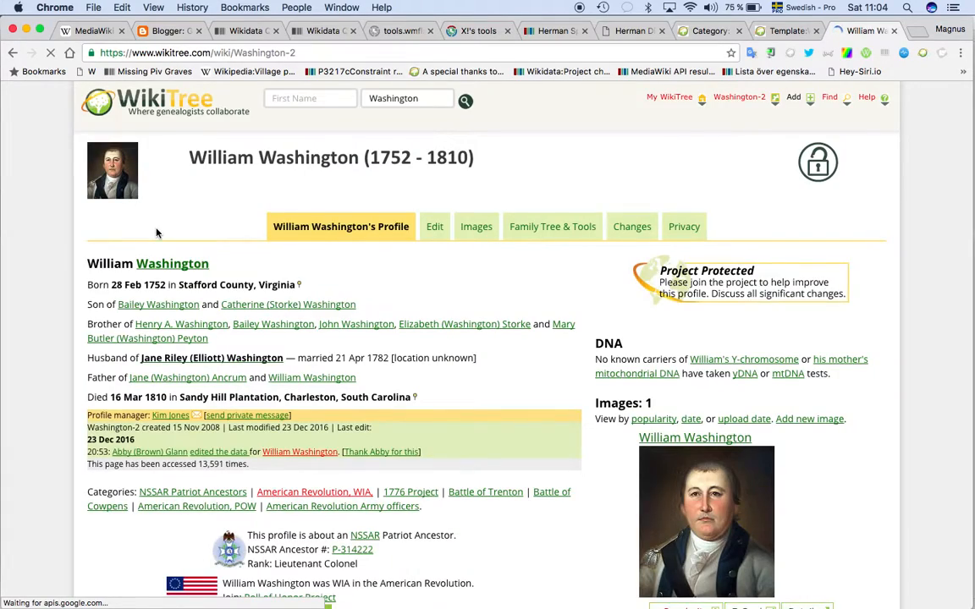
scroll(down, 3)
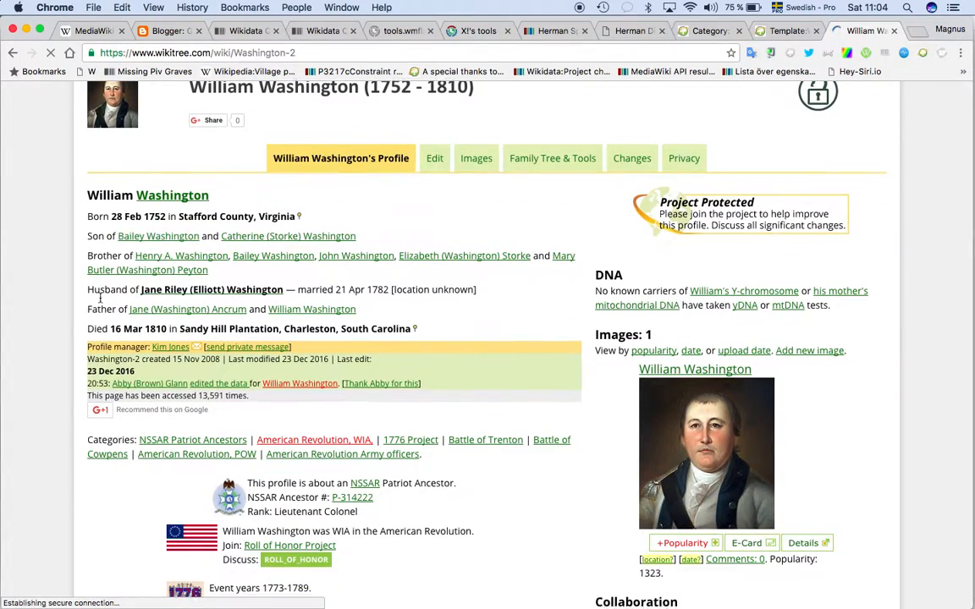
scroll(down, 3)
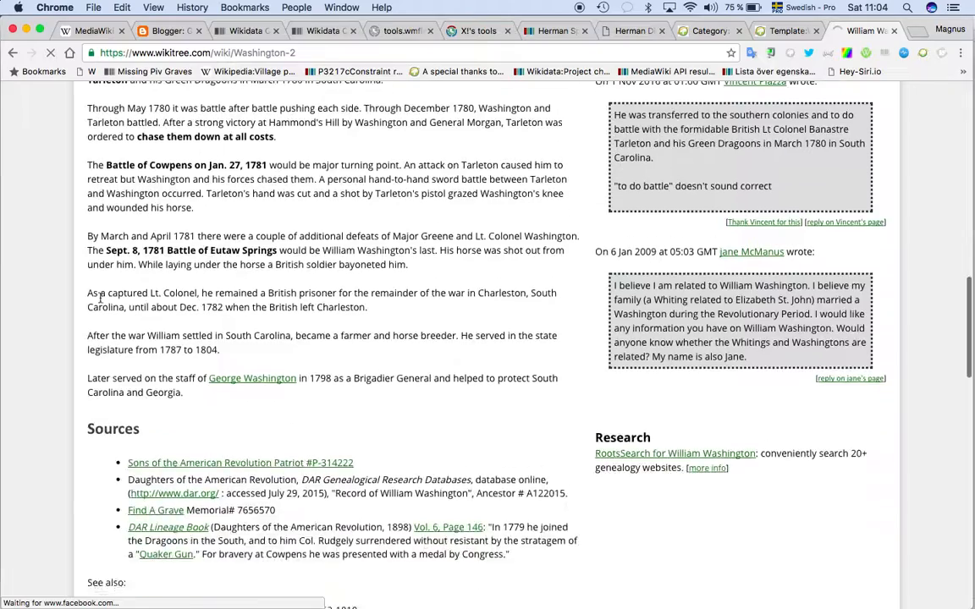
scroll(down, 3)
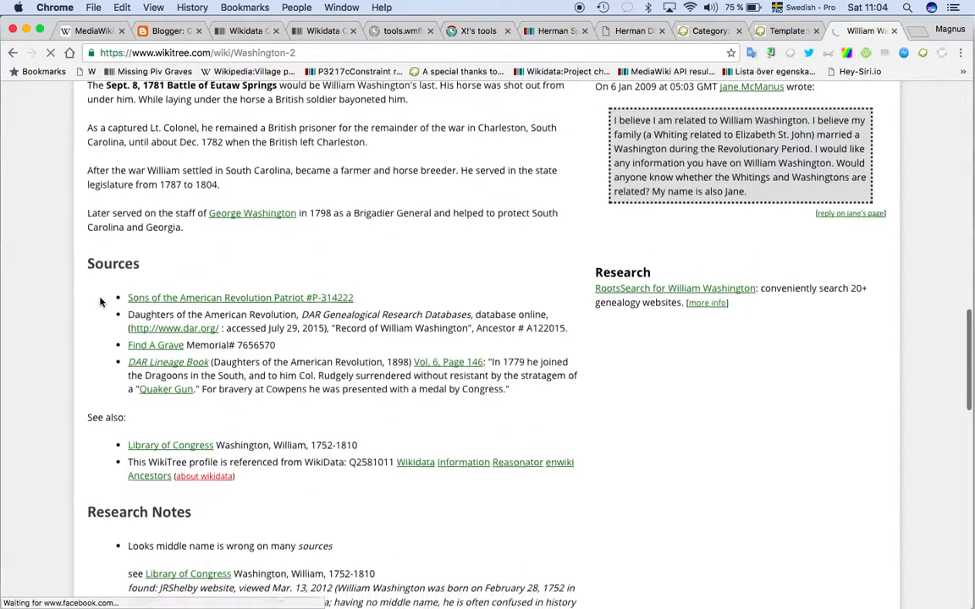
scroll(down, 3)
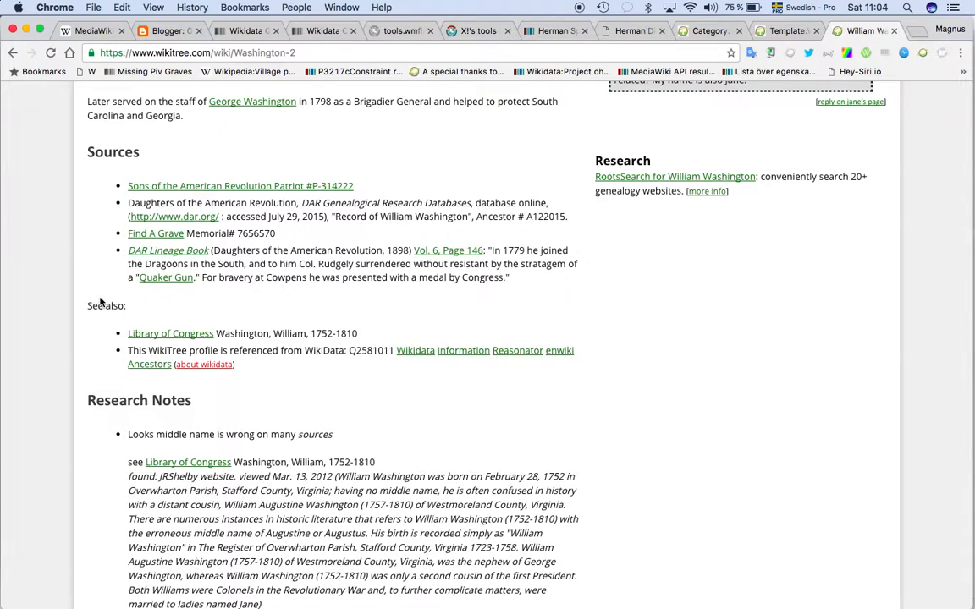
scroll(down, 3)
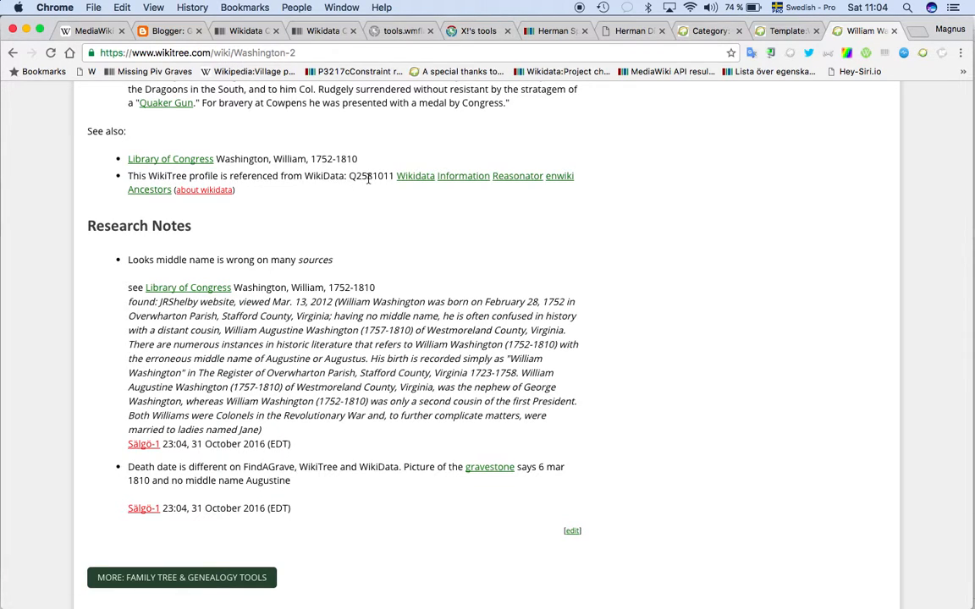
mouse_move(415, 176)
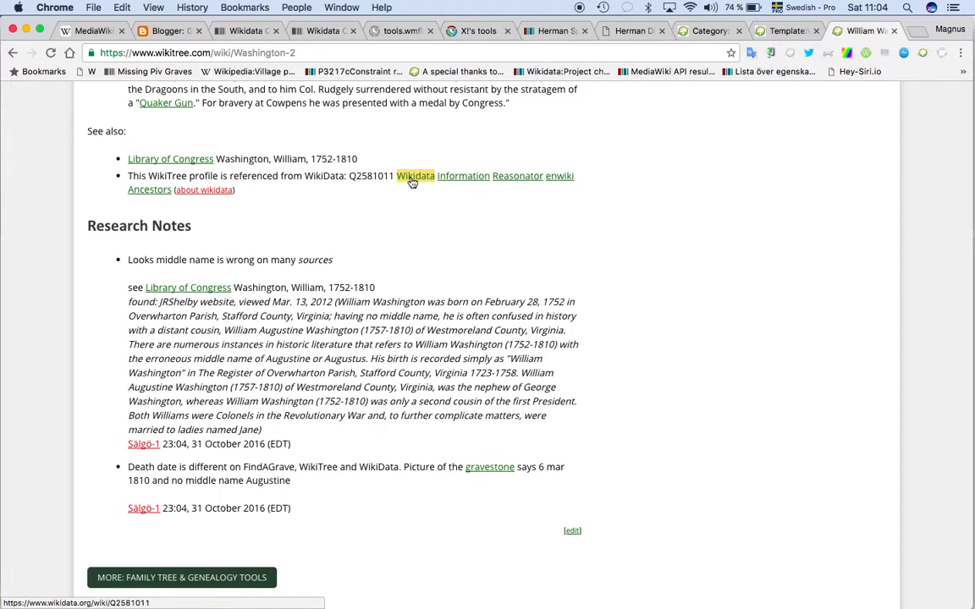
mouse_move(464, 176)
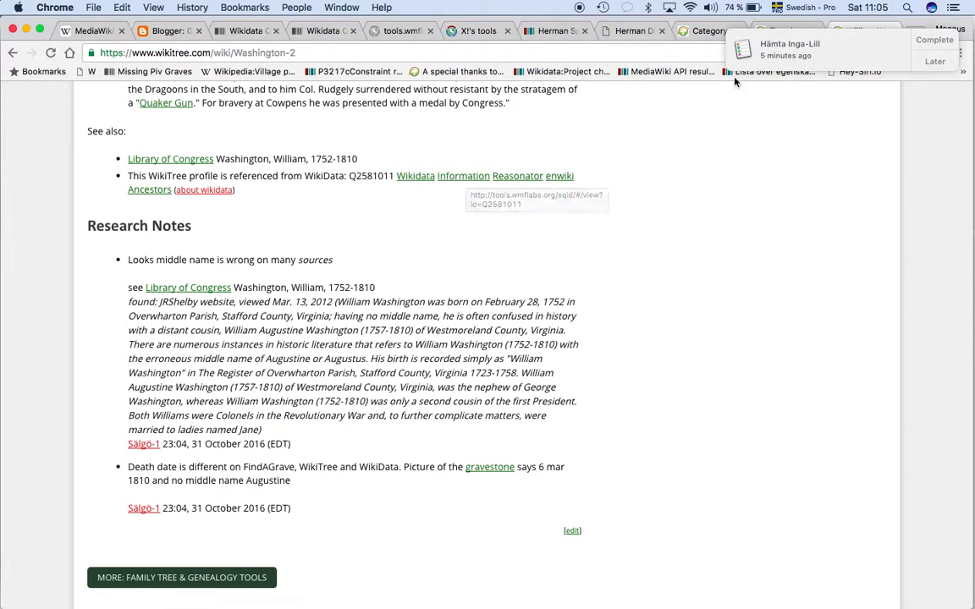
click(934, 61)
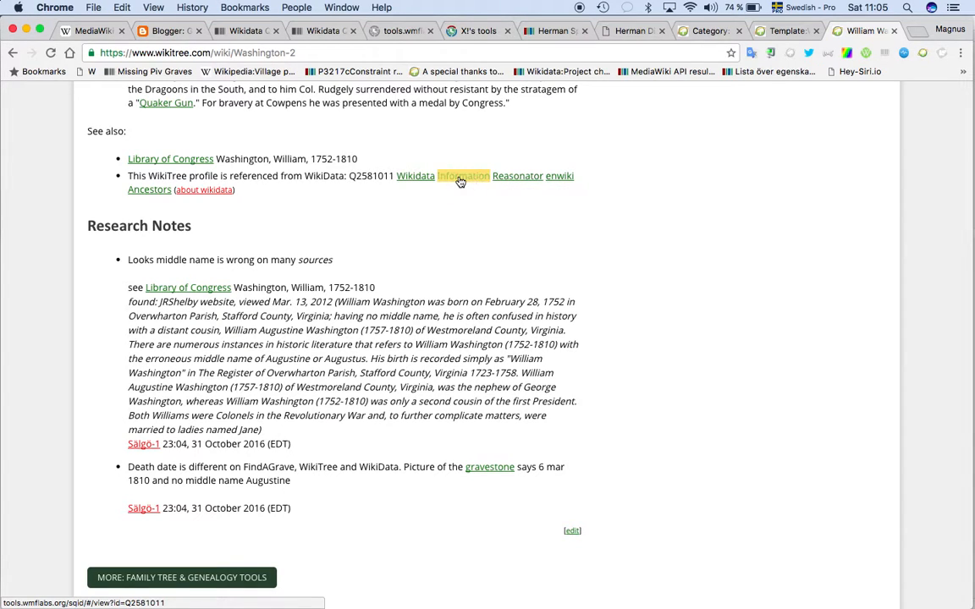
View item Q2581011 in SQID and expand the date of death reference from German Wikipedia
click(462, 174)
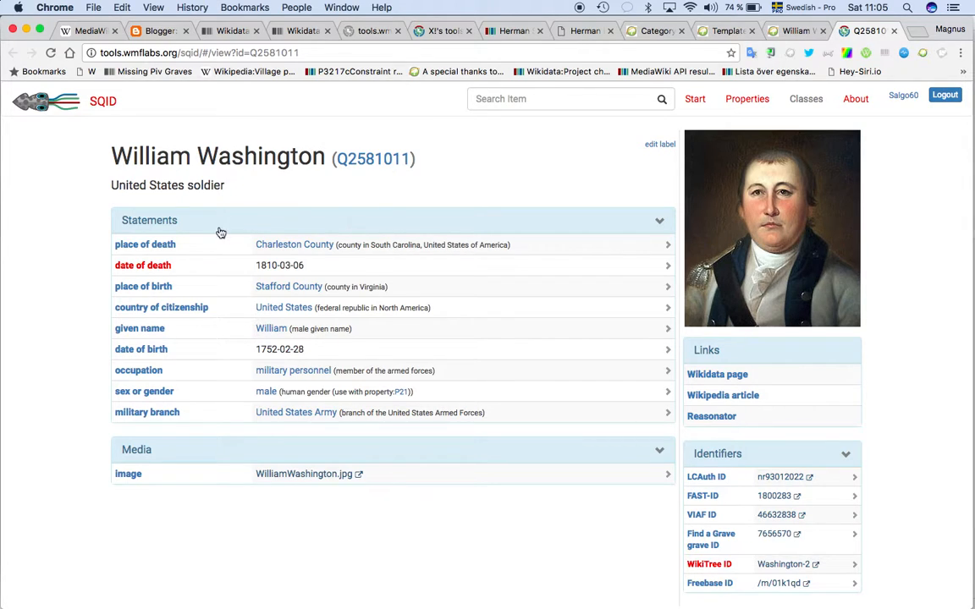
scroll(down, 3)
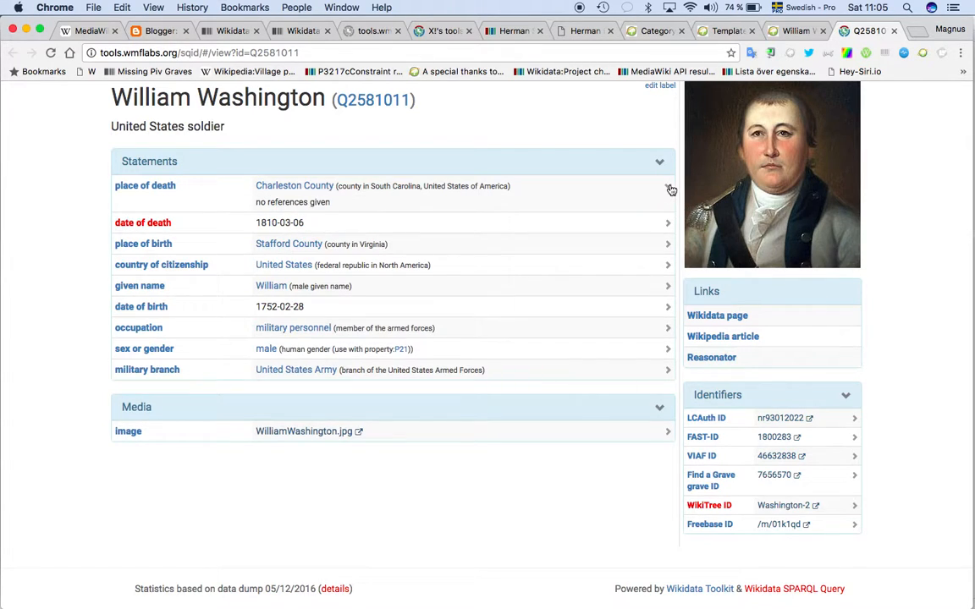
click(667, 223)
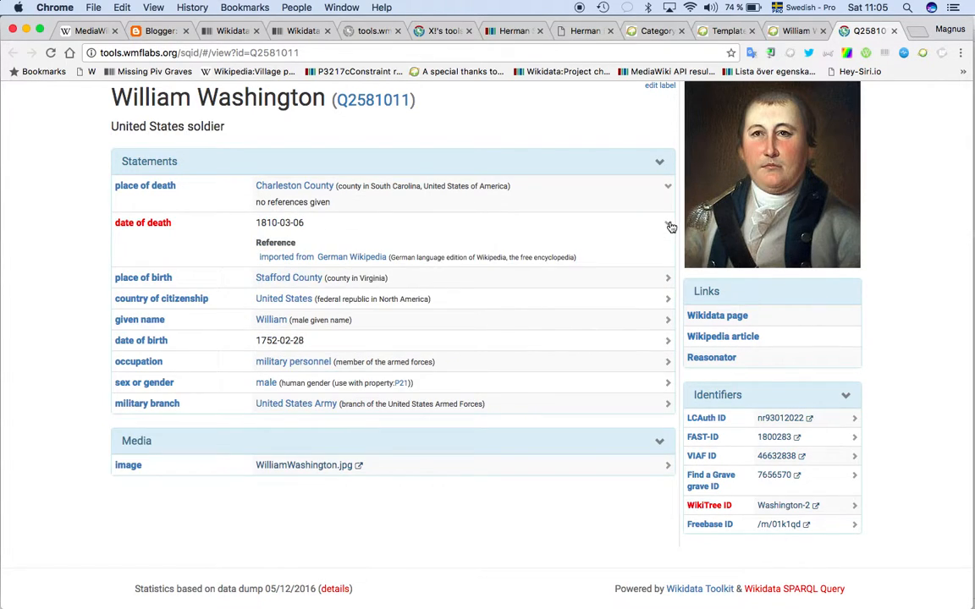
mouse_move(523, 327)
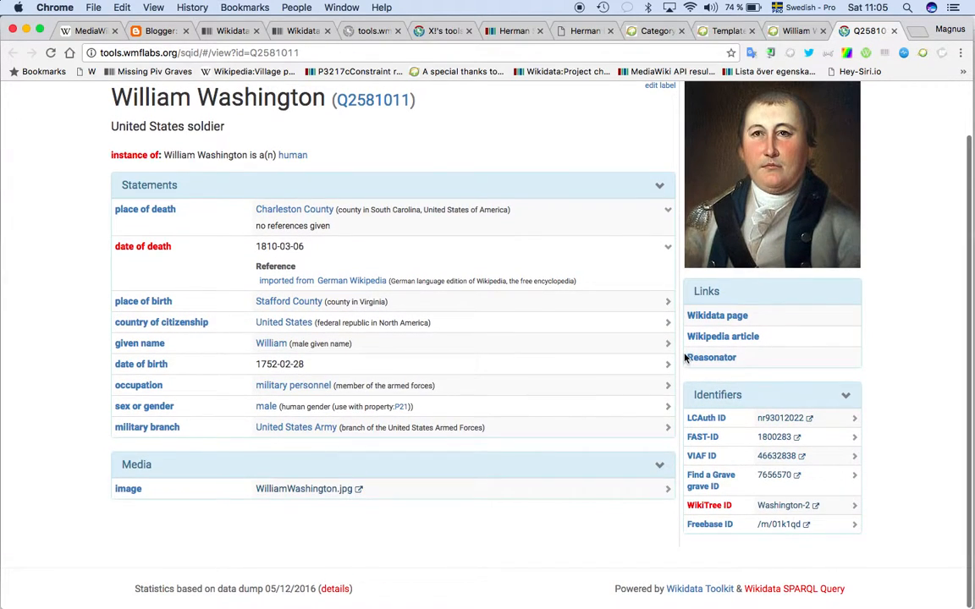
mouse_move(613, 271)
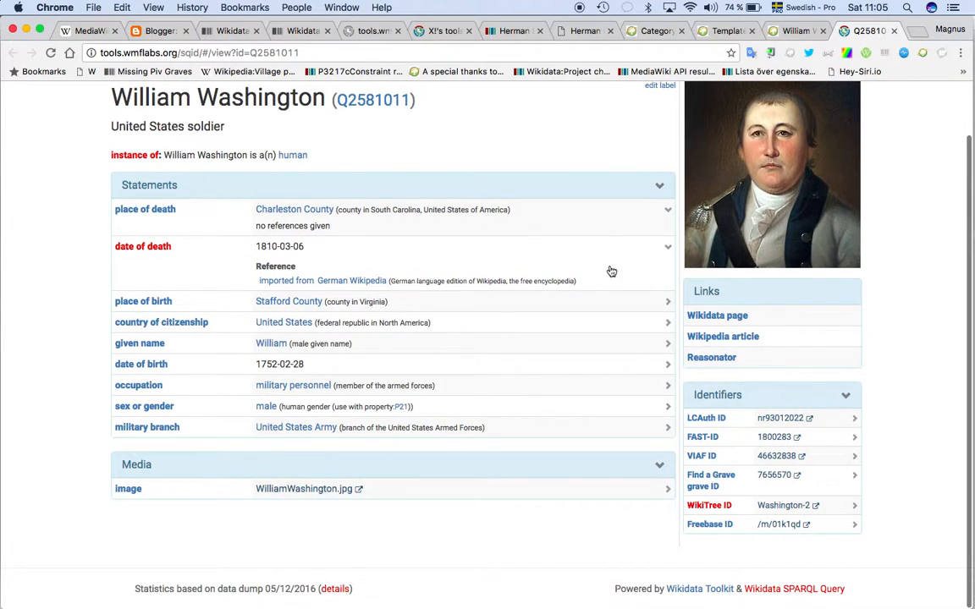
mouse_move(722, 335)
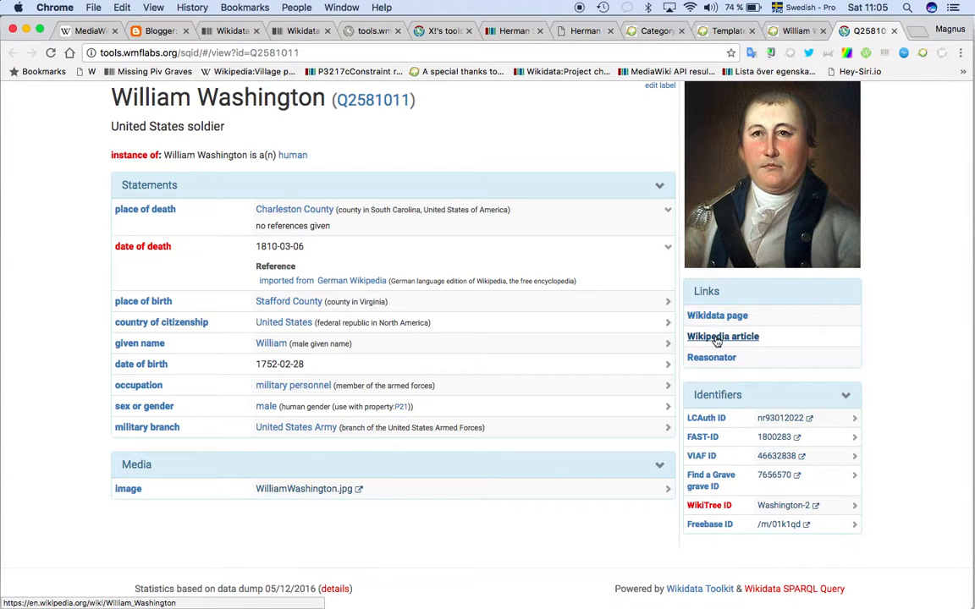
Skim the English Wikipedia article on William Washington from SQID's links
click(723, 336)
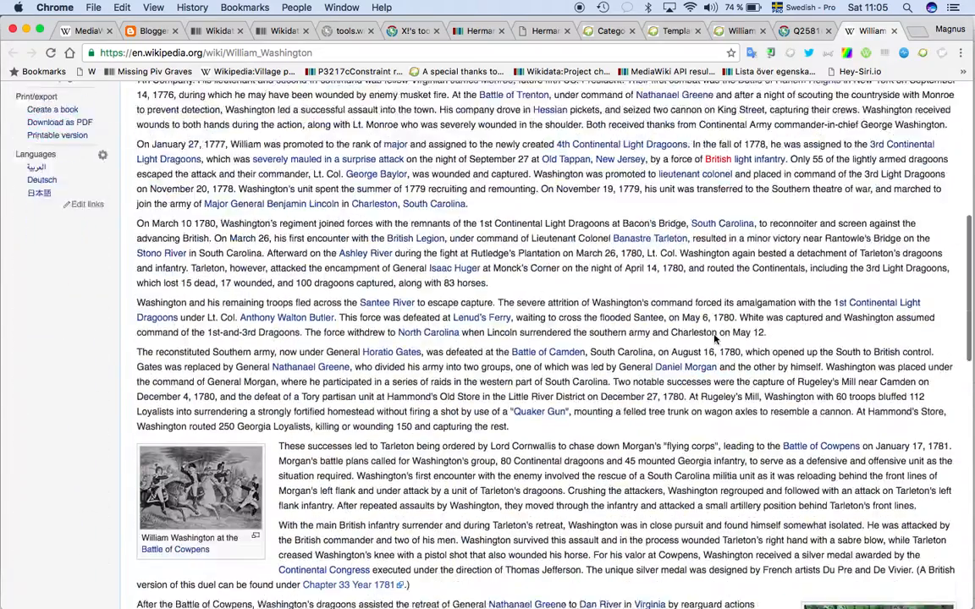
scroll(down, 3)
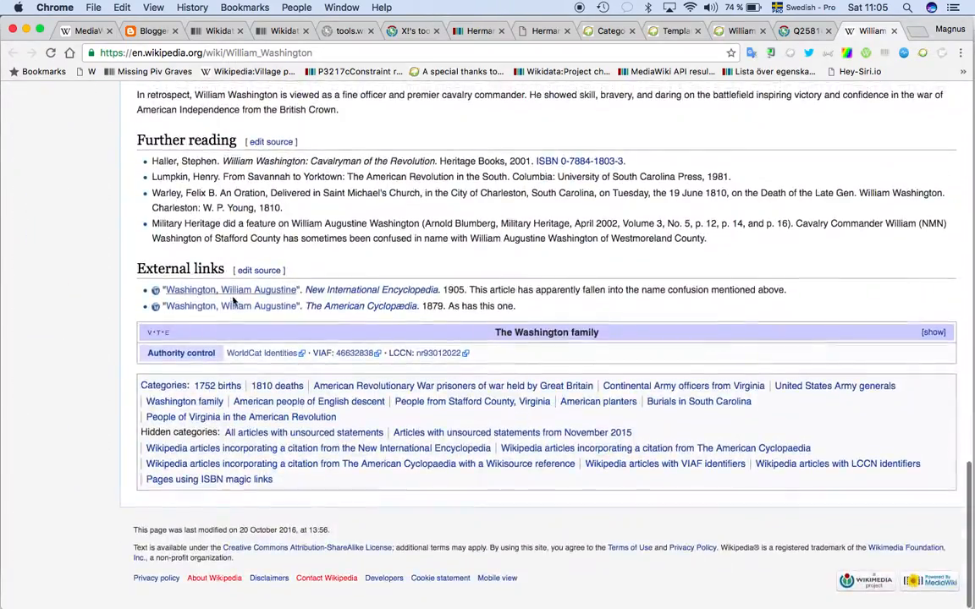
scroll(up, 3)
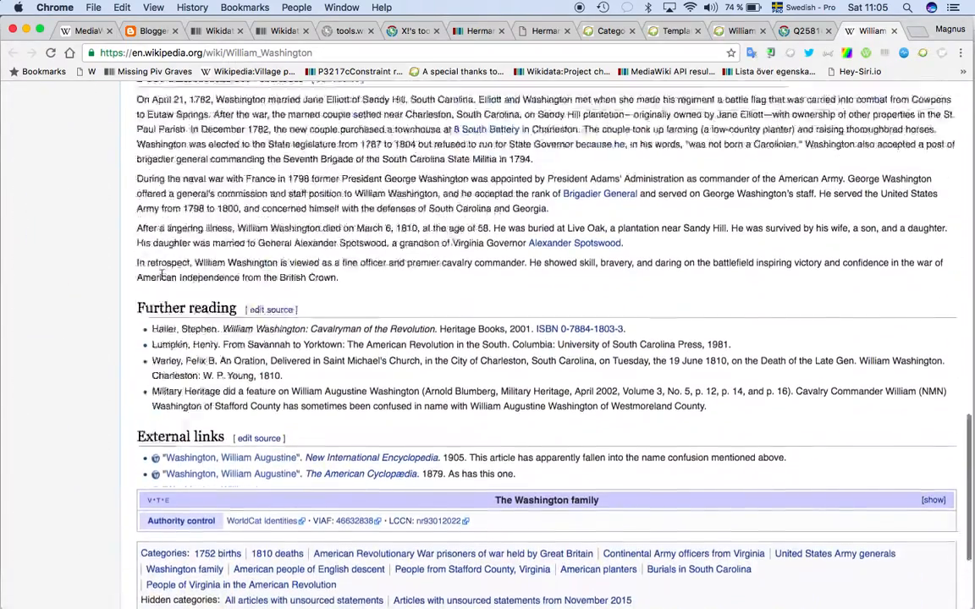
scroll(down, 3)
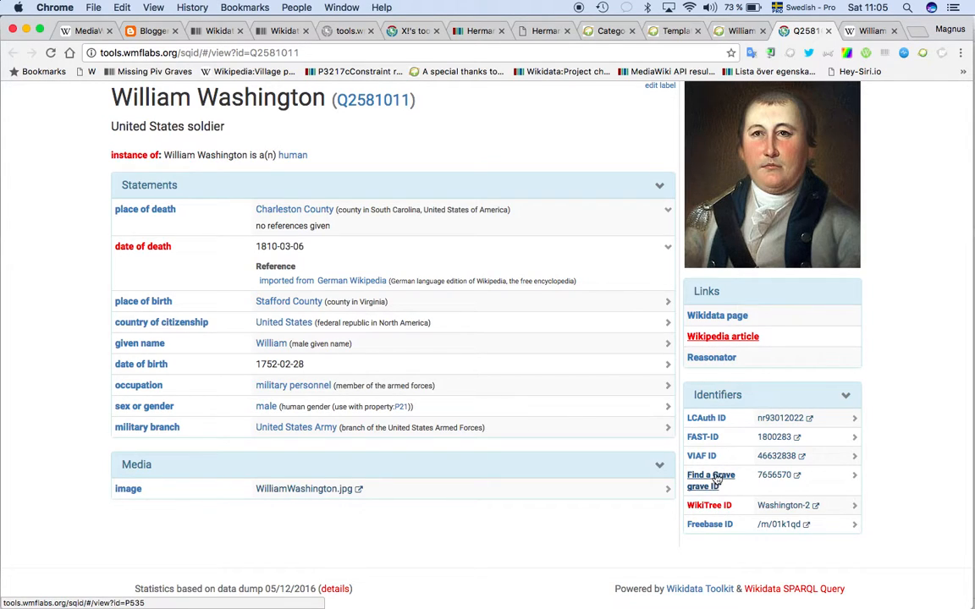
mouse_move(921, 584)
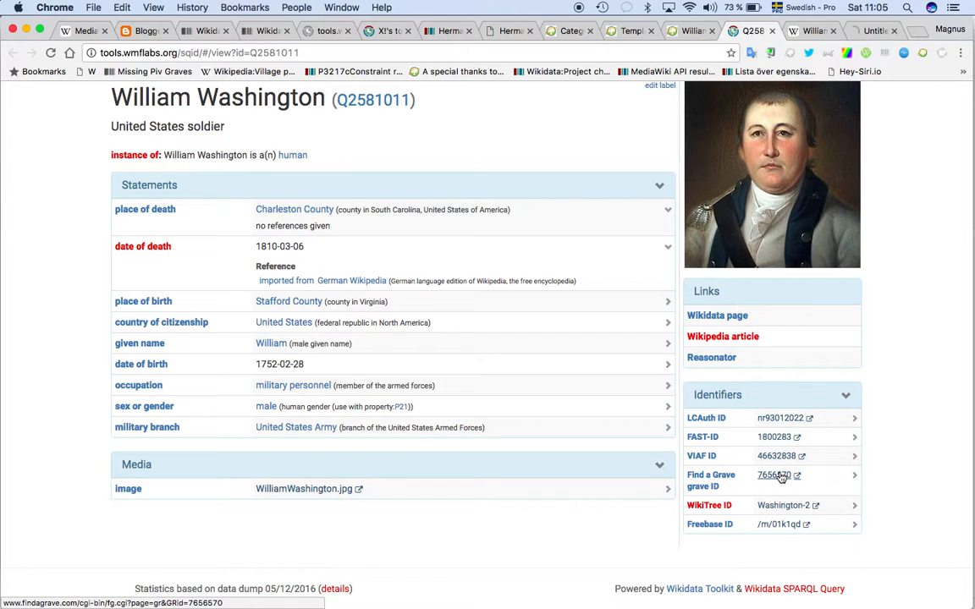
Read William Washington's Find a Grave memorial 7656570, past the biography and grave photos
click(772, 474)
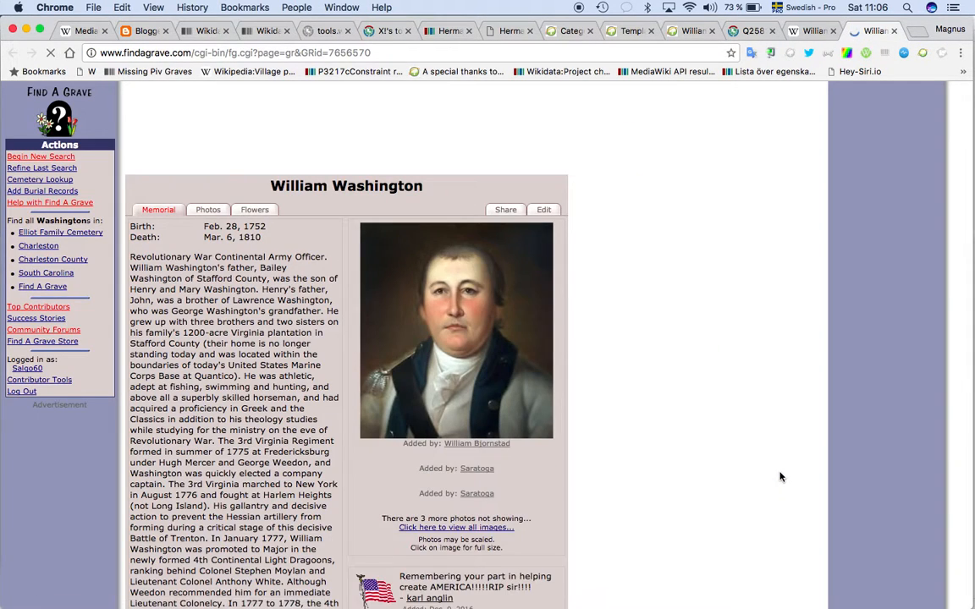
scroll(down, 3)
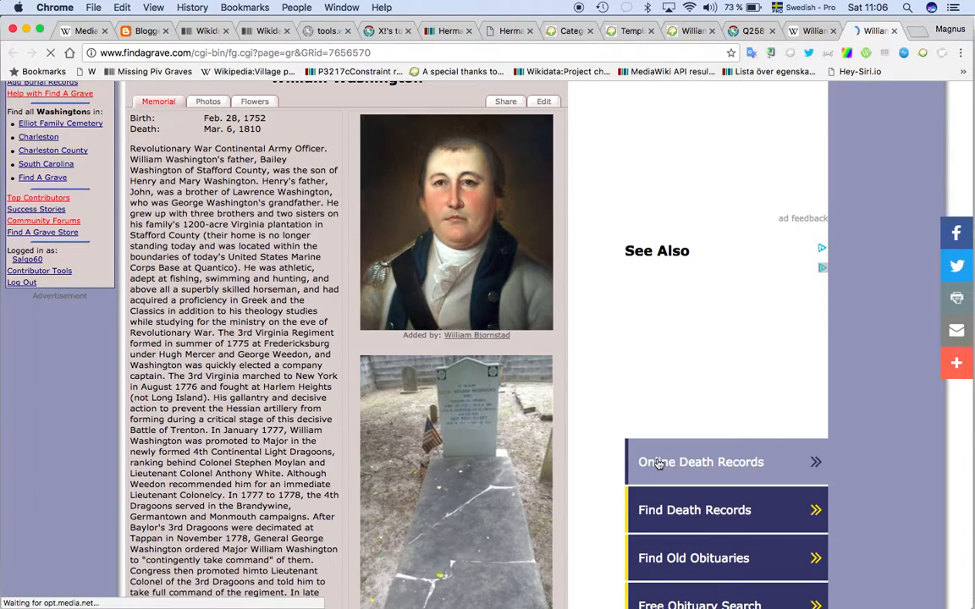
scroll(down, 3)
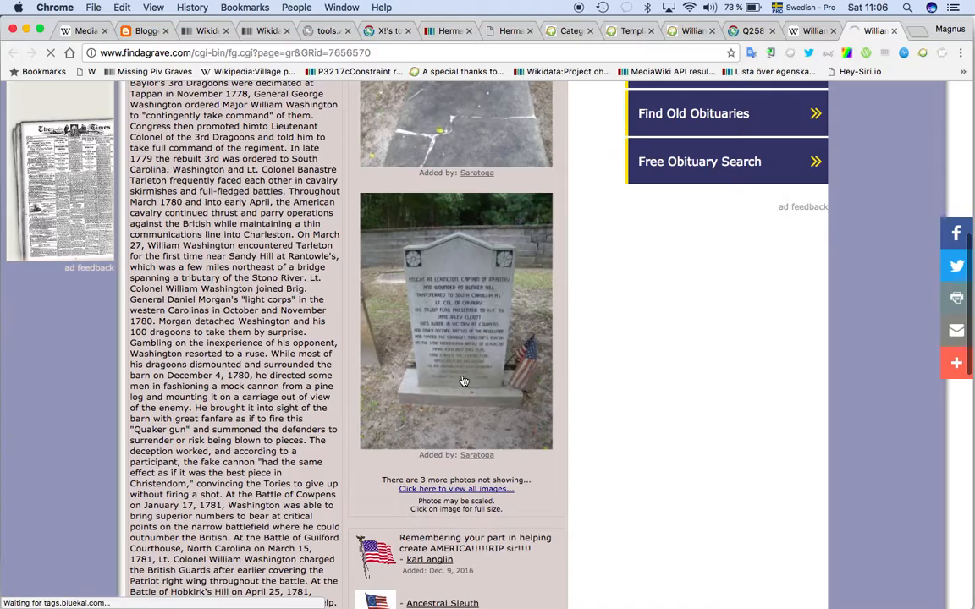
scroll(down, 3)
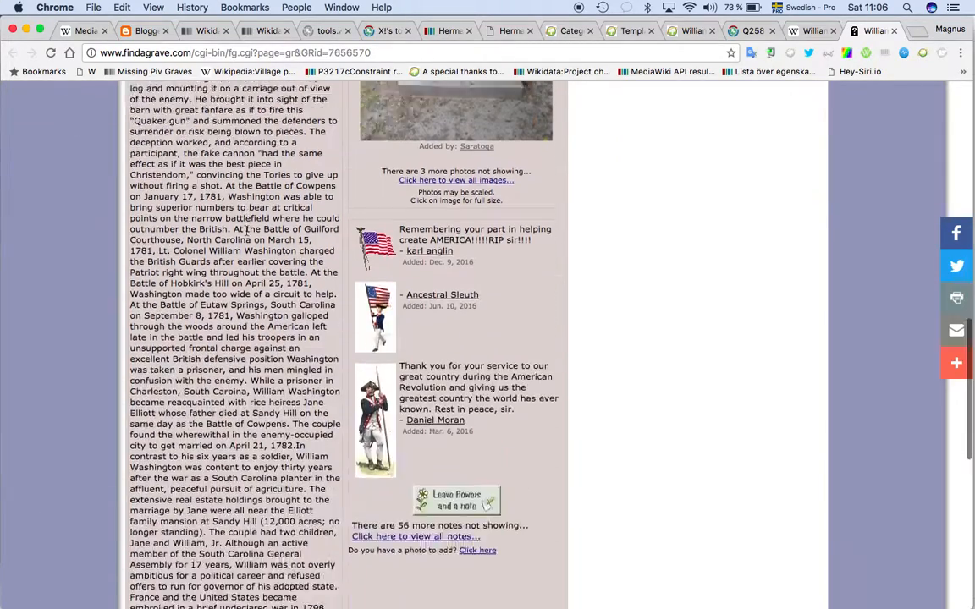
scroll(down, 3)
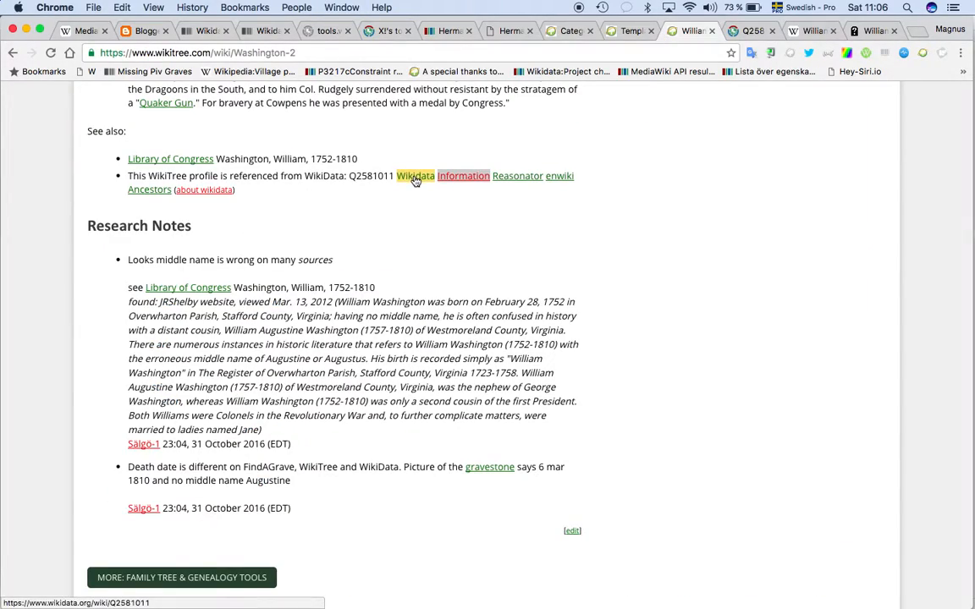
View Wikidata item Q2581011 down to its WikiTree ID Washington-2 and Find a Grave ID 7656570
click(415, 177)
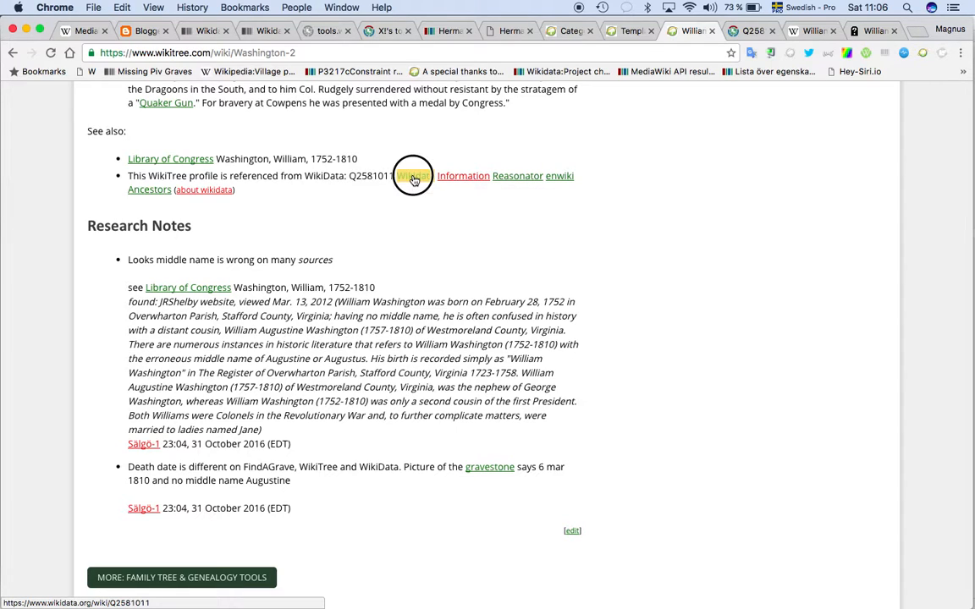
click(413, 174)
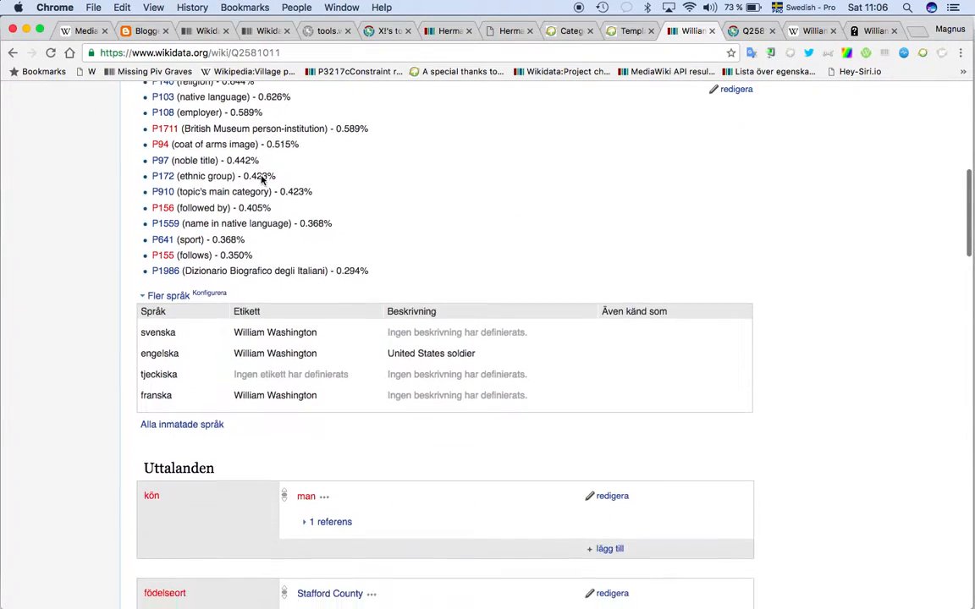
scroll(down, 3)
text(Wiki)
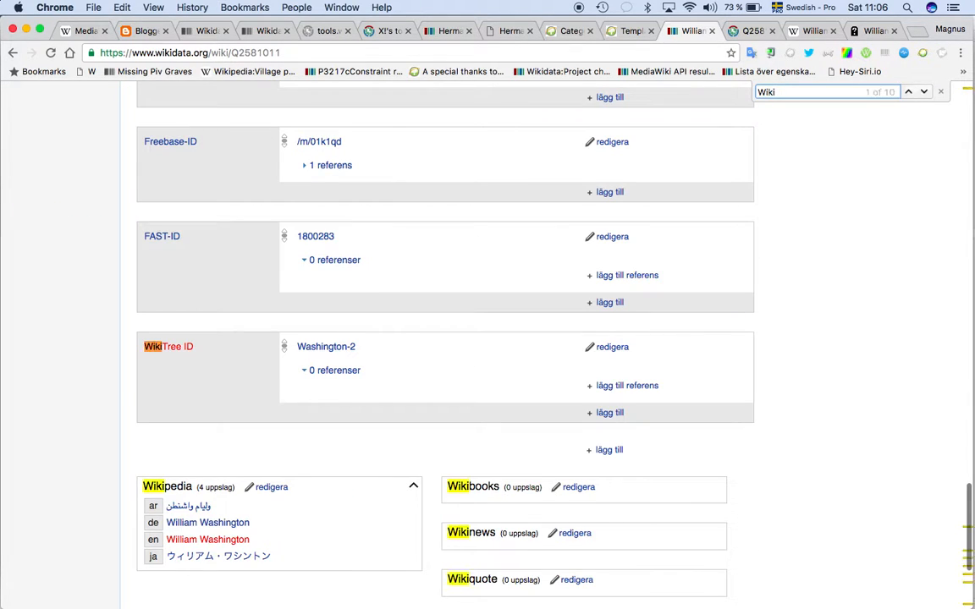
mouse_move(325, 345)
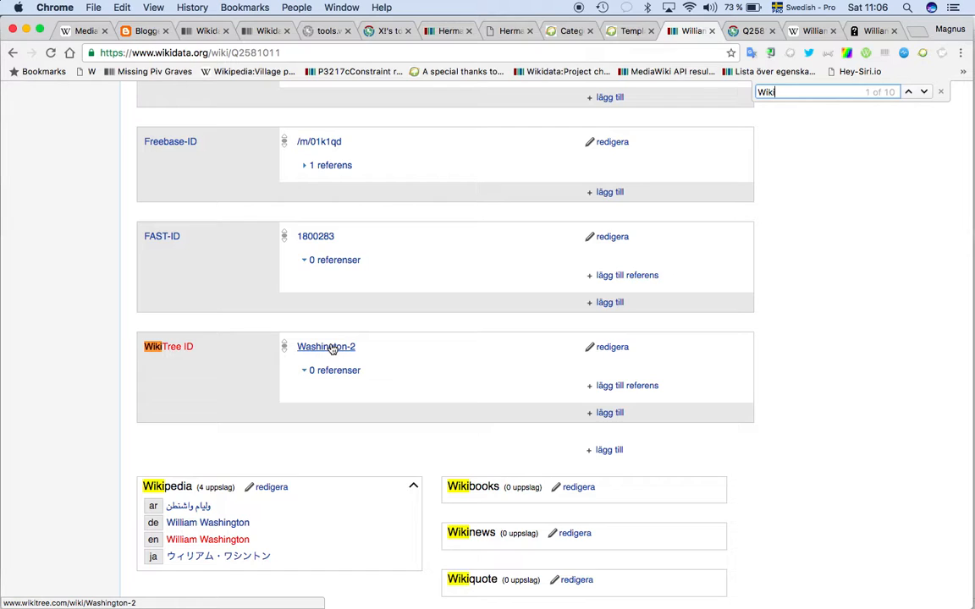
mouse_move(359, 347)
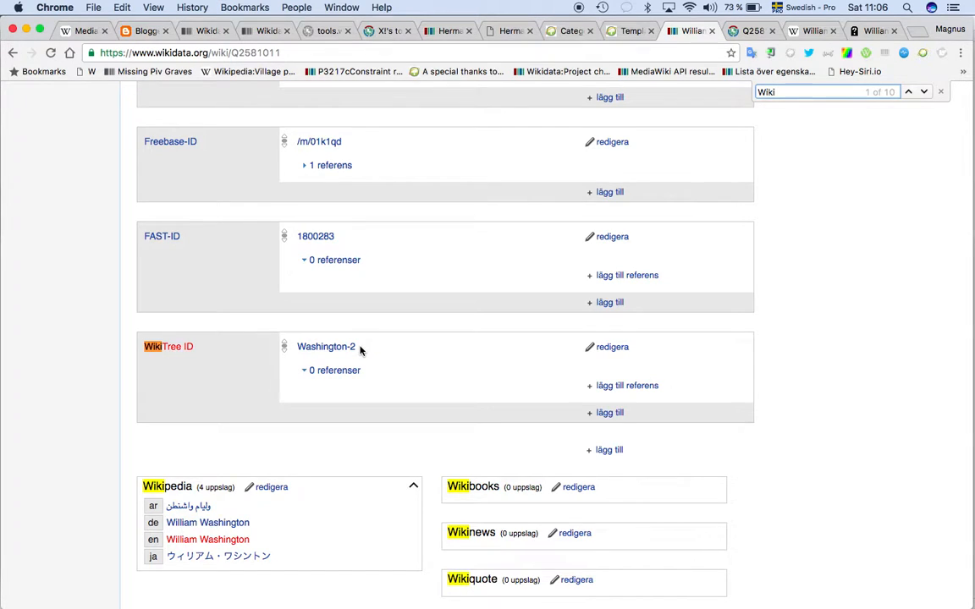
scroll(down, 3)
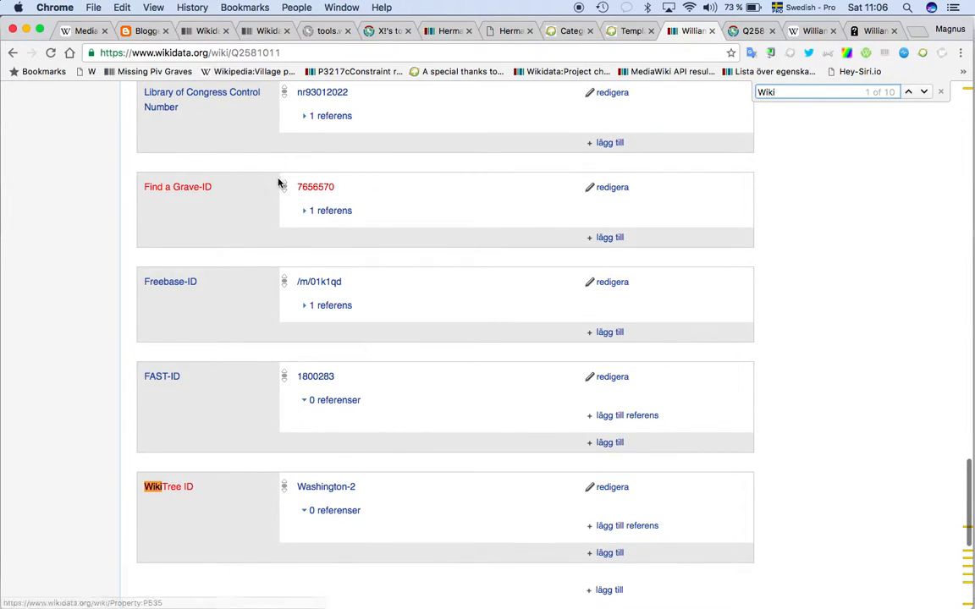
scroll(down, 3)
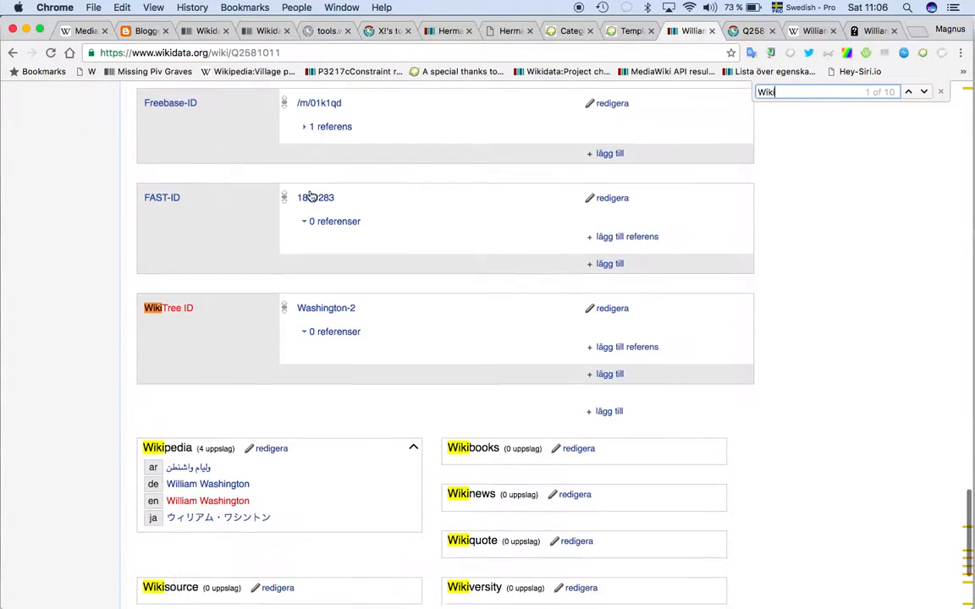
scroll(down, 3)
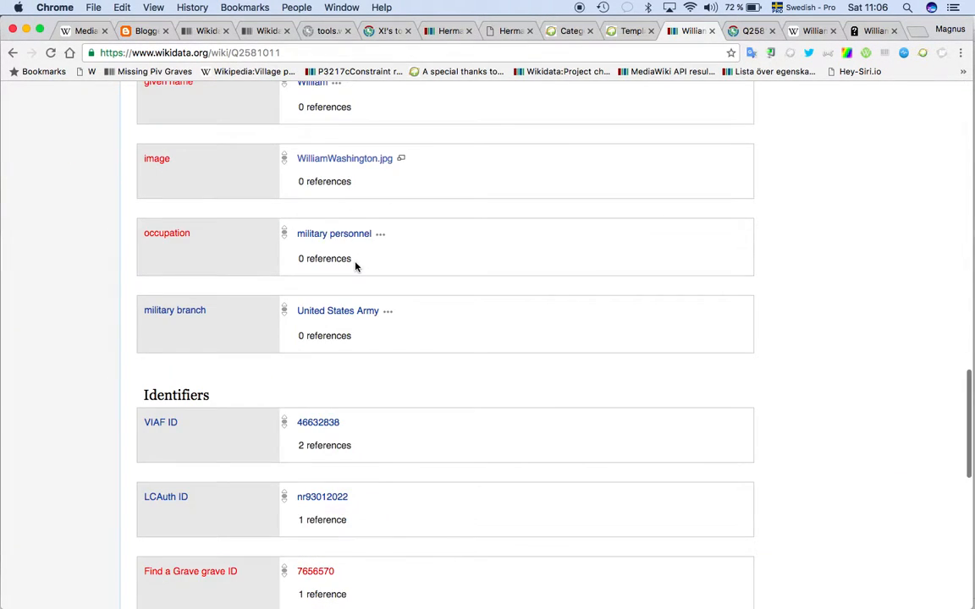
scroll(down, 3)
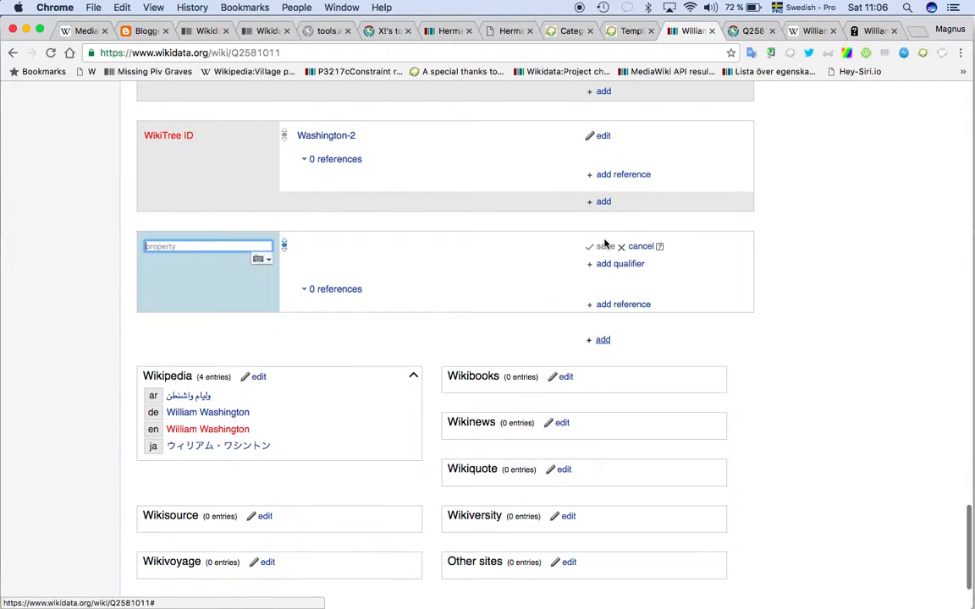
Start a reference on the WikiTree ID statement with a reference URL property and enter SBL
click(206, 248)
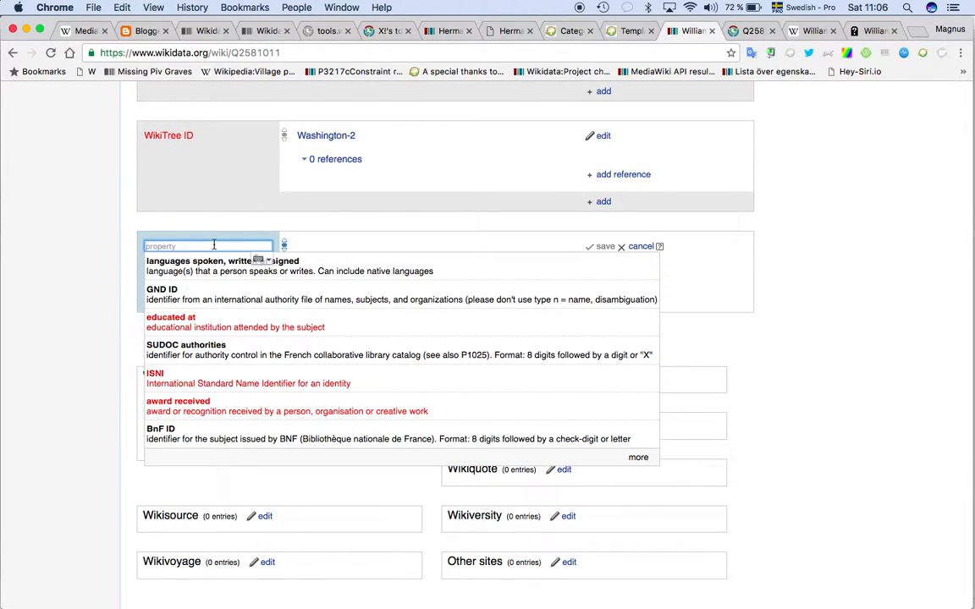
scroll(down, 3)
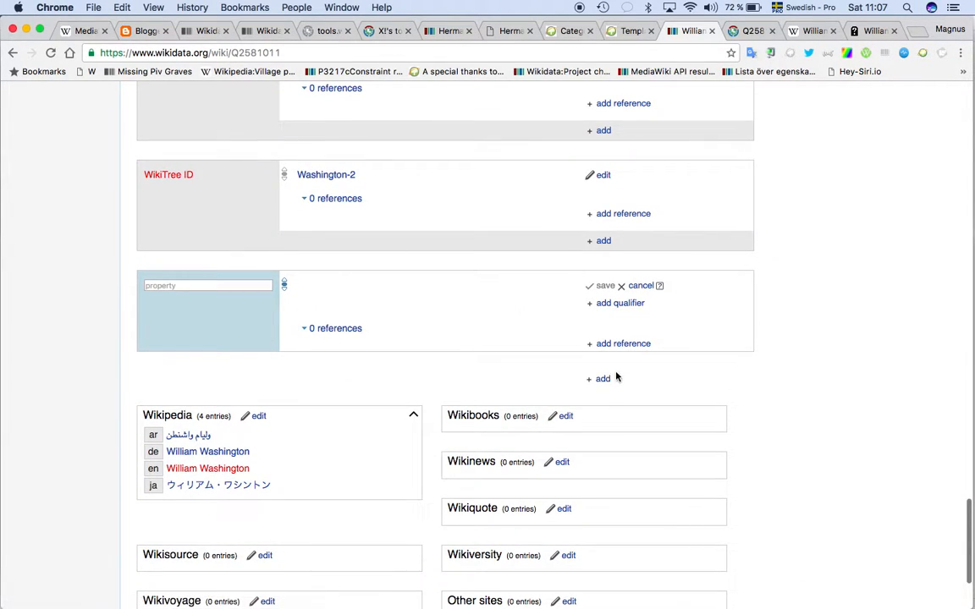
mouse_move(650, 264)
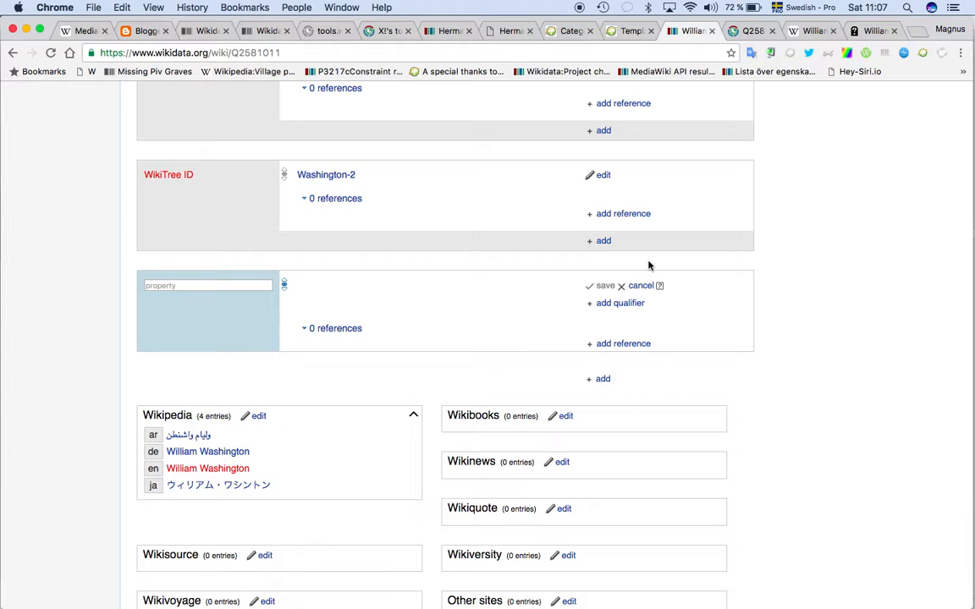
mouse_move(613, 233)
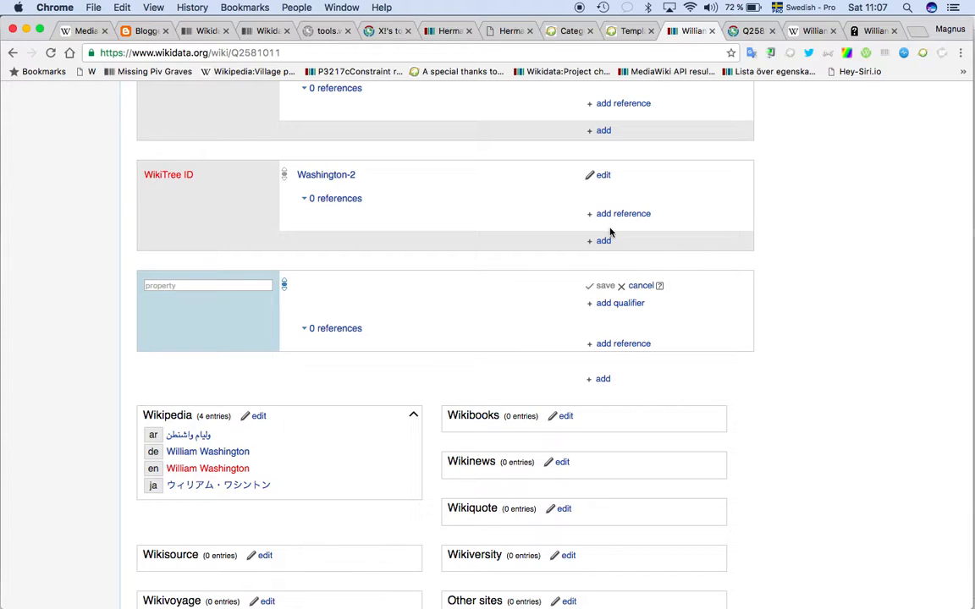
mouse_move(623, 213)
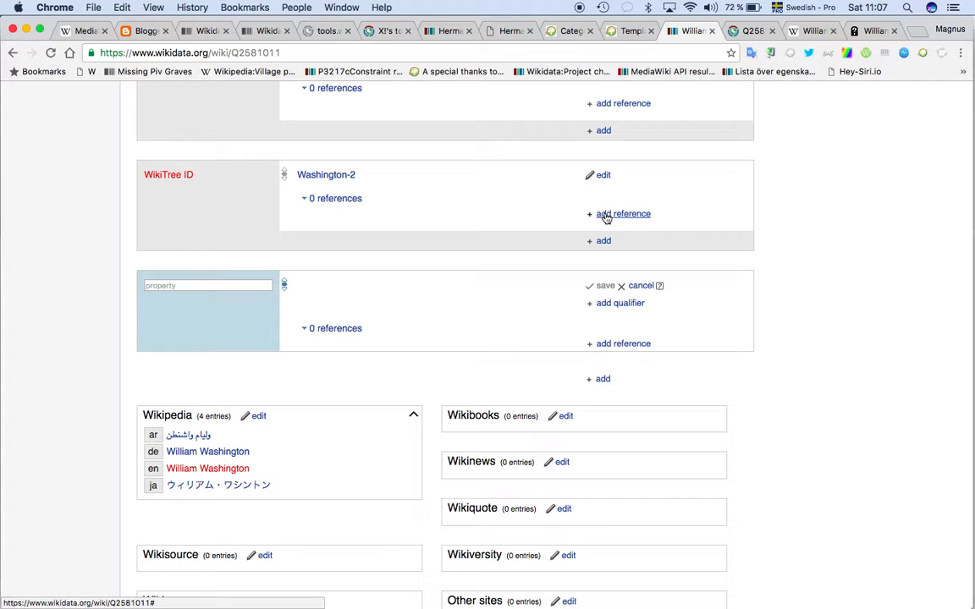
click(623, 214)
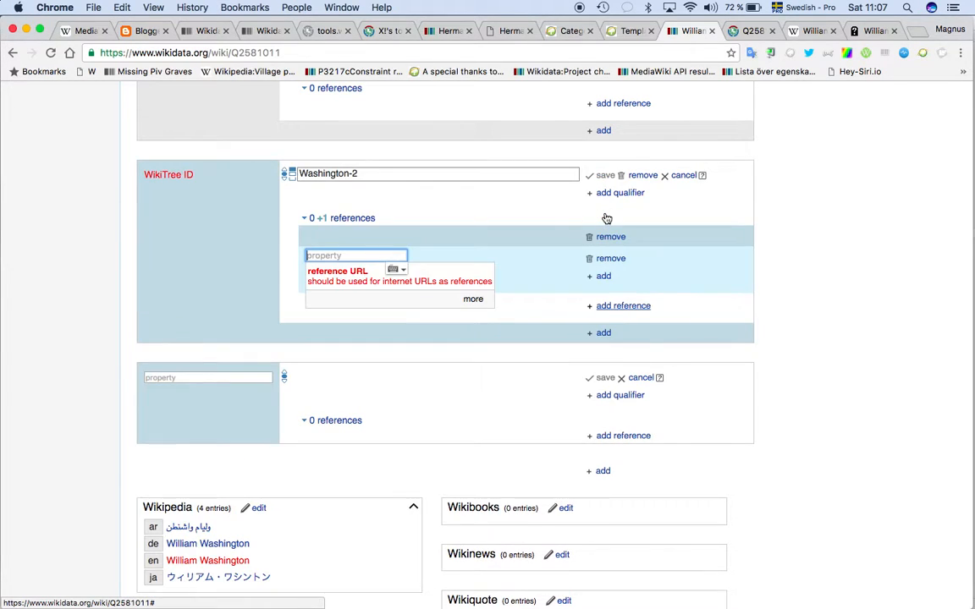
click(337, 271)
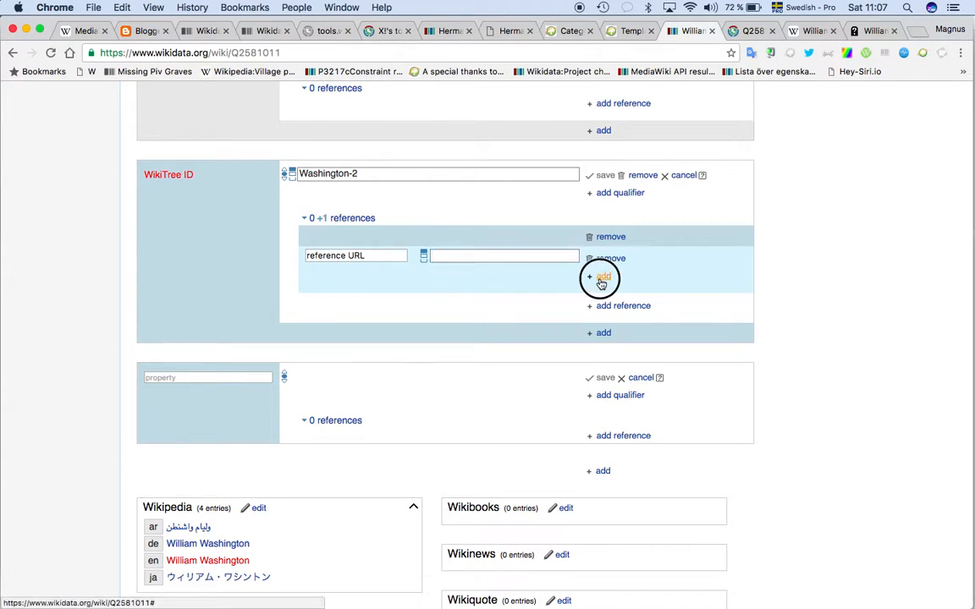
text(SBL)
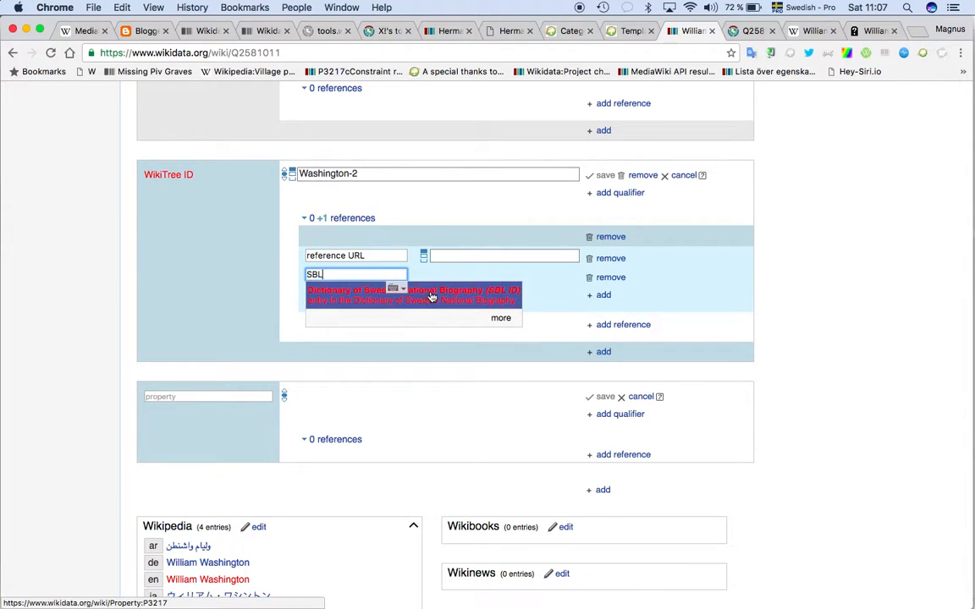
mouse_move(477, 301)
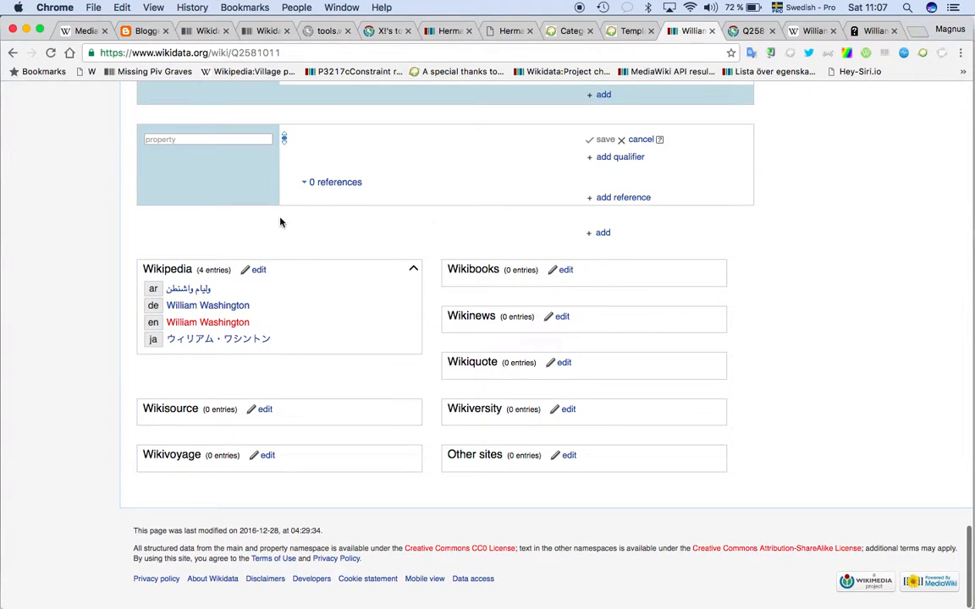
mouse_move(161, 285)
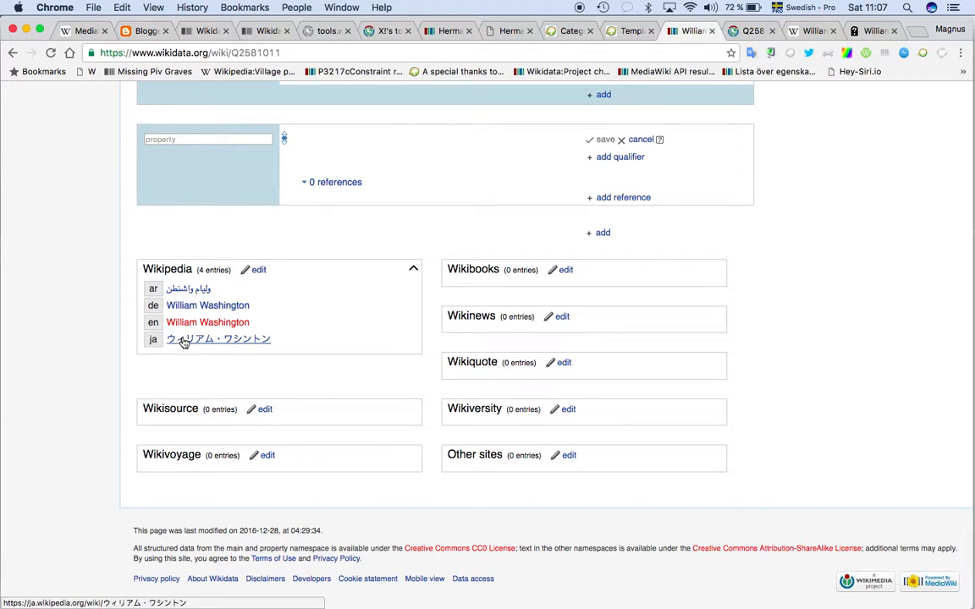
mouse_move(153, 305)
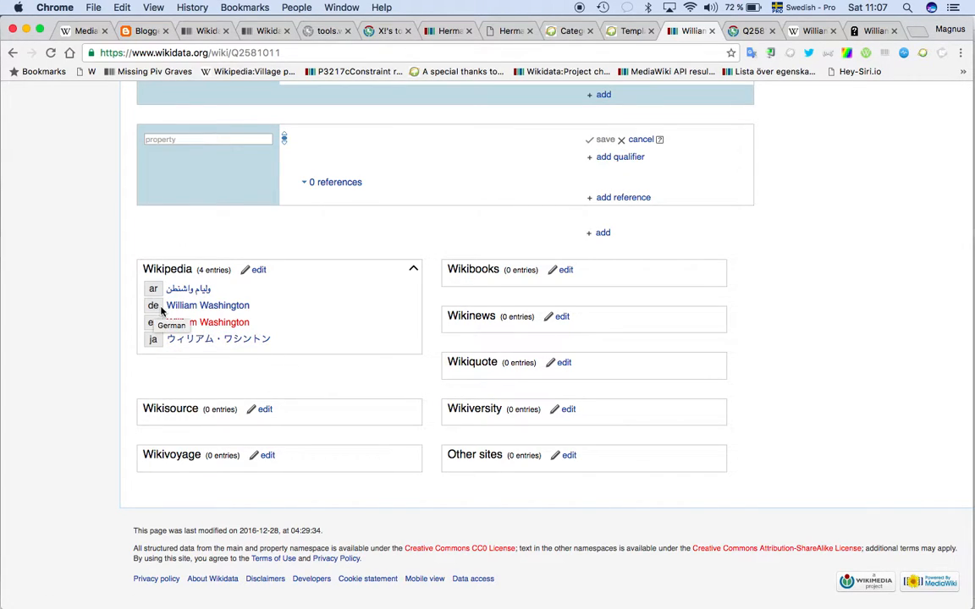
mouse_move(206, 305)
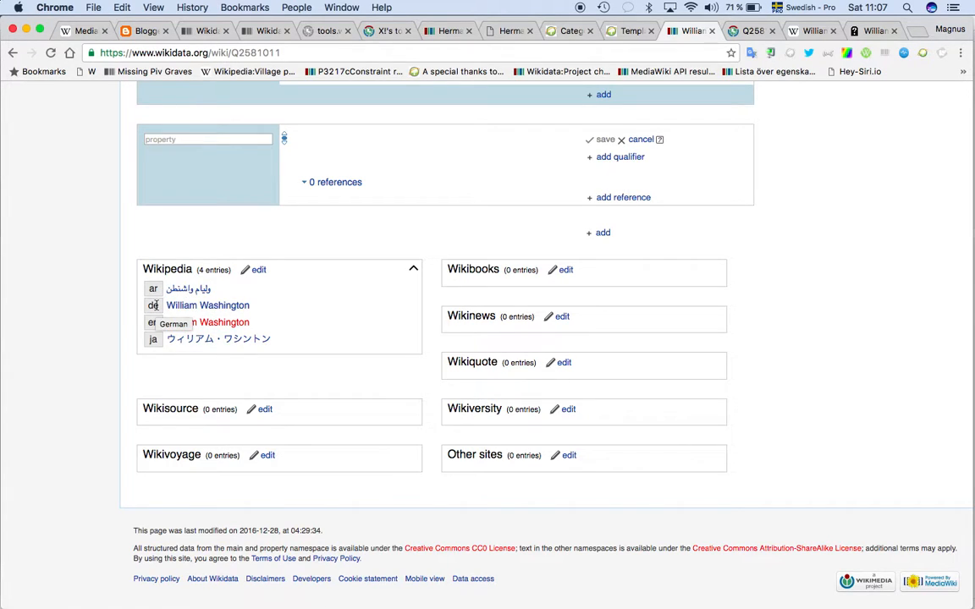
mouse_move(207, 305)
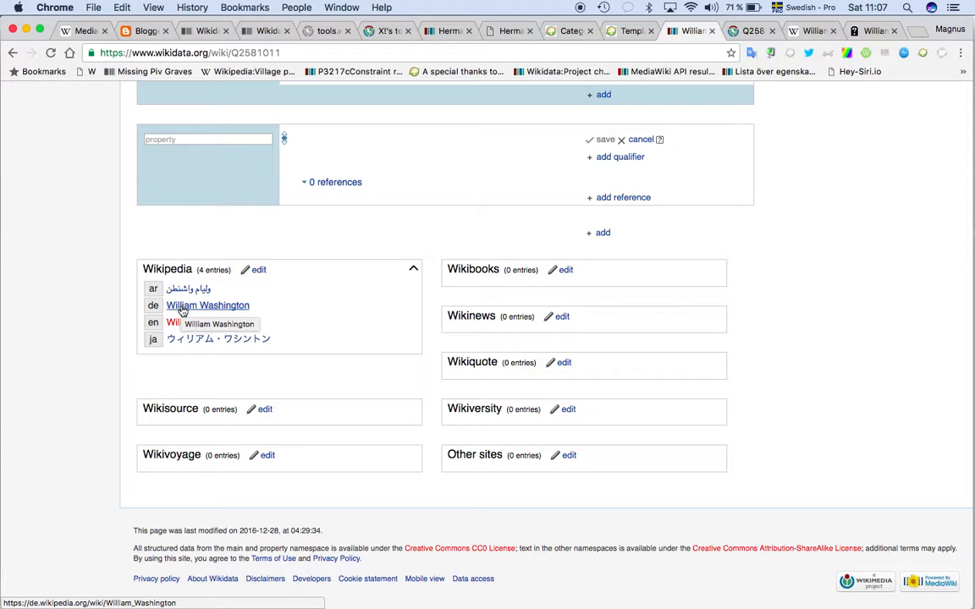
Read the German Wikipedia article on William Washington down to the Battle of Cowpens passage
click(207, 305)
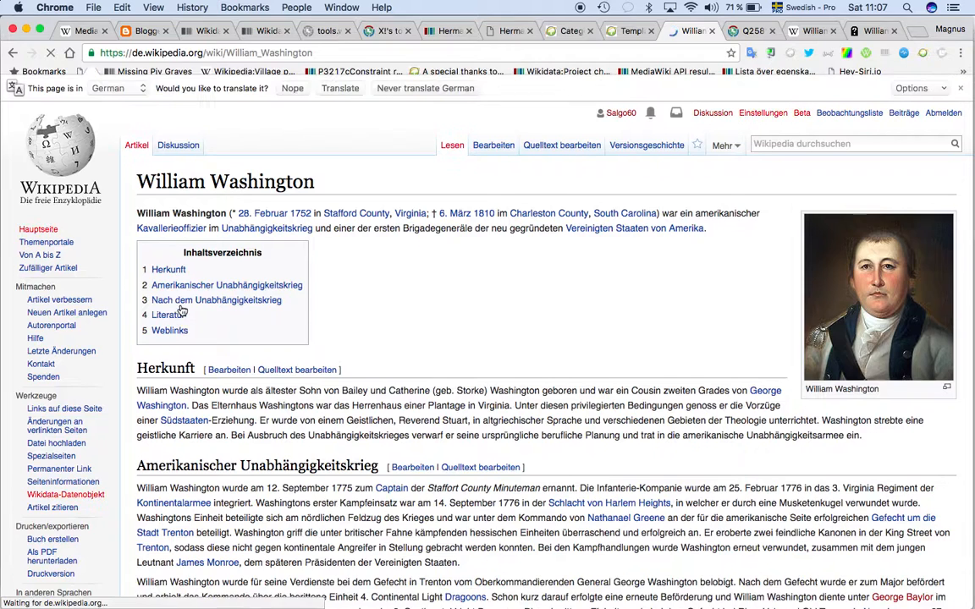
scroll(down, 3)
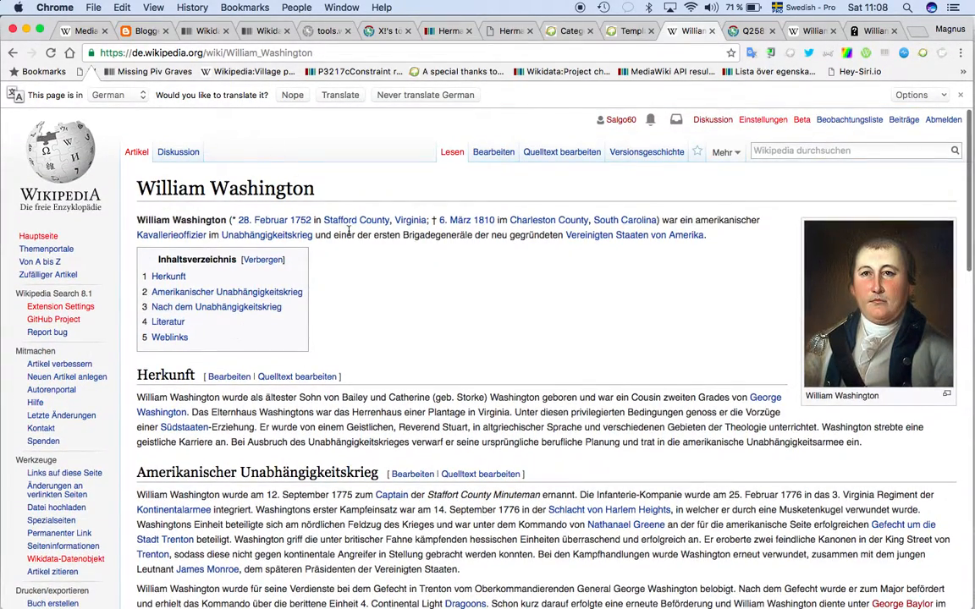
scroll(down, 3)
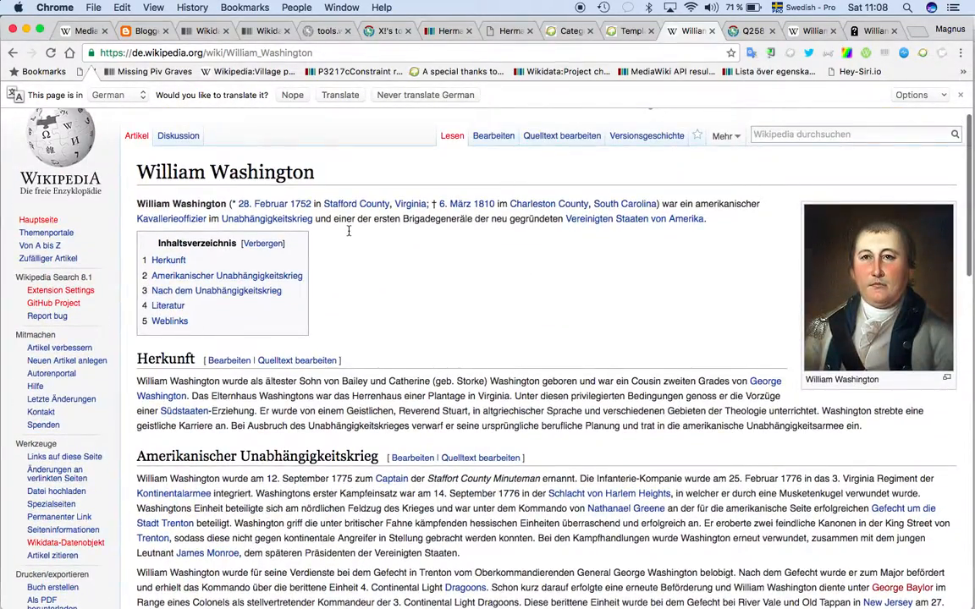
scroll(down, 3)
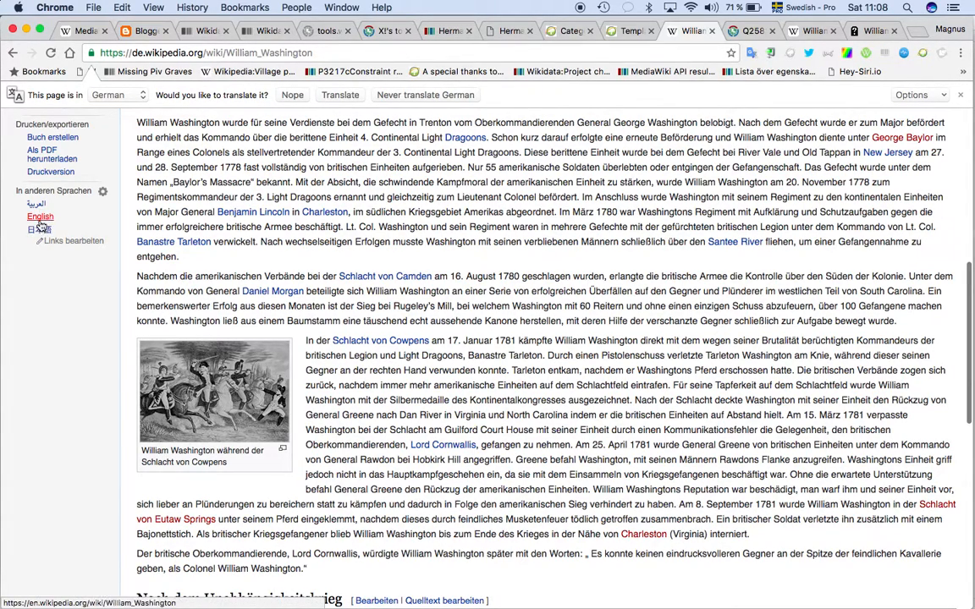
click(40, 217)
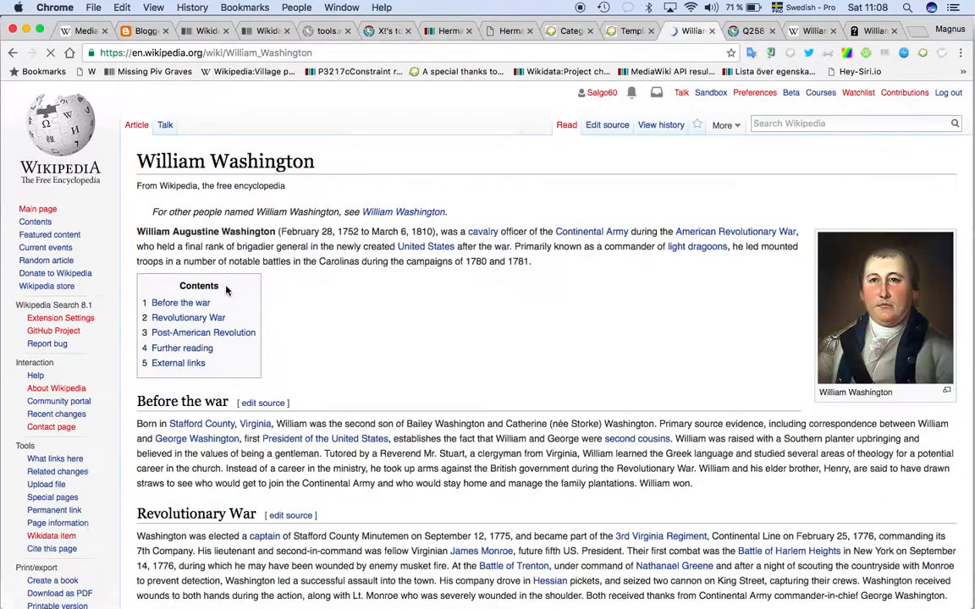
scroll(down, 3)
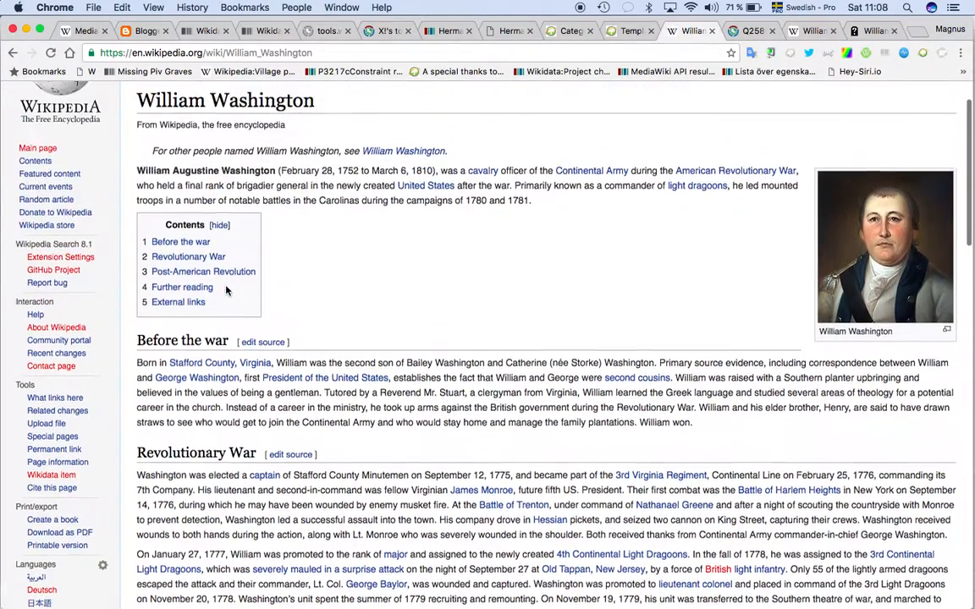
scroll(down, 3)
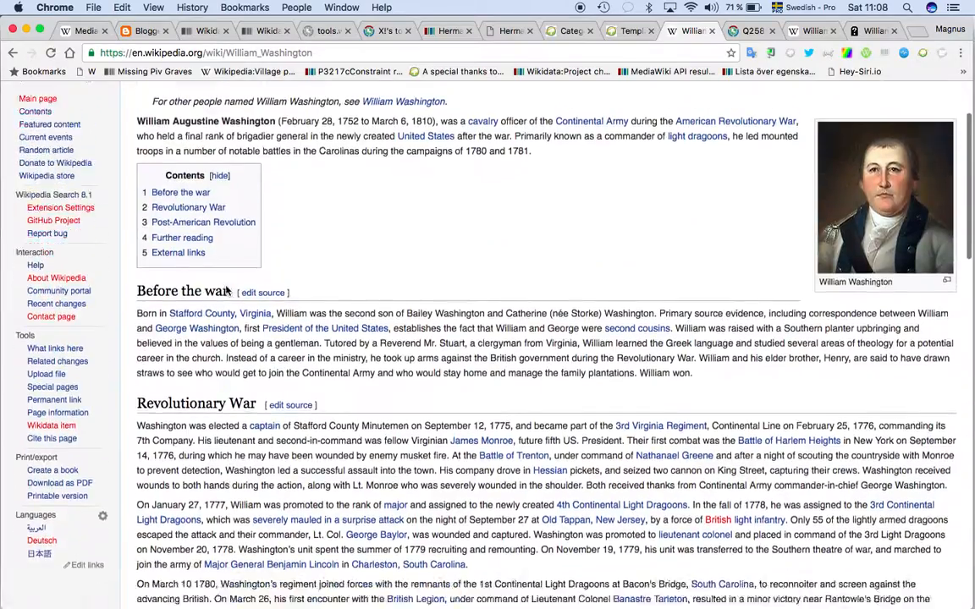
scroll(down, 3)
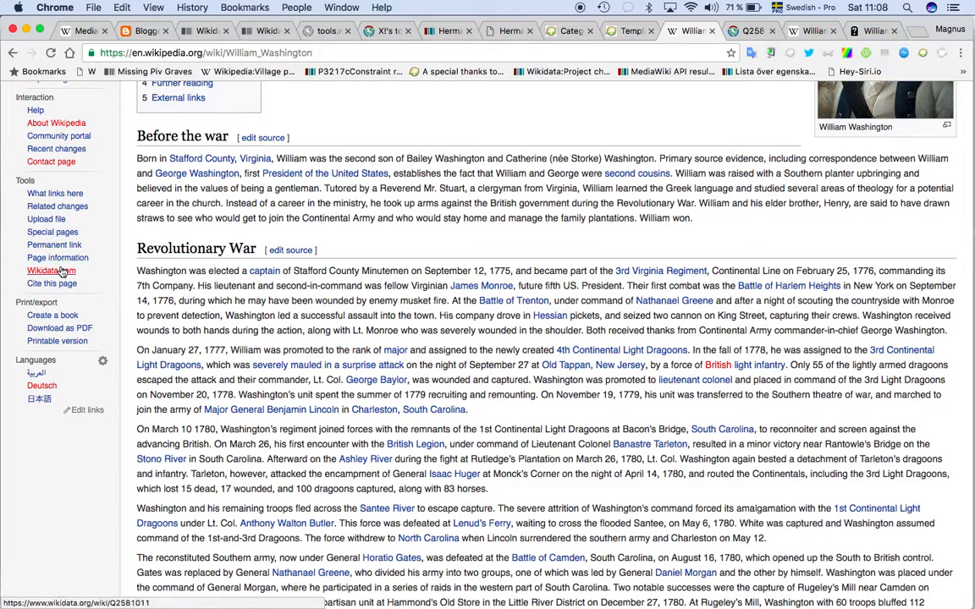
Draft the template call {{Wikidata|Q2581011|enwiki|Y}} from the Wikidata template page's example
click(51, 271)
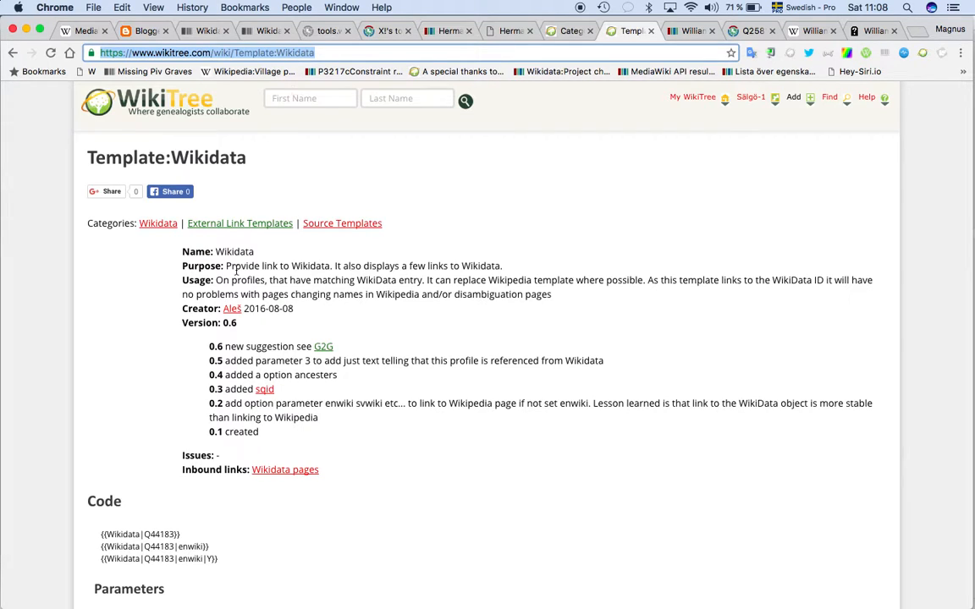
scroll(down, 3)
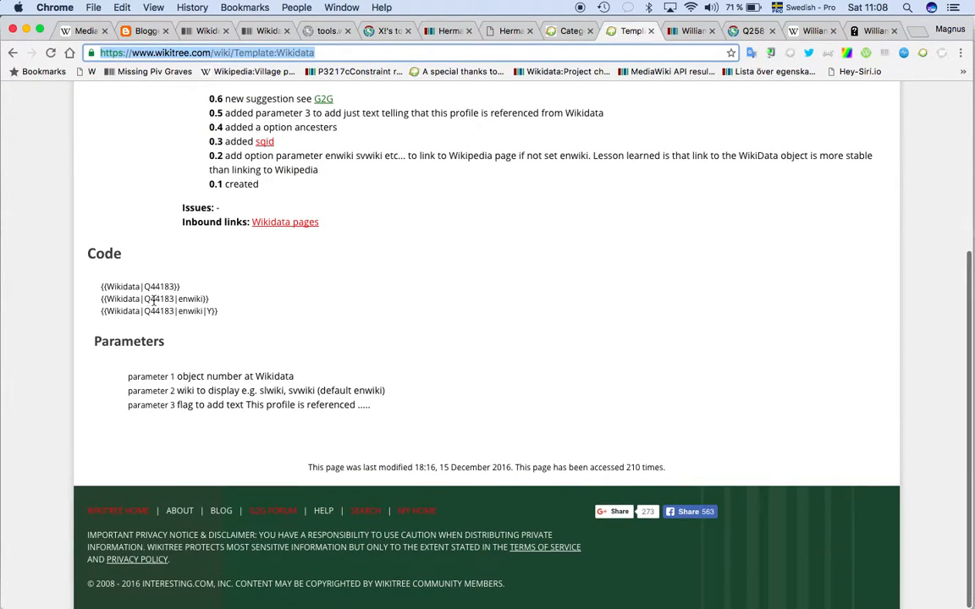
double_click(159, 298)
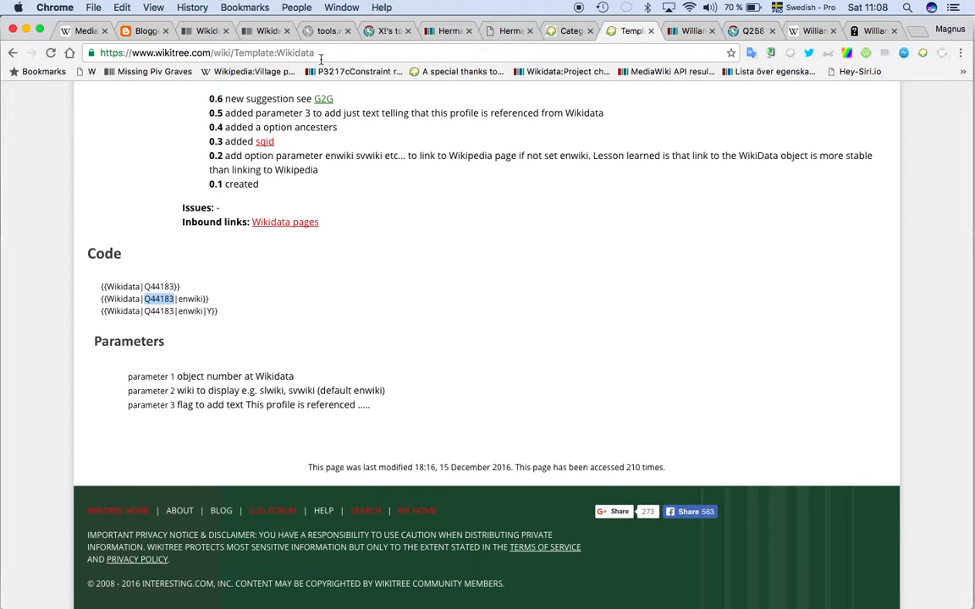
double_click(254, 52)
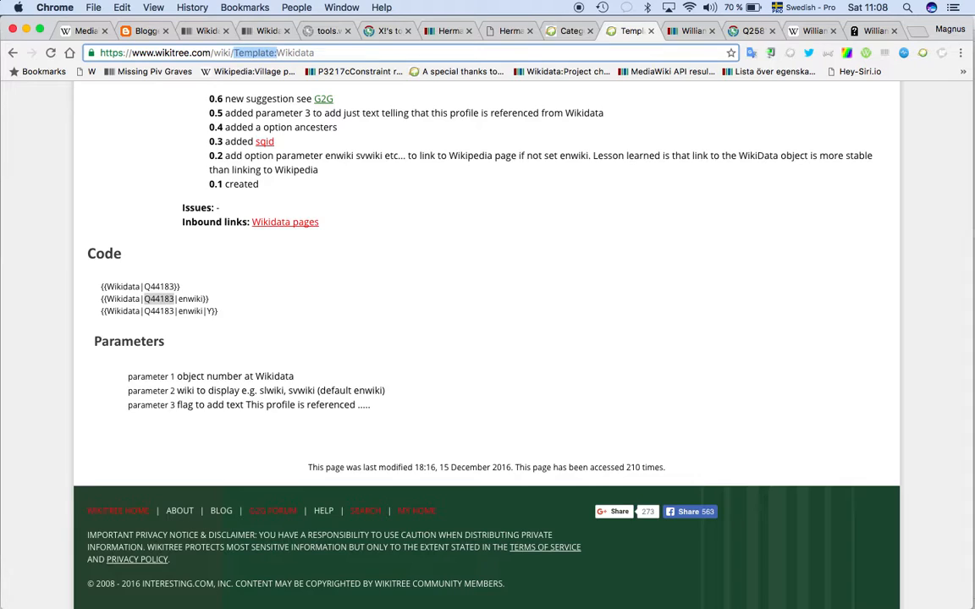
text({{Wikidata|Q2581011|enwiki|Y)
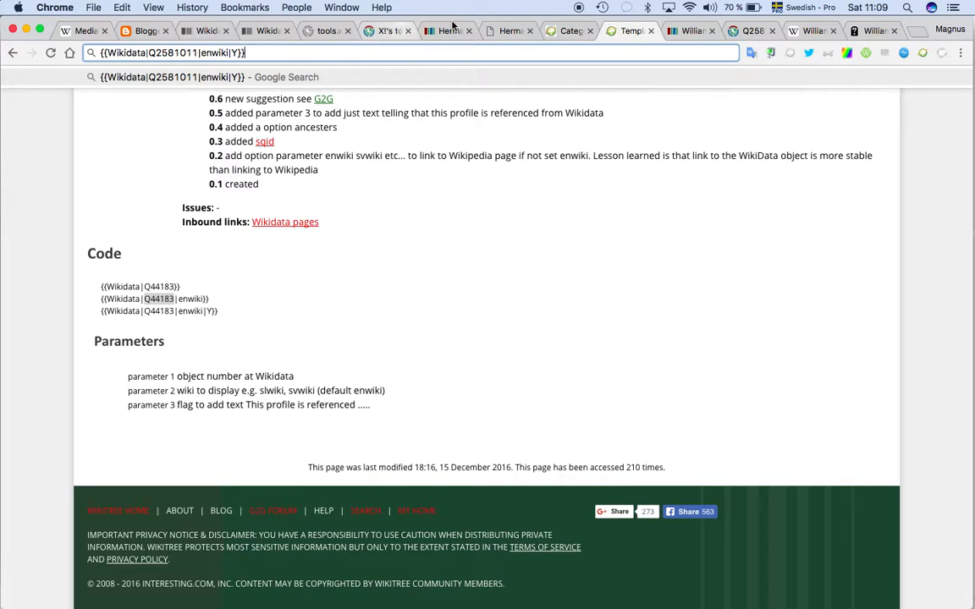
Return to the William Washington Wikipedia article and search Wikipedia for 'Washin'
click(569, 30)
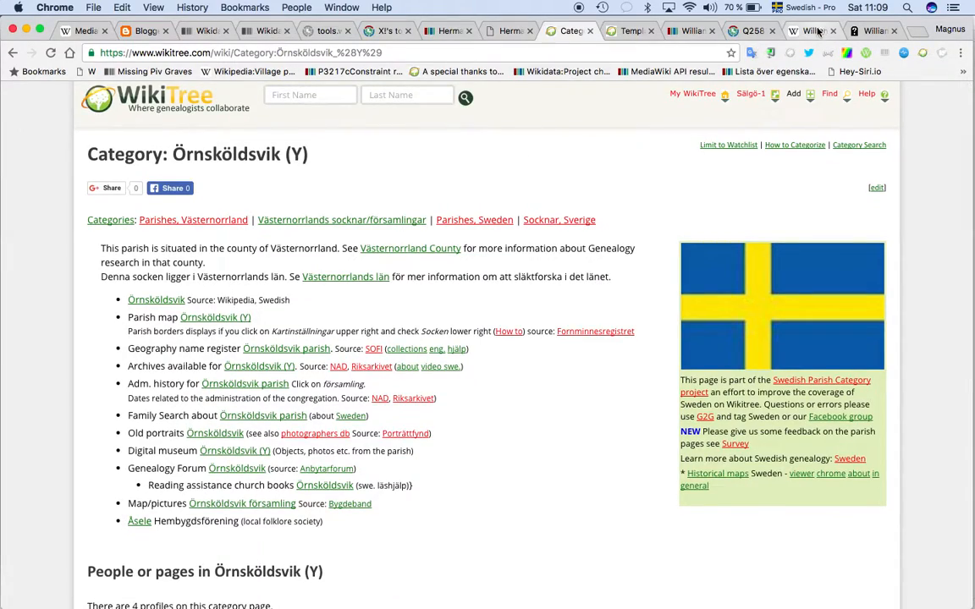
click(809, 30)
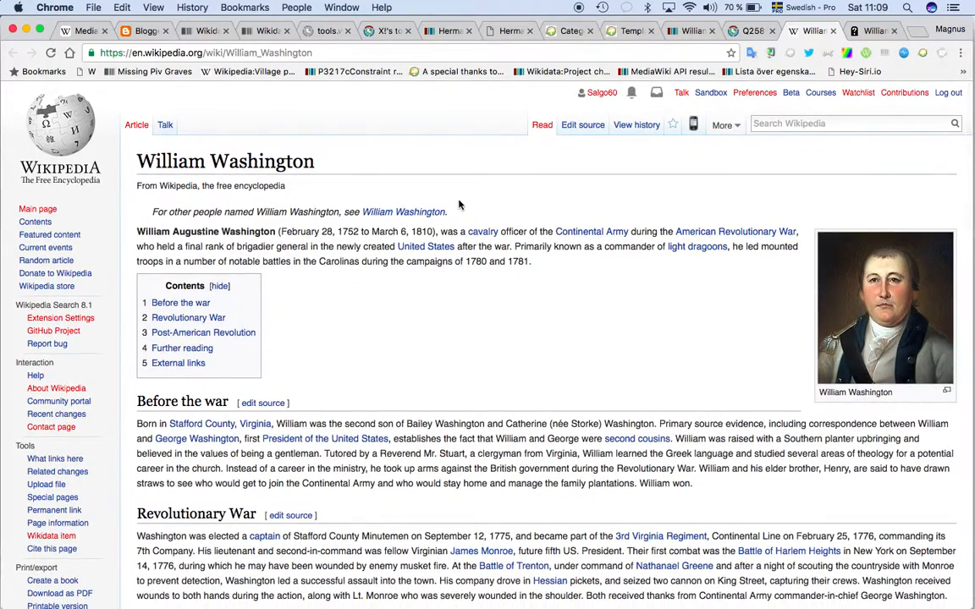
scroll(down, 3)
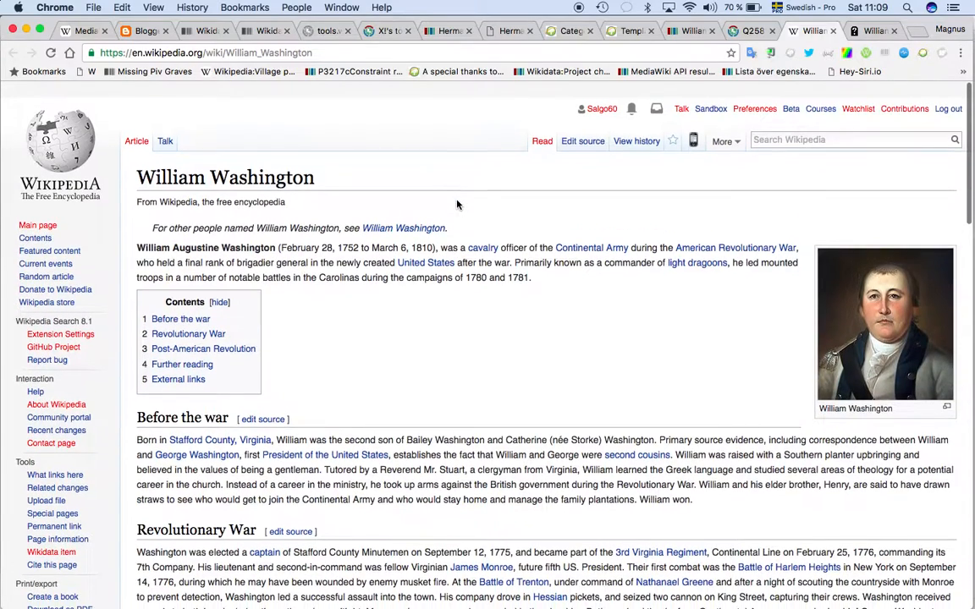
scroll(down, 3)
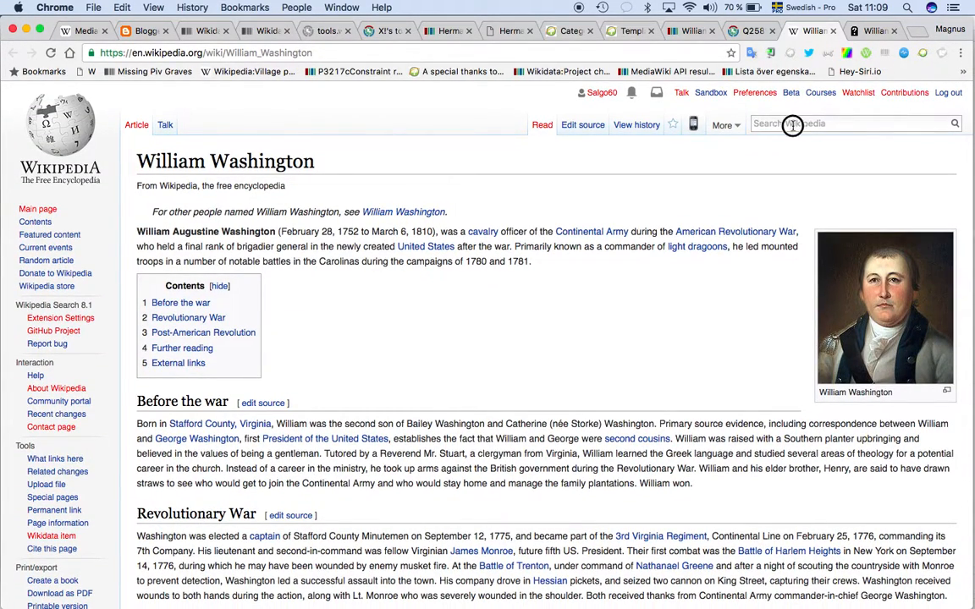
text(Washin)
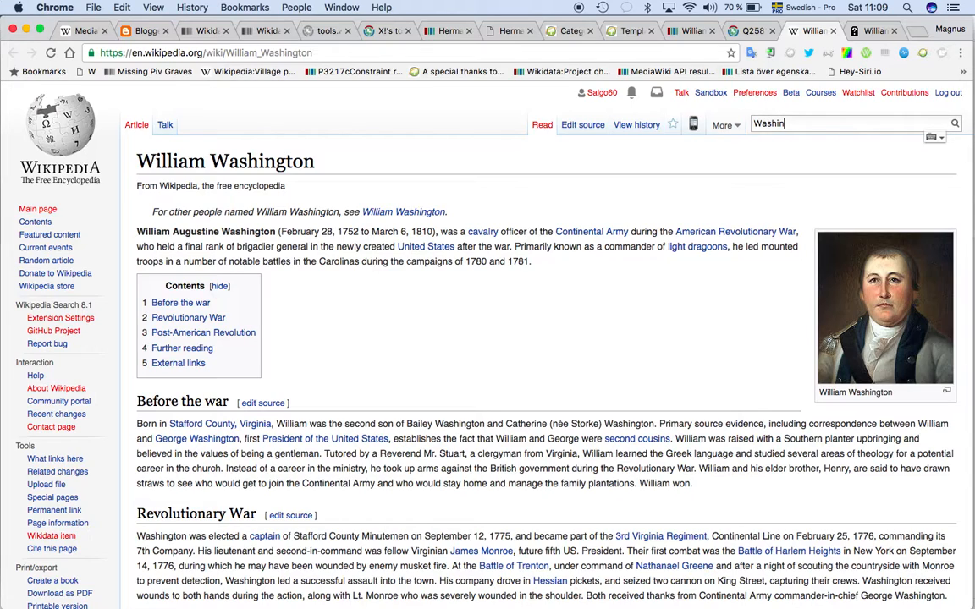
text(Washin)
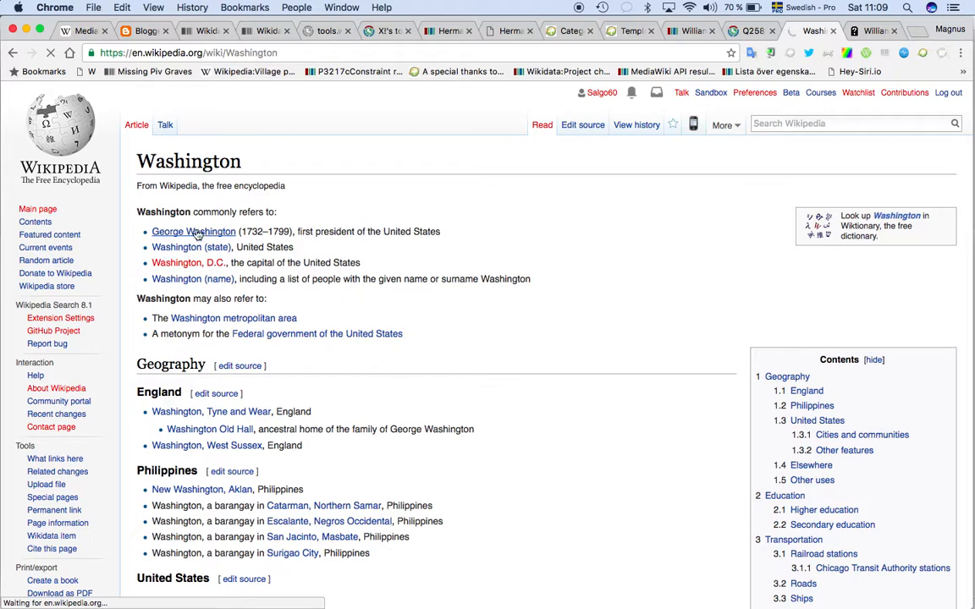
Follow the George Washington entry and scroll his article down to the table of contents
click(193, 230)
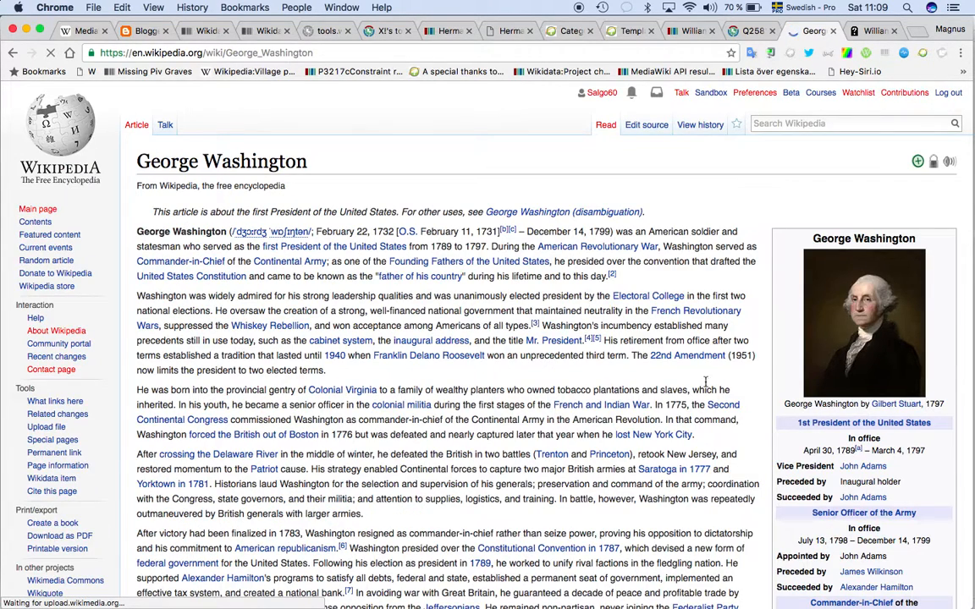
scroll(down, 3)
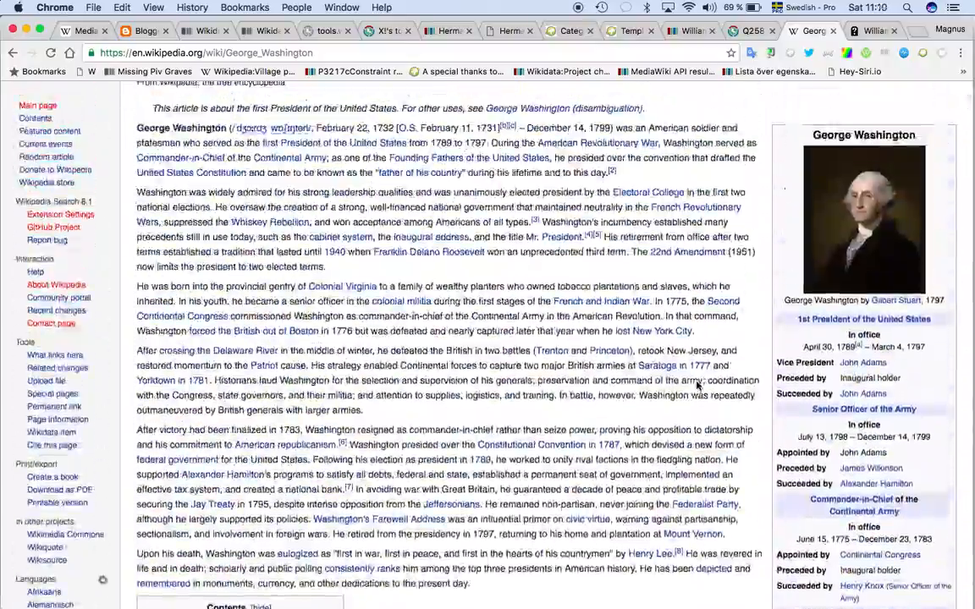
scroll(down, 3)
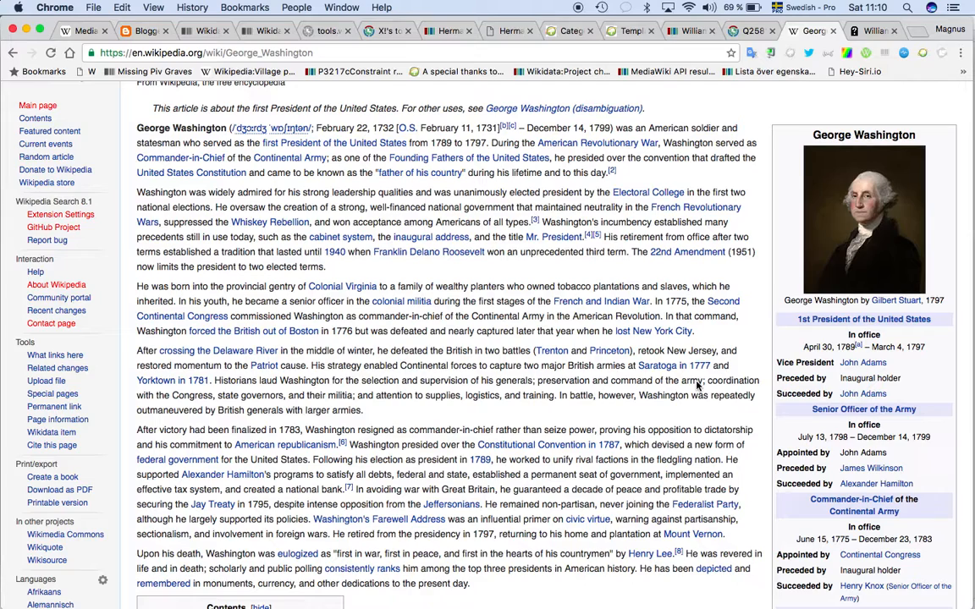
scroll(down, 3)
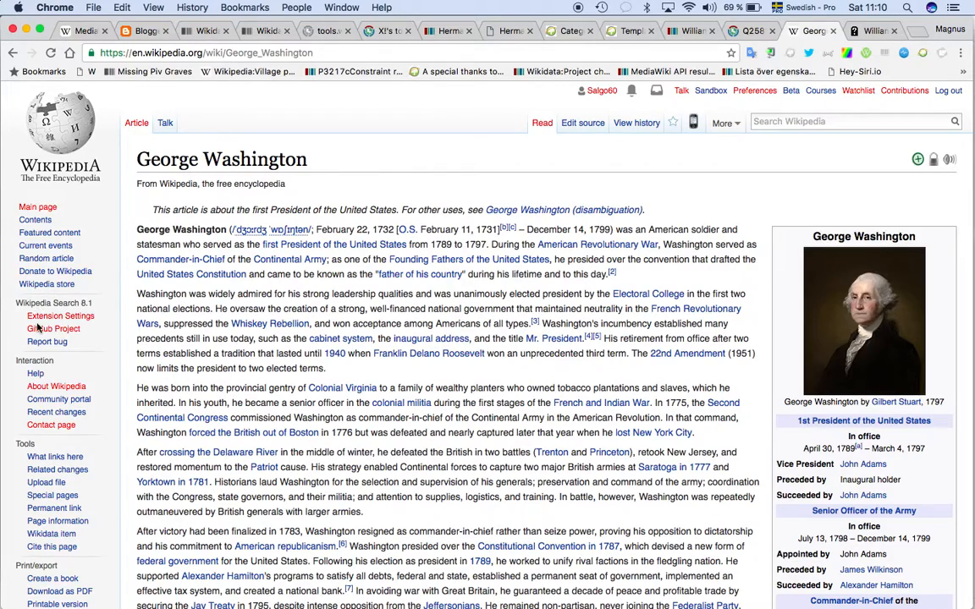
scroll(down, 3)
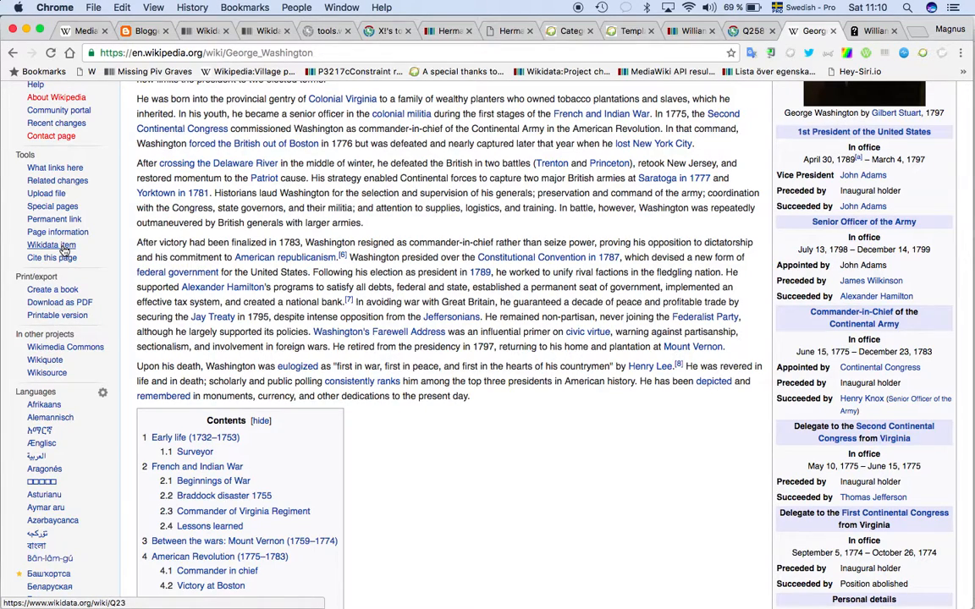
Follow the sidebar Wikidata item link to Q23 and locate the WikiTree ID Washington-11
click(50, 243)
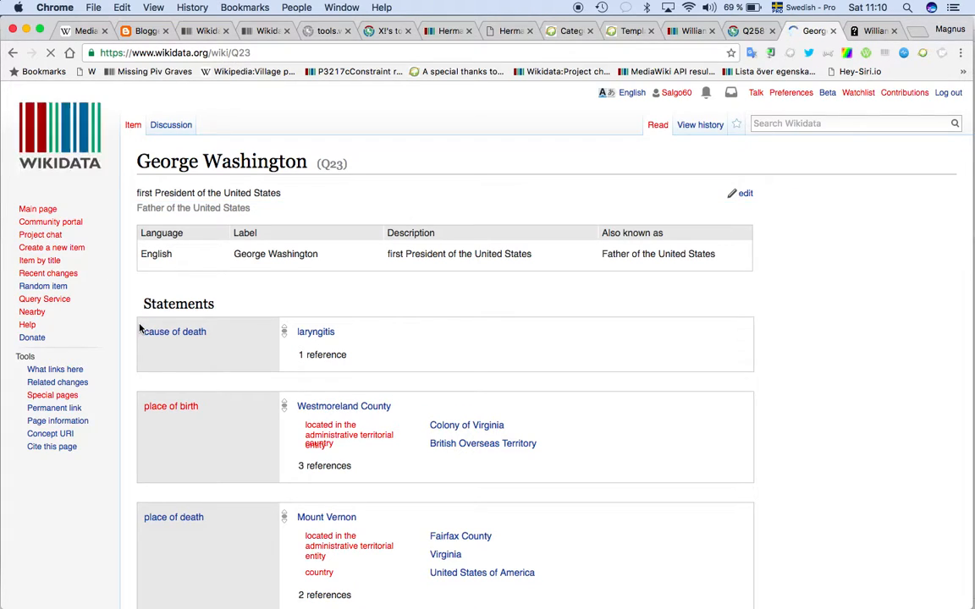
scroll(down, 3)
text(Wiki)
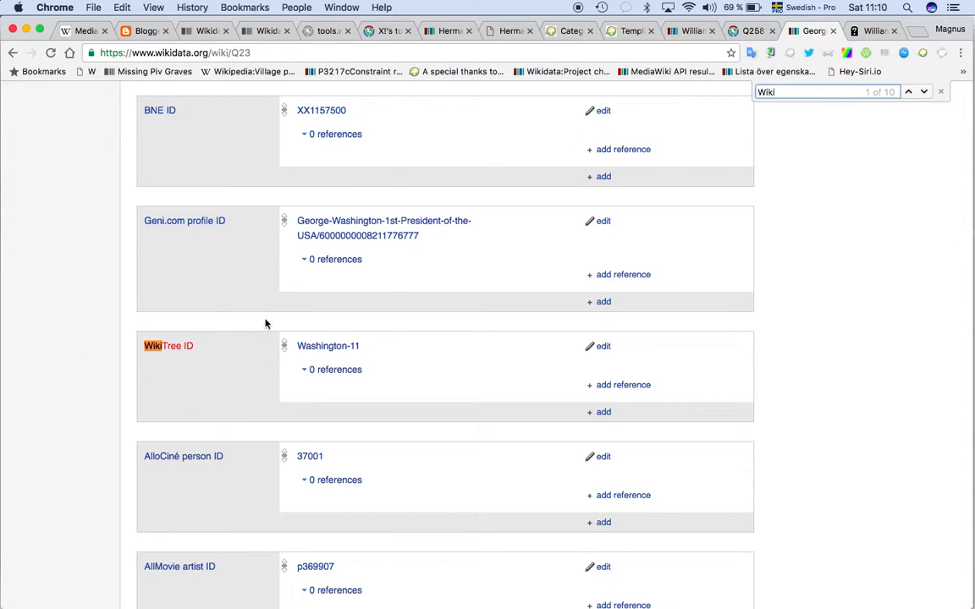
mouse_move(349, 337)
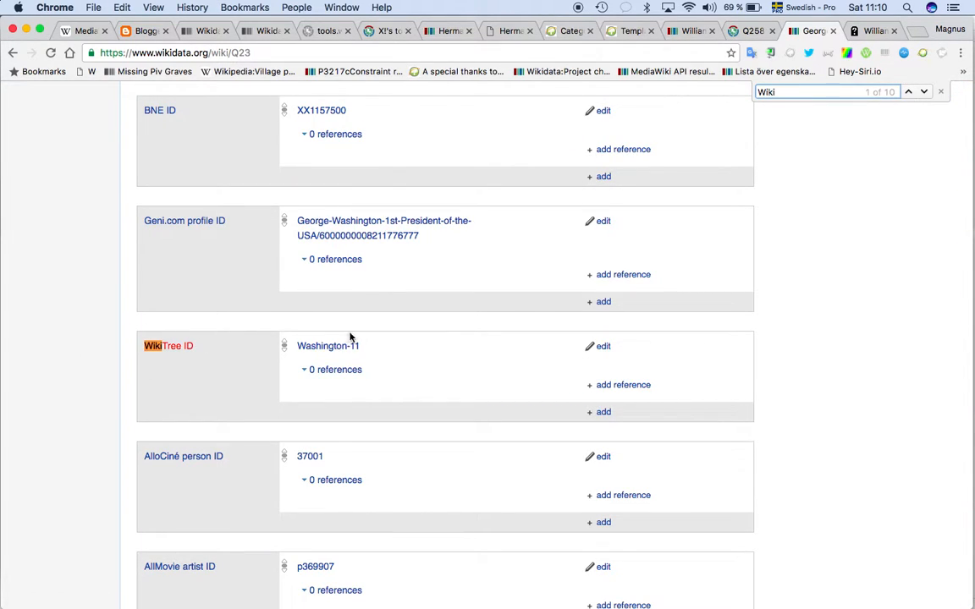
mouse_move(364, 349)
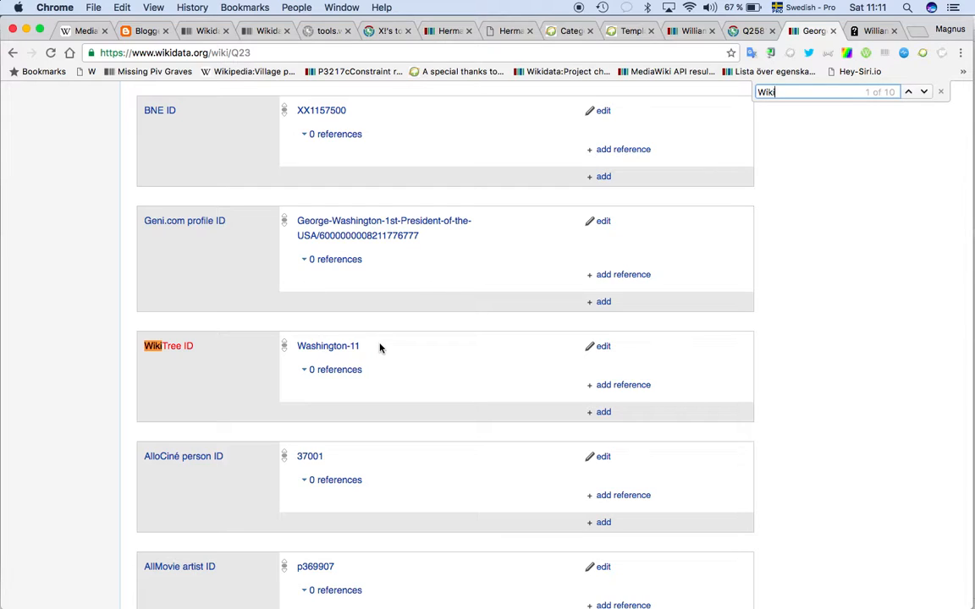
Follow the Washington-11 link from Wikidata and scroll the WikiTree profile down to its comments
click(328, 345)
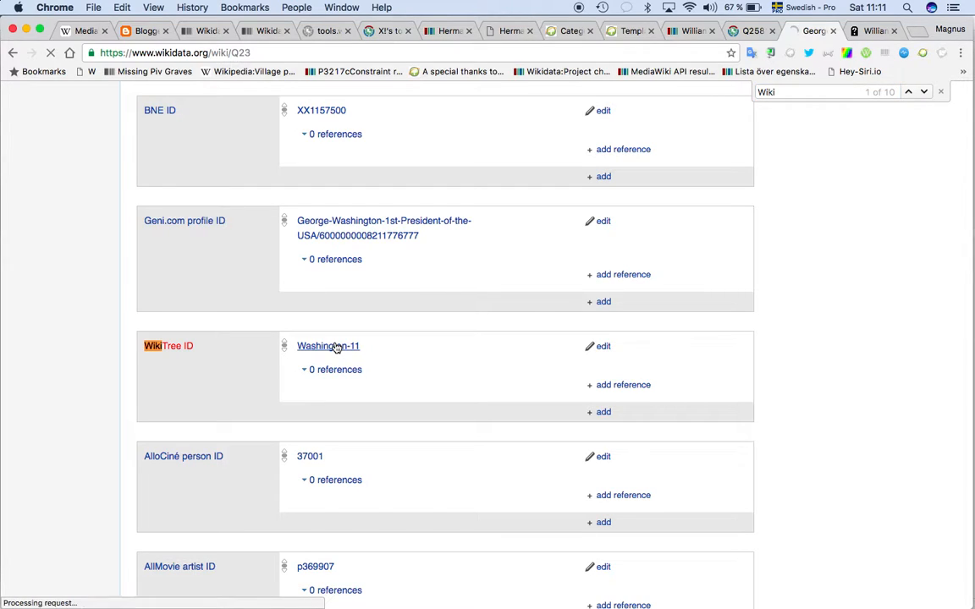
click(328, 345)
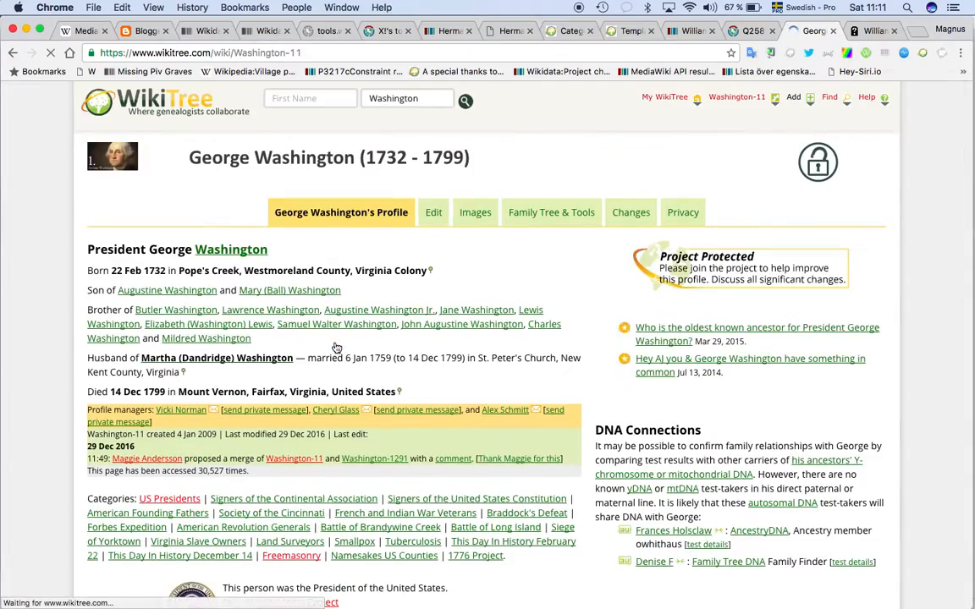
scroll(down, 3)
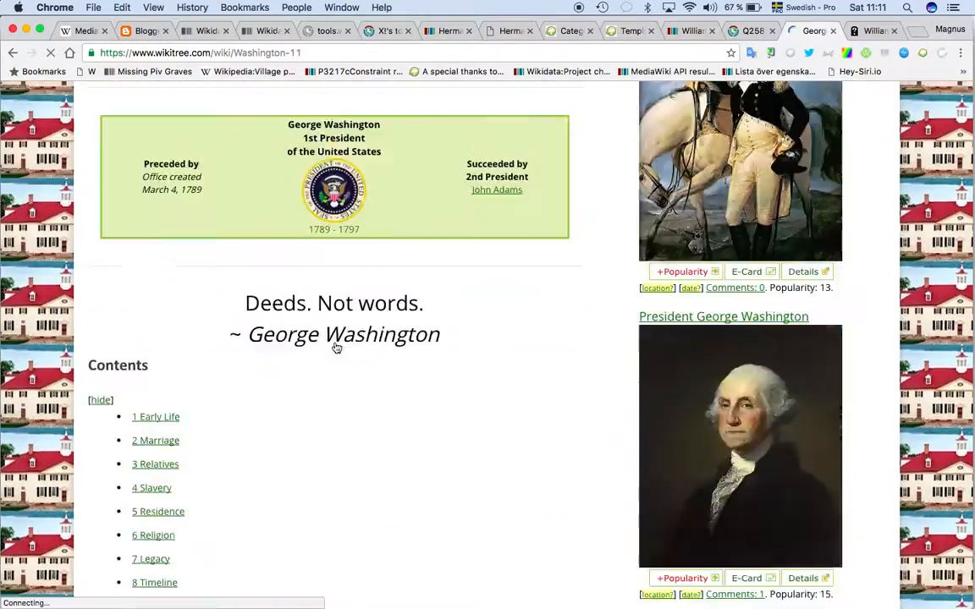
scroll(down, 3)
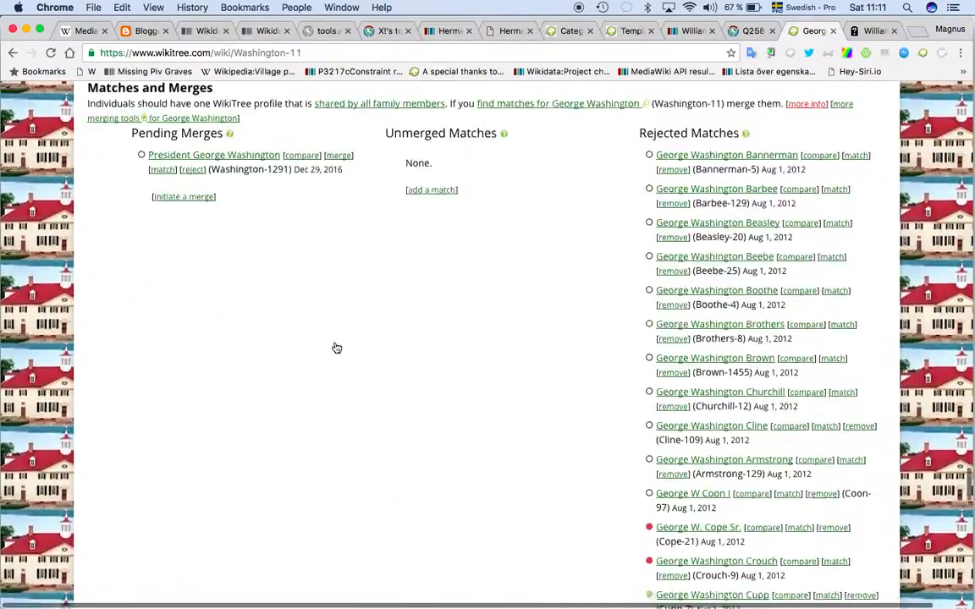
scroll(up, 3)
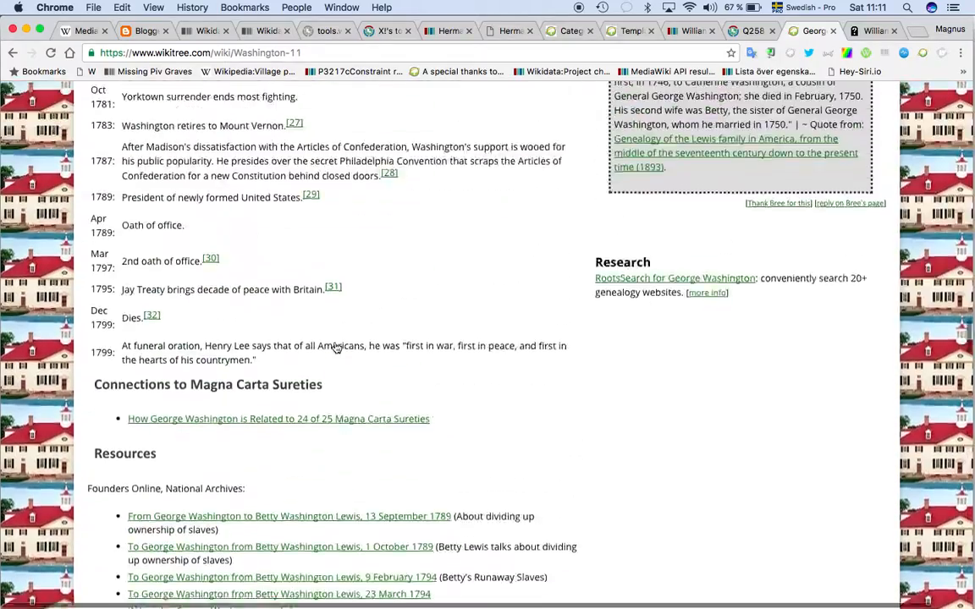
scroll(down, 3)
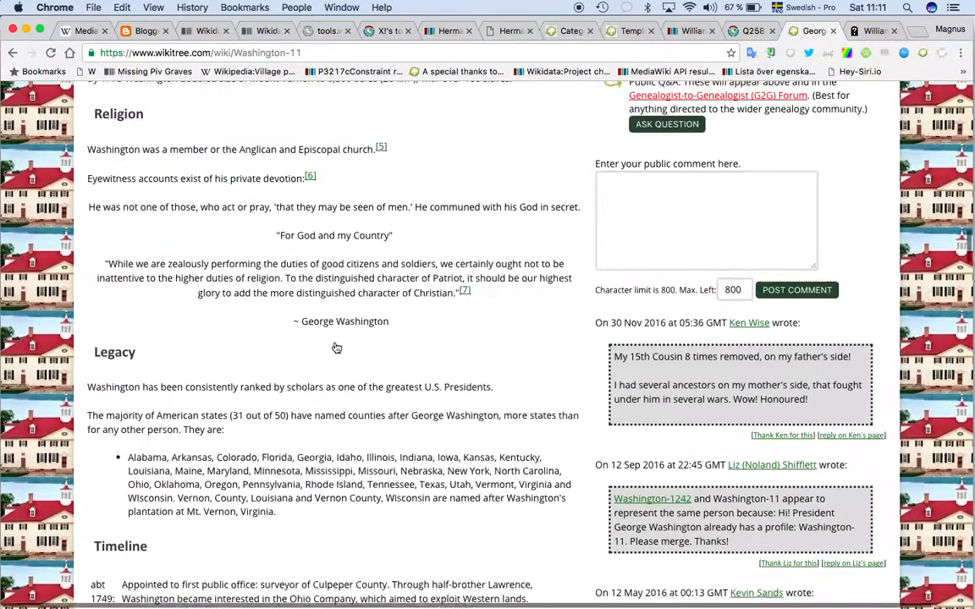
scroll(down, 3)
text(Wikida)
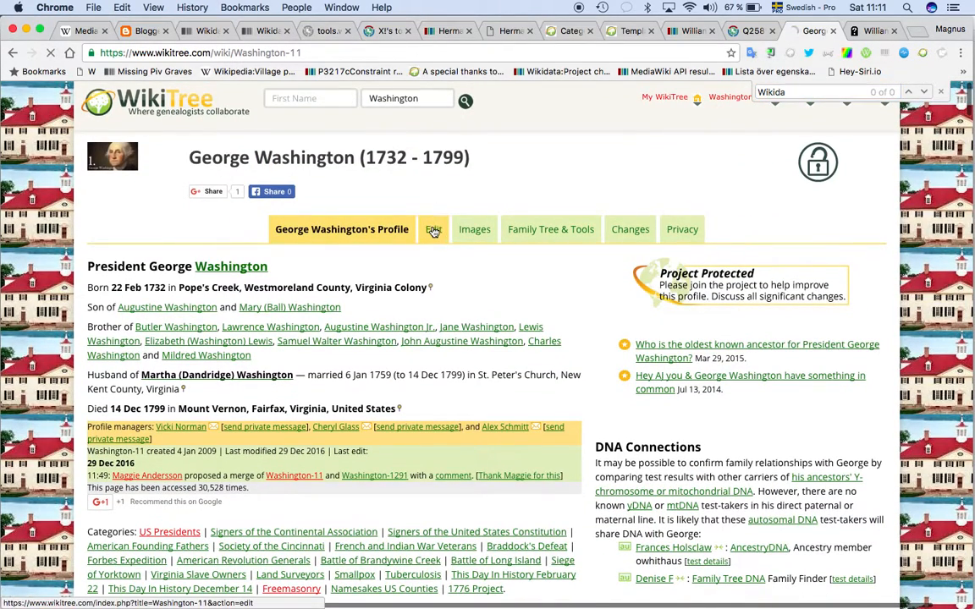
Edit the profile and add '* {{Wikidata|Q23|enwiki|Y}}' at the end of the Sources section
click(434, 231)
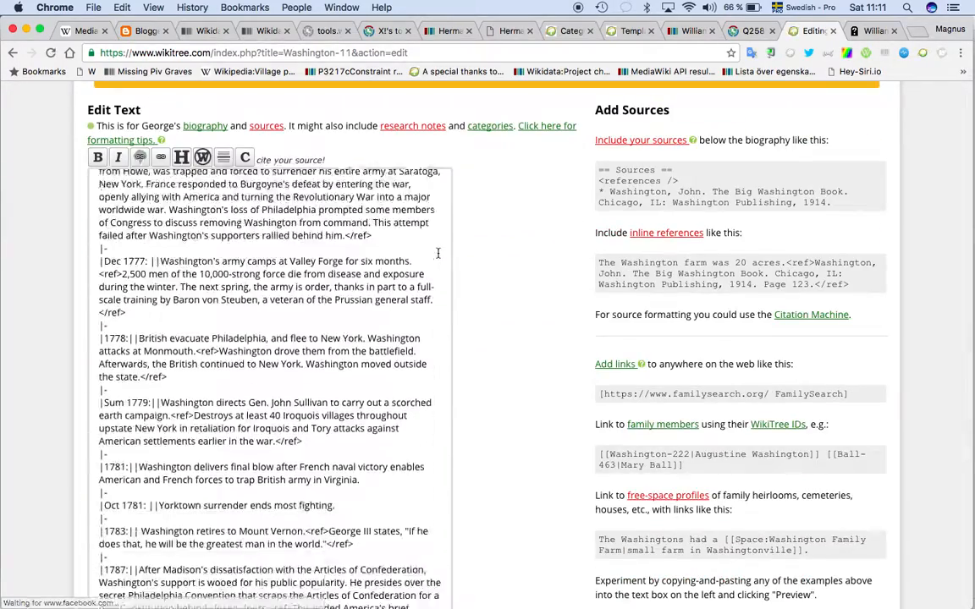
scroll(down, 3)
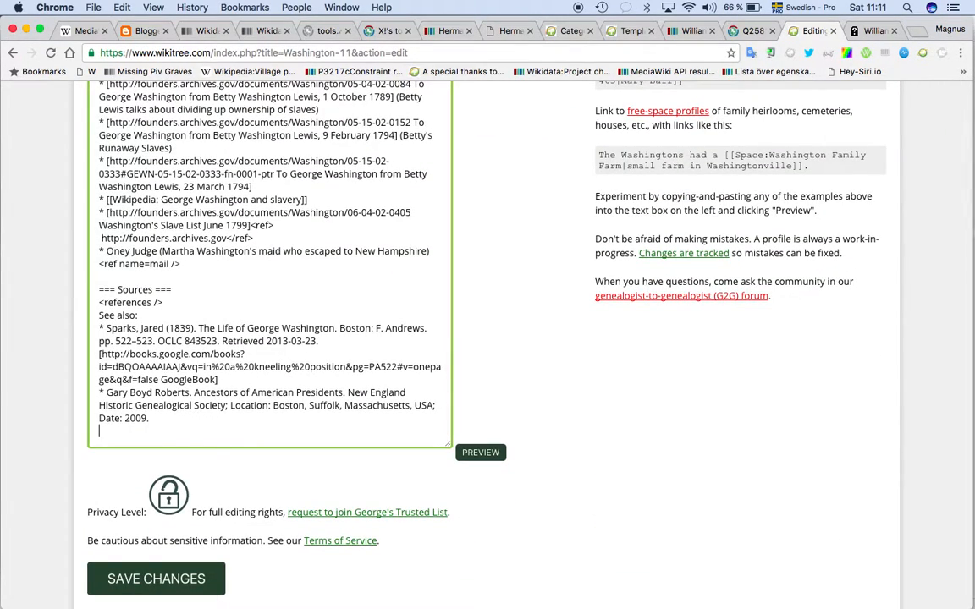
text(* {{Wik)
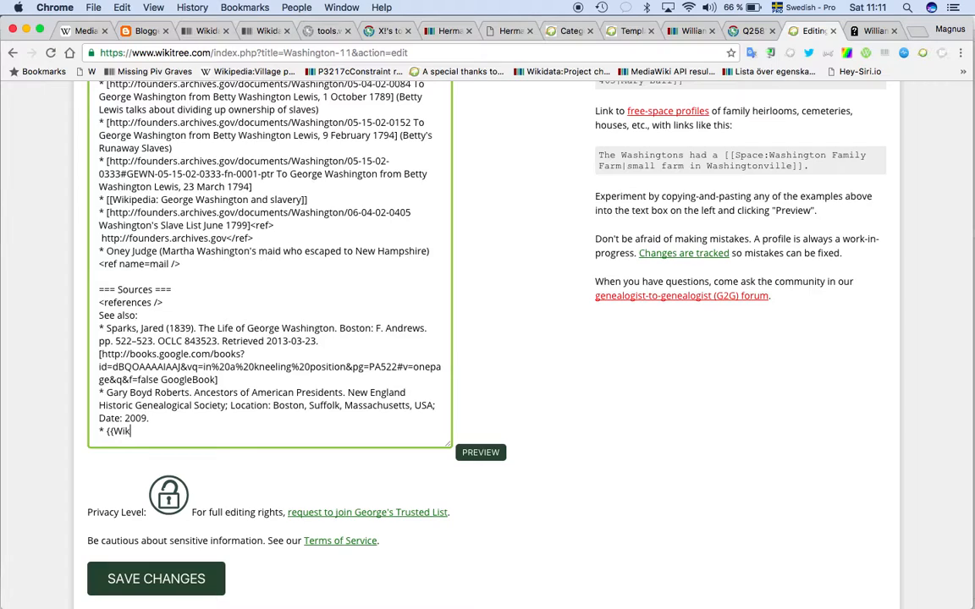
text(idata|Q23|)
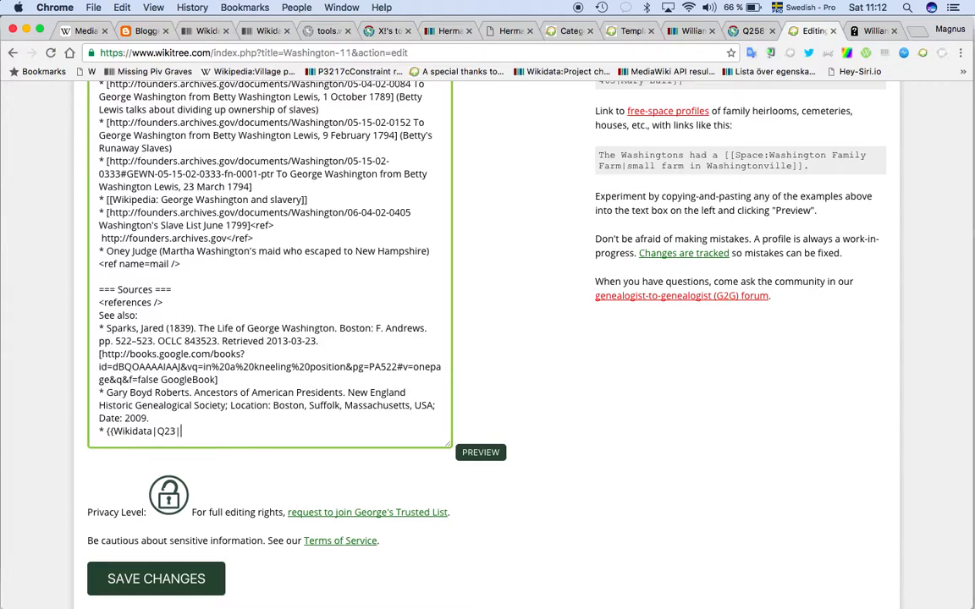
text(enwiki)
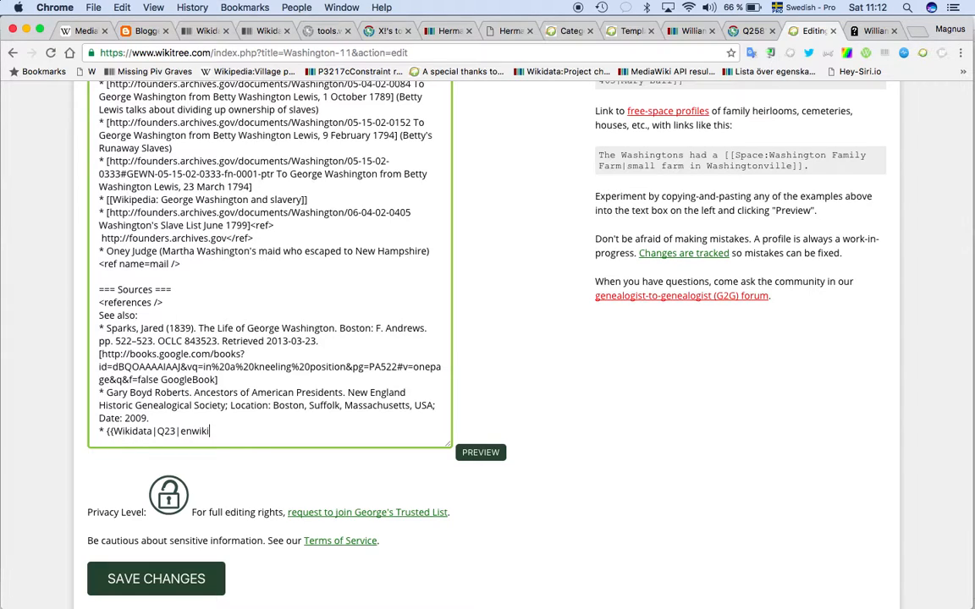
text(|Y}})
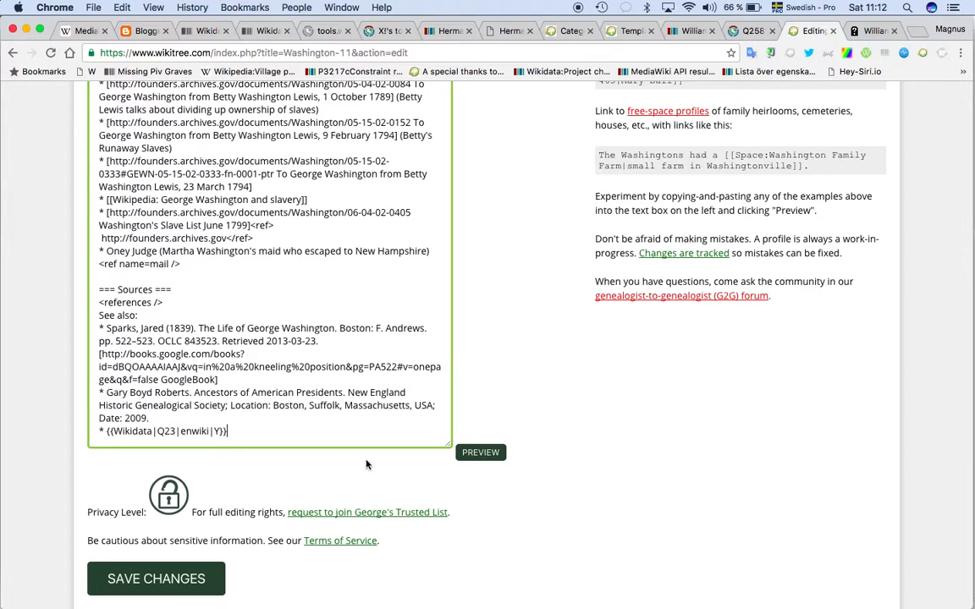
mouse_move(434, 461)
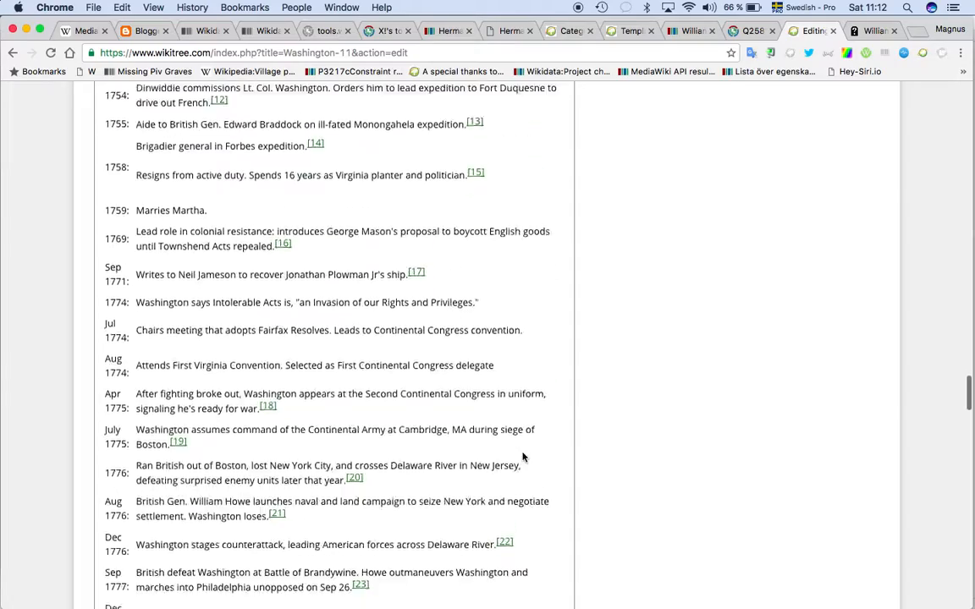
scroll(down, 3)
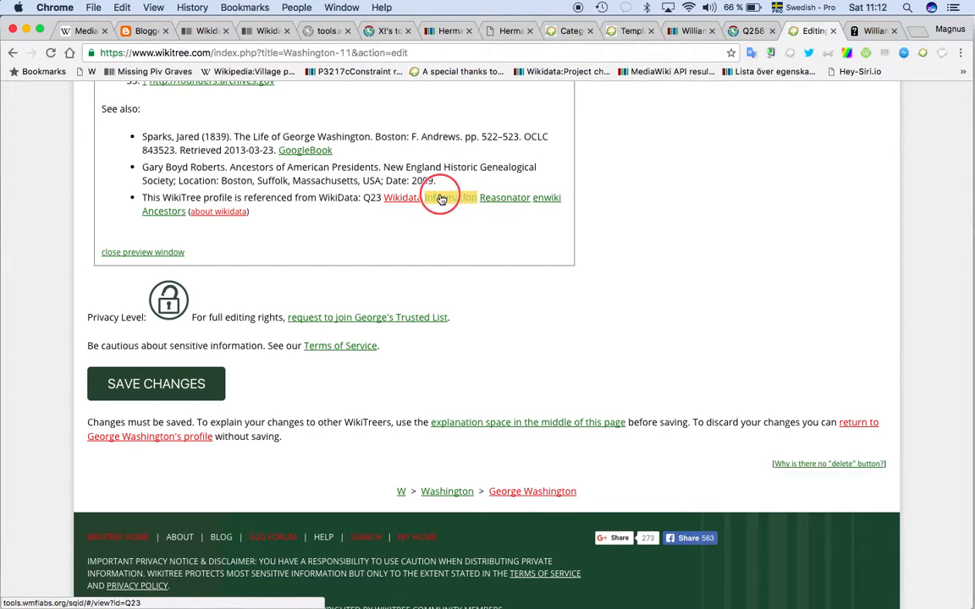
Follow the preview's Wikidata link to Q23 in SQID and scroll through its statements and identifiers
click(454, 197)
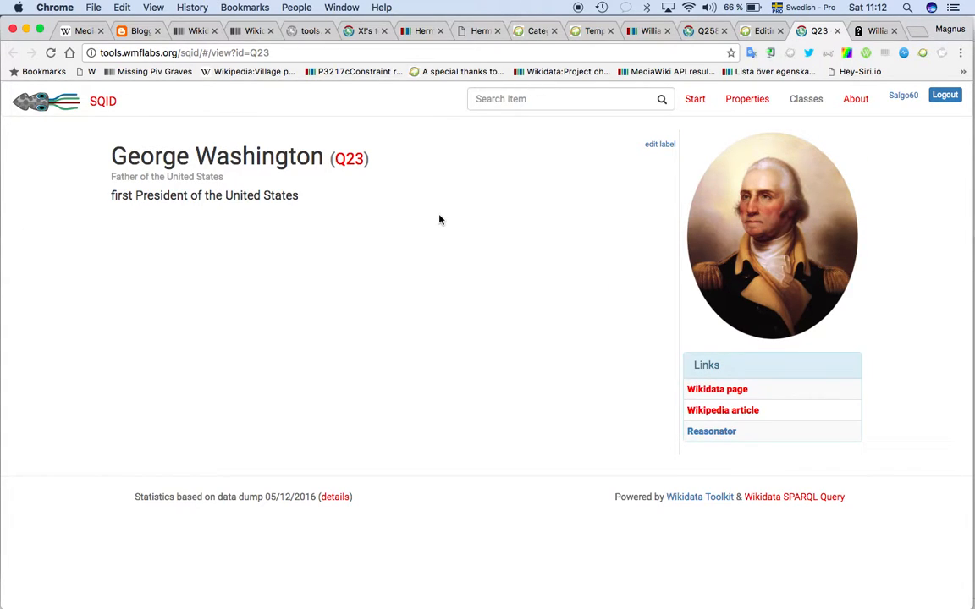
mouse_move(393, 246)
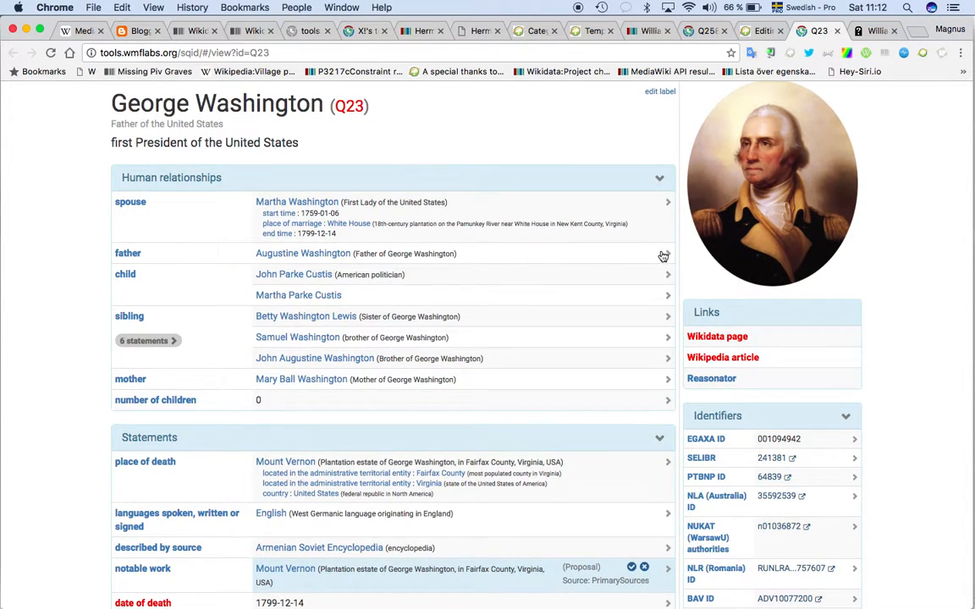
scroll(down, 3)
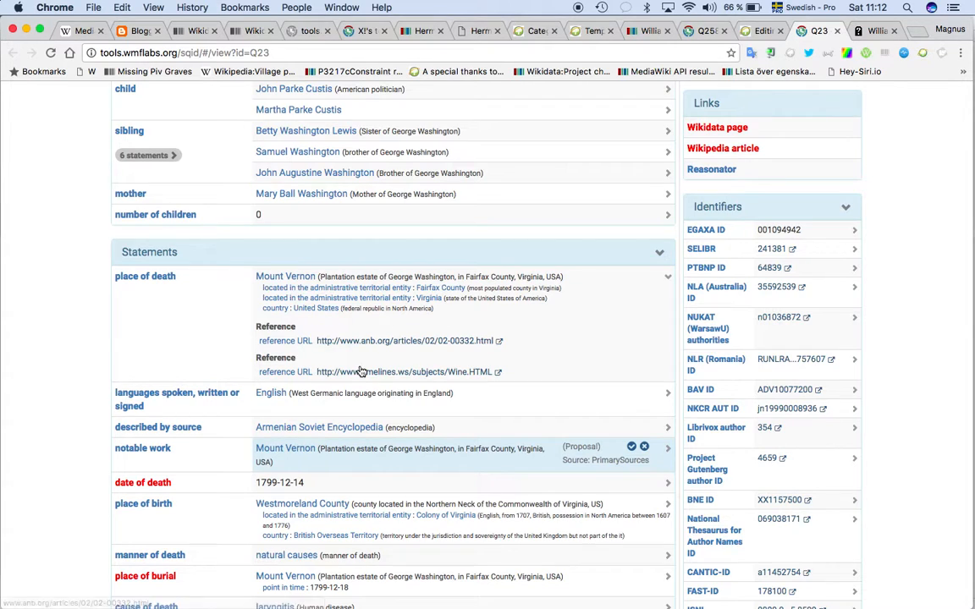
scroll(down, 3)
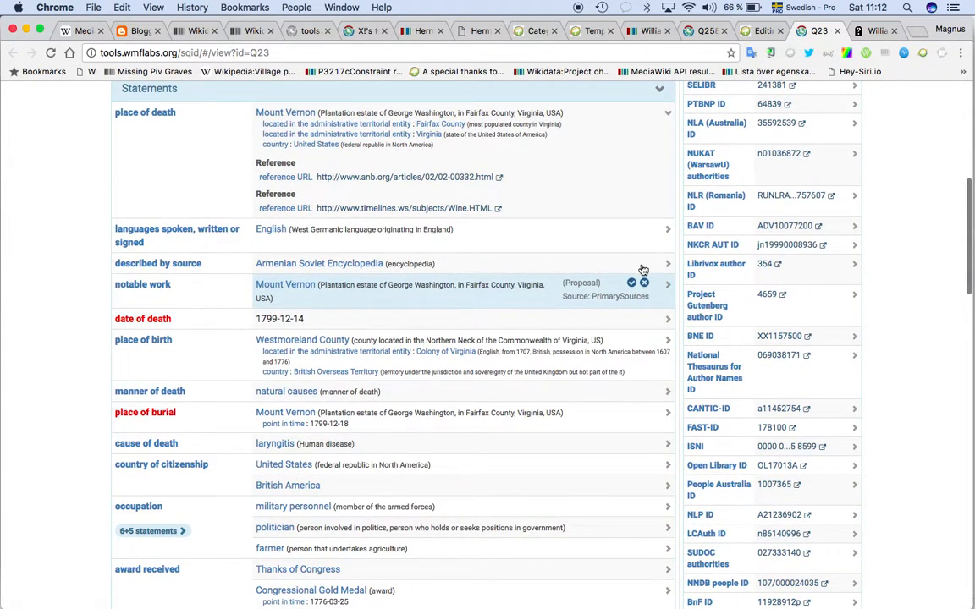
scroll(down, 3)
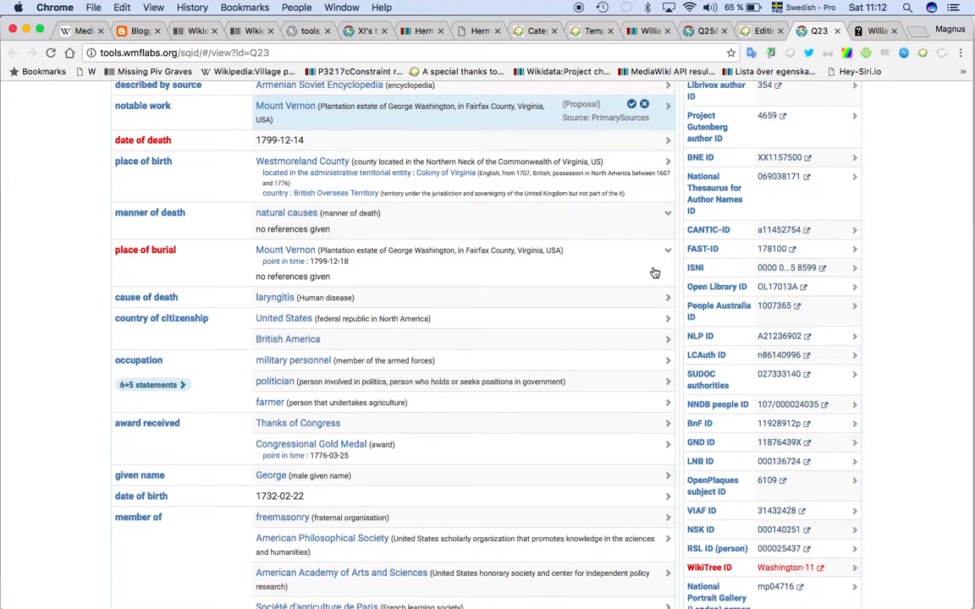
scroll(down, 3)
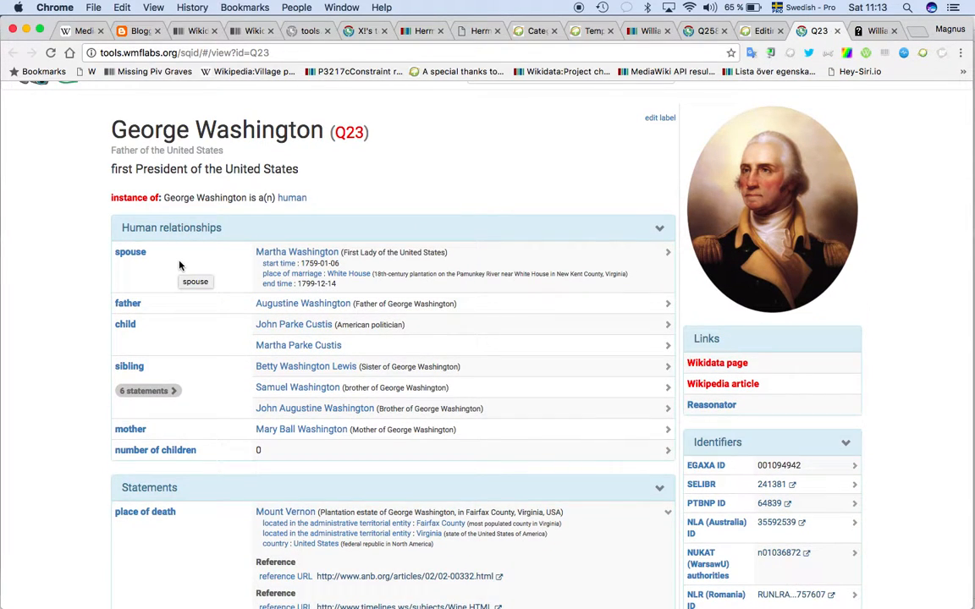
mouse_move(552, 259)
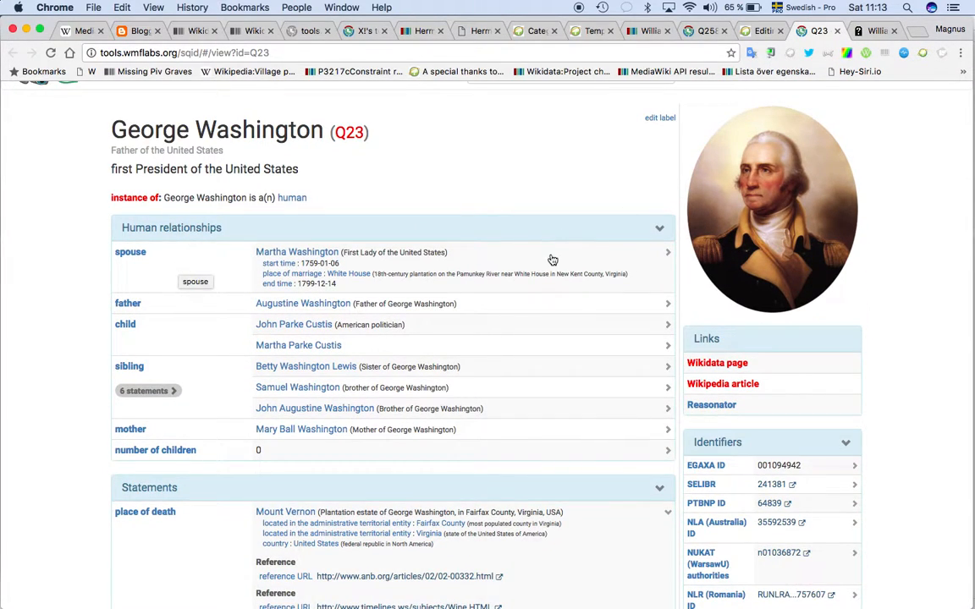
Collapse Human relationships and find the Find a Grave IDs 6781, 1075 and 11816 among the identifiers
click(661, 227)
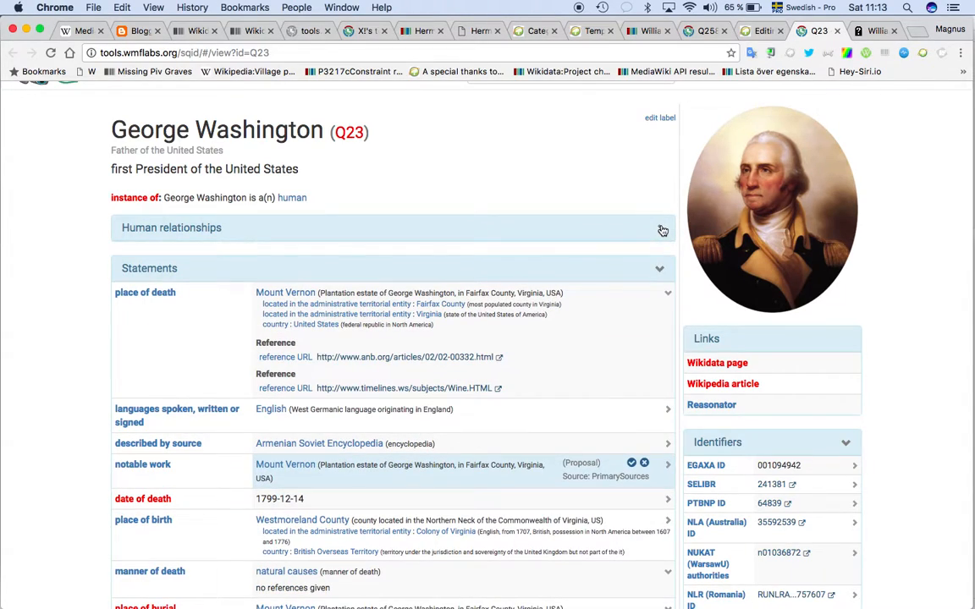
scroll(down, 3)
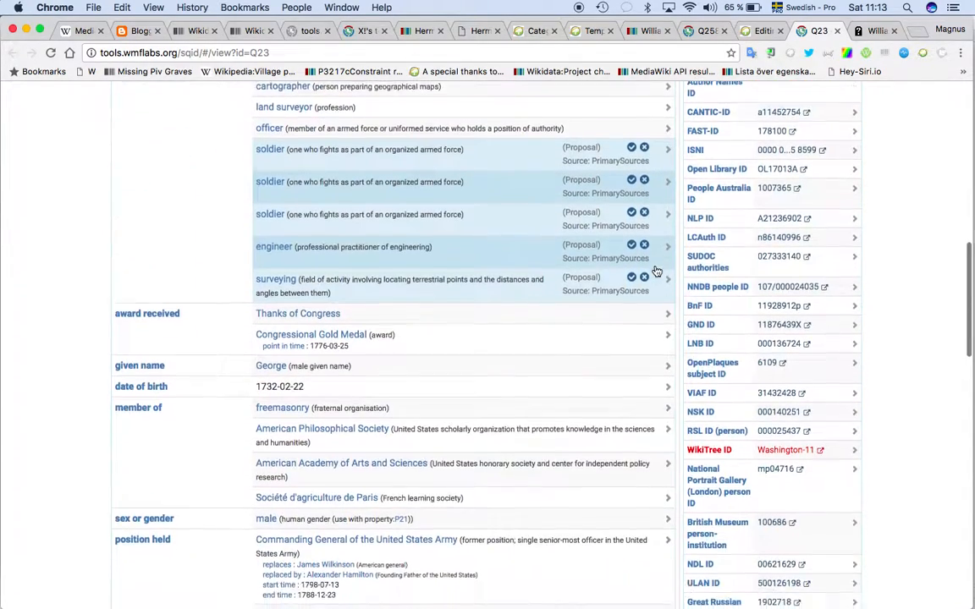
scroll(down, 3)
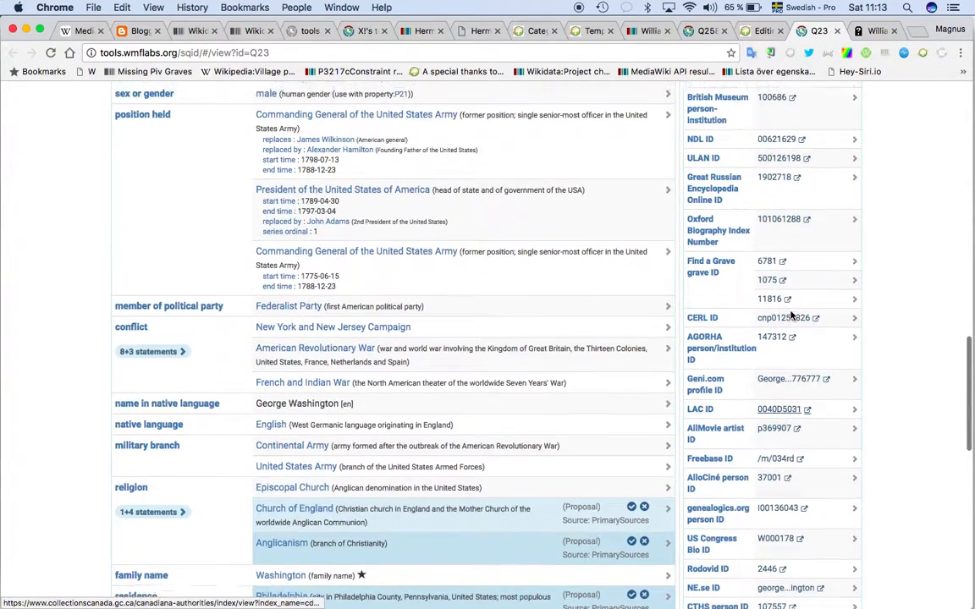
scroll(up, 3)
text(find)
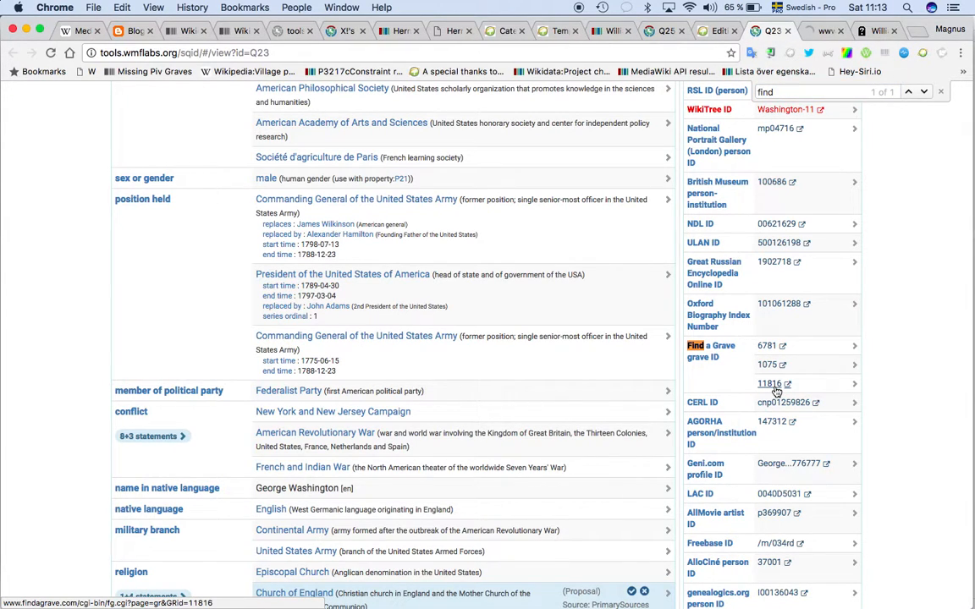
Return to the WikiTree edit tab and scroll the preview's timeline and sources, confirming no Grave entry yet
click(769, 382)
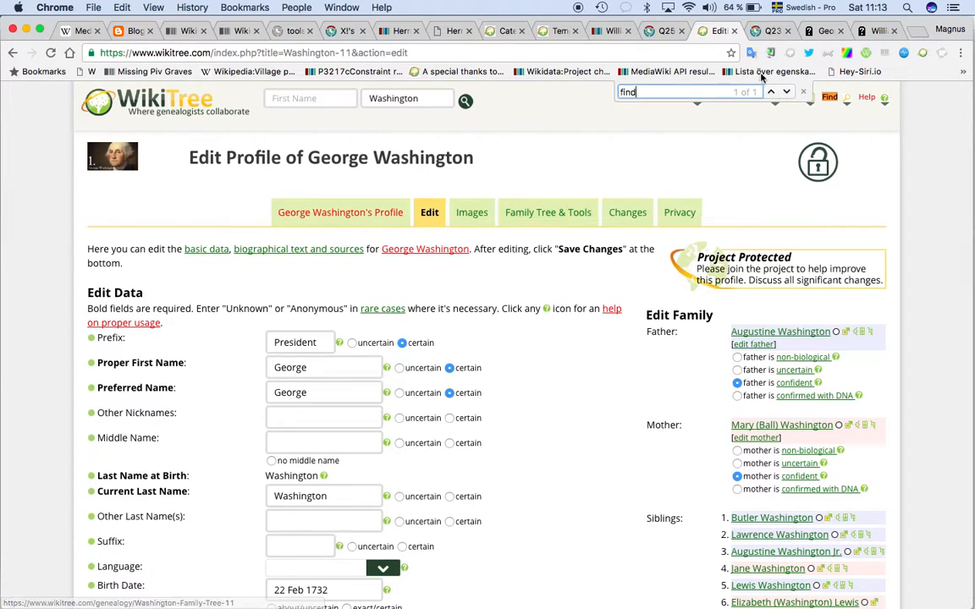
scroll(down, 3)
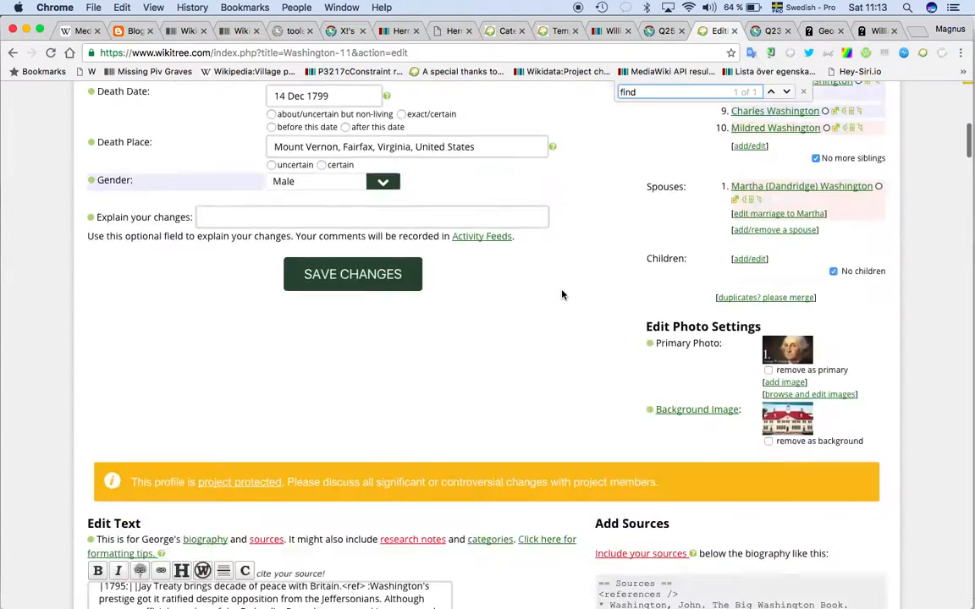
scroll(down, 3)
text(Grave)
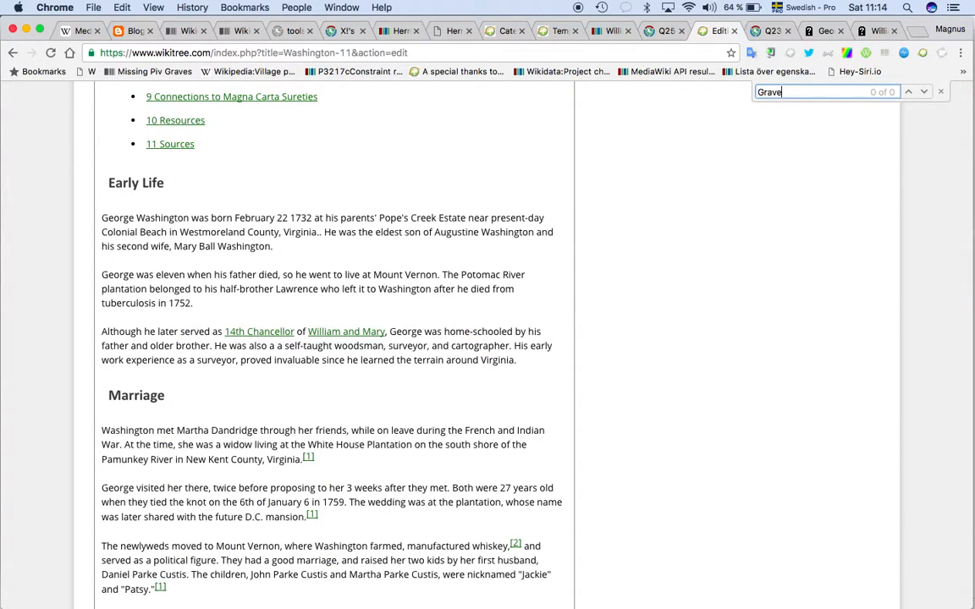
scroll(down, 3)
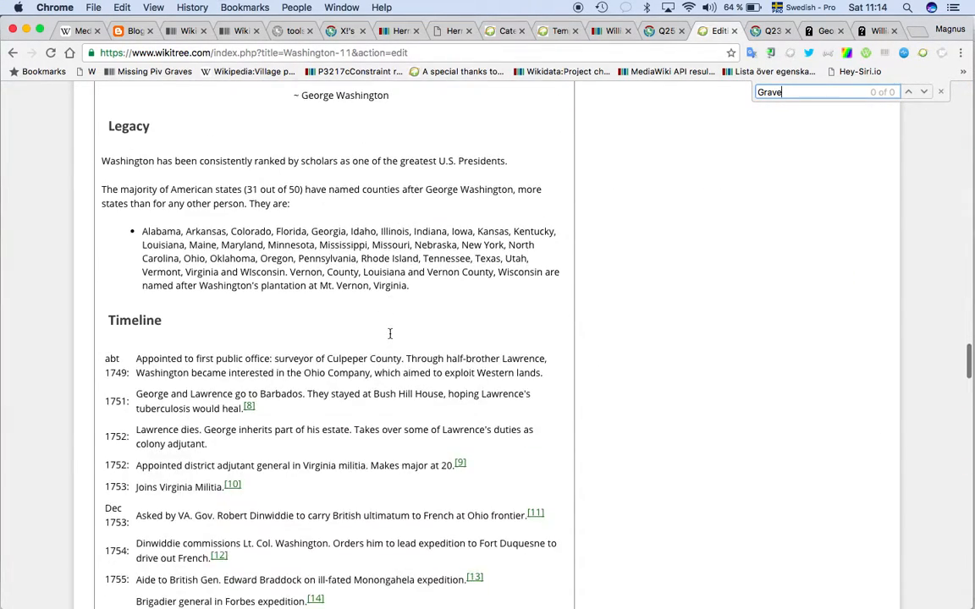
scroll(down, 3)
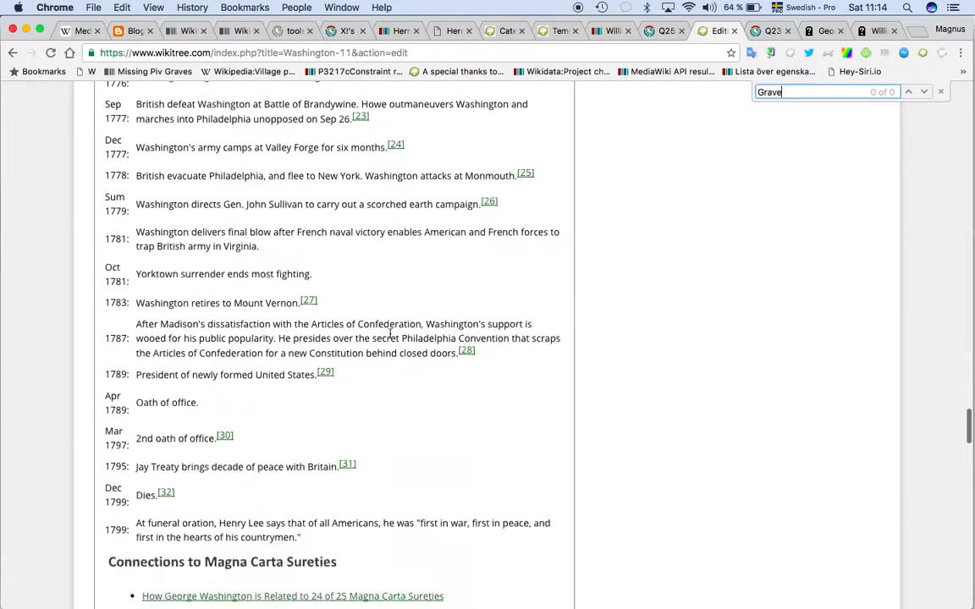
scroll(down, 3)
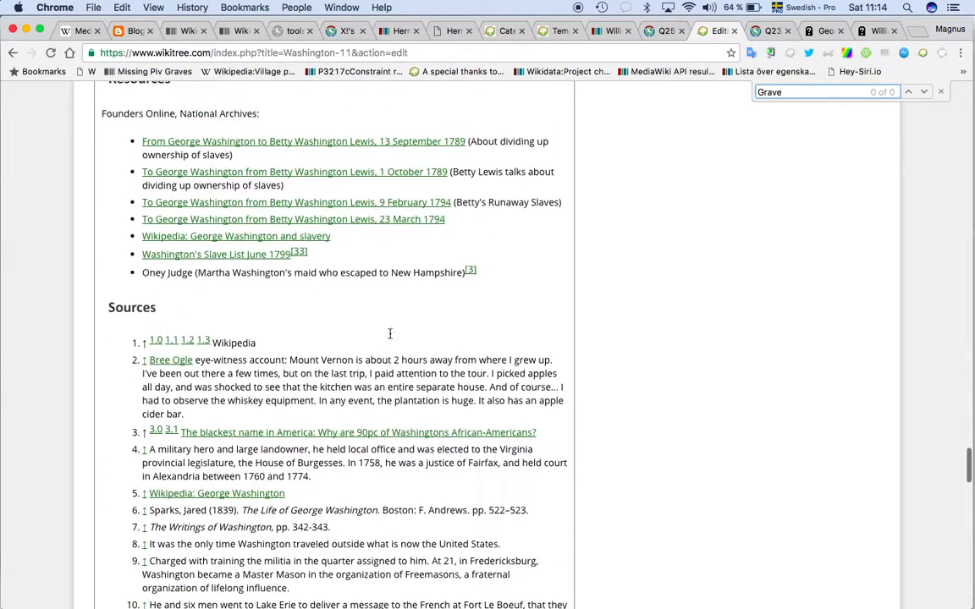
scroll(down, 3)
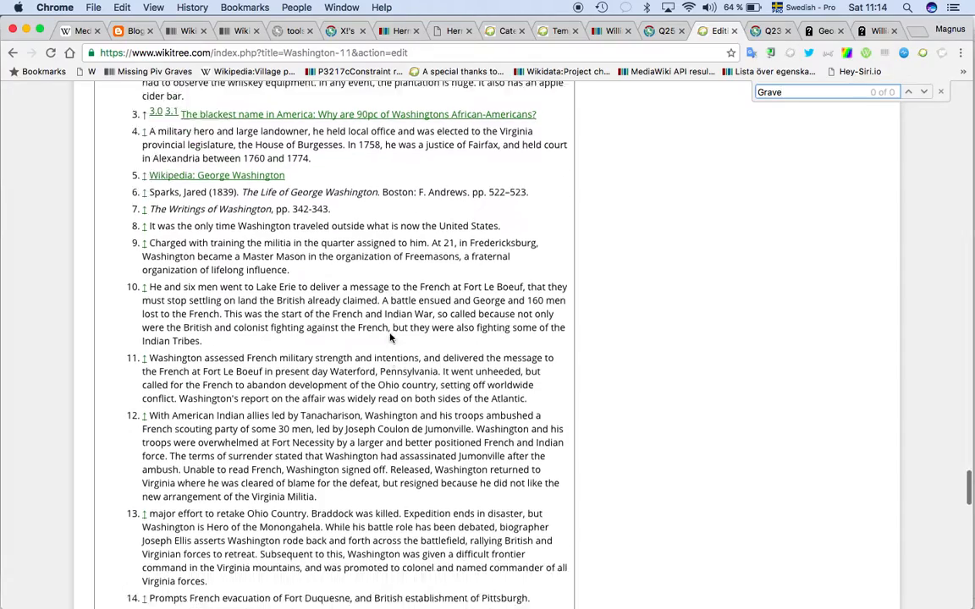
scroll(down, 3)
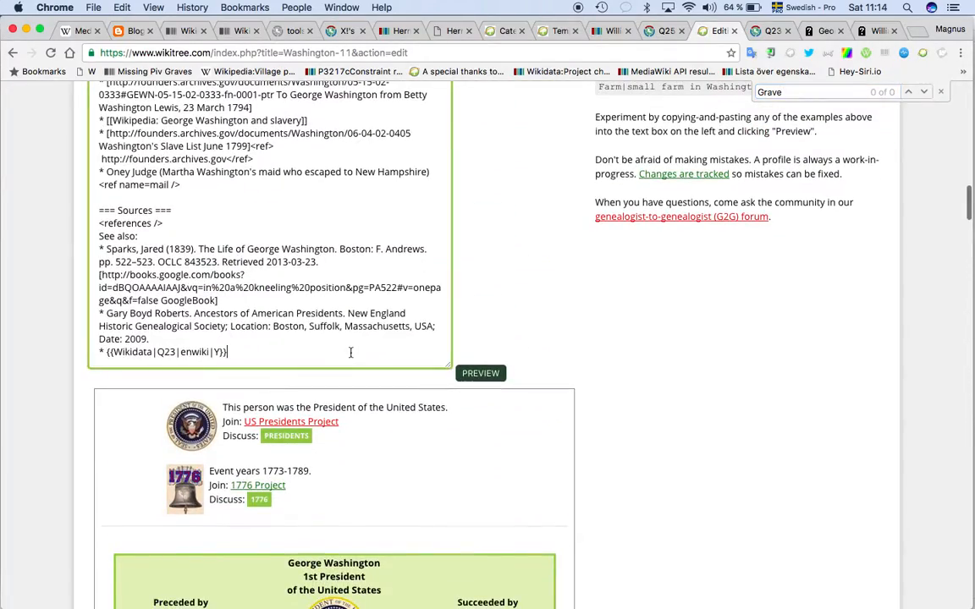
Add a '{{FindAGrave|11816|~~~~|George Washington}}' line to Sources, checking the ID in SQID
text({{)
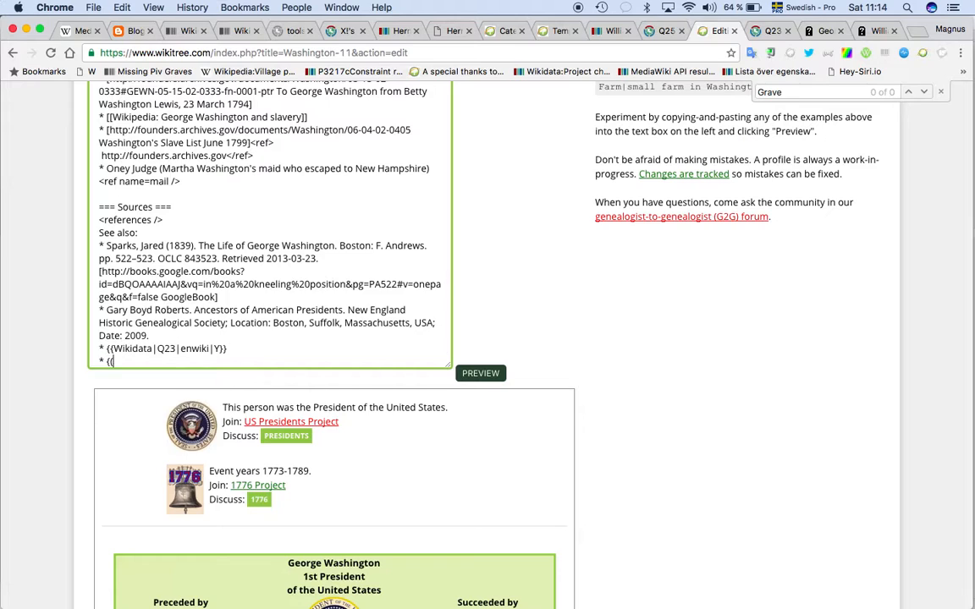
text(FindAGra)
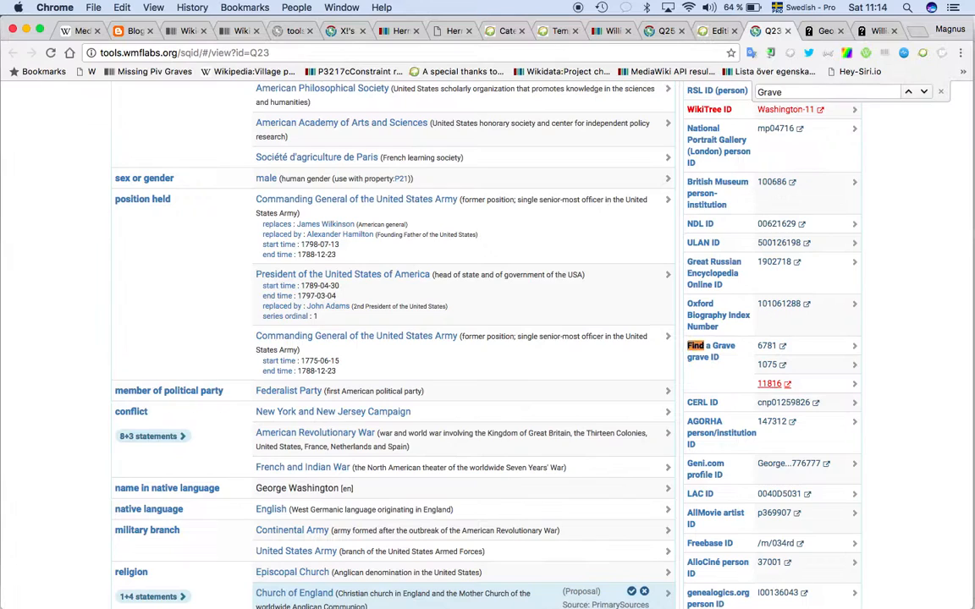
click(768, 383)
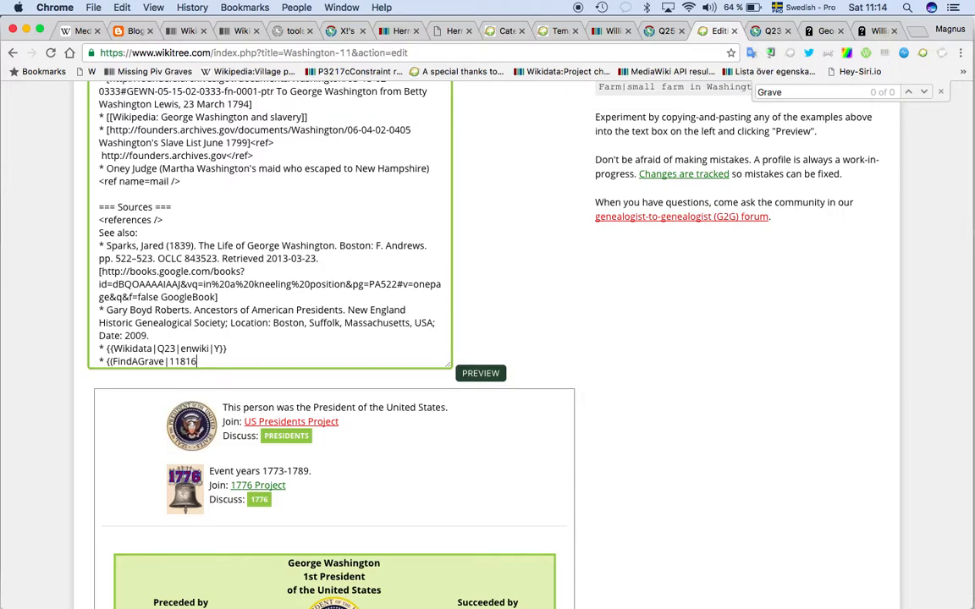
text(|™)
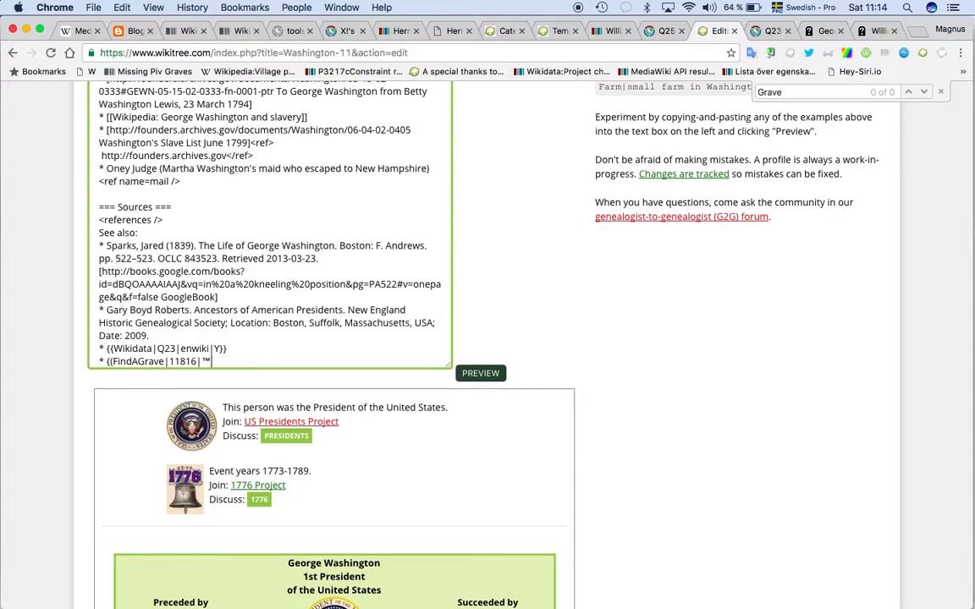
key(Backspace)
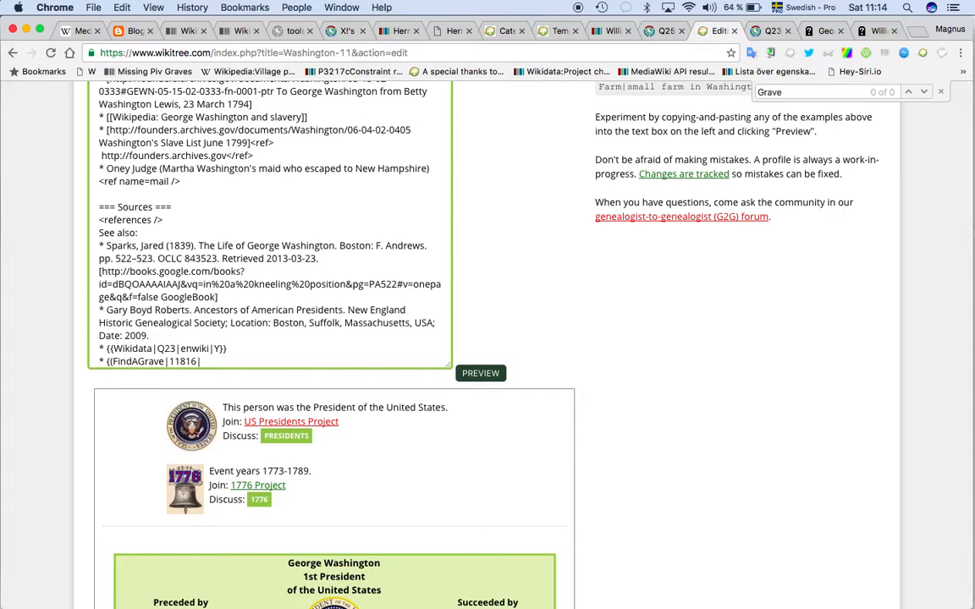
text(~~~~~|George Washington)
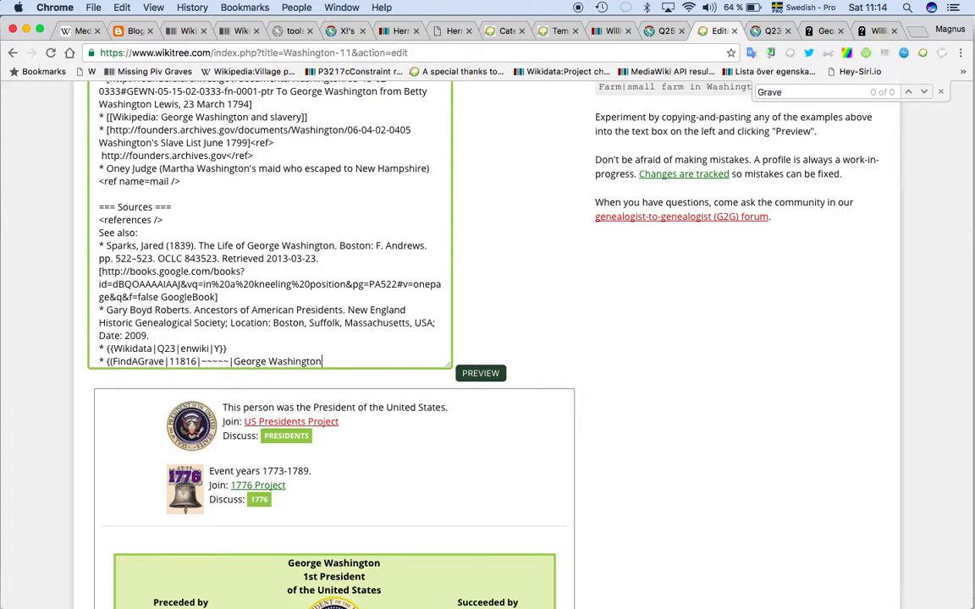
text(}})
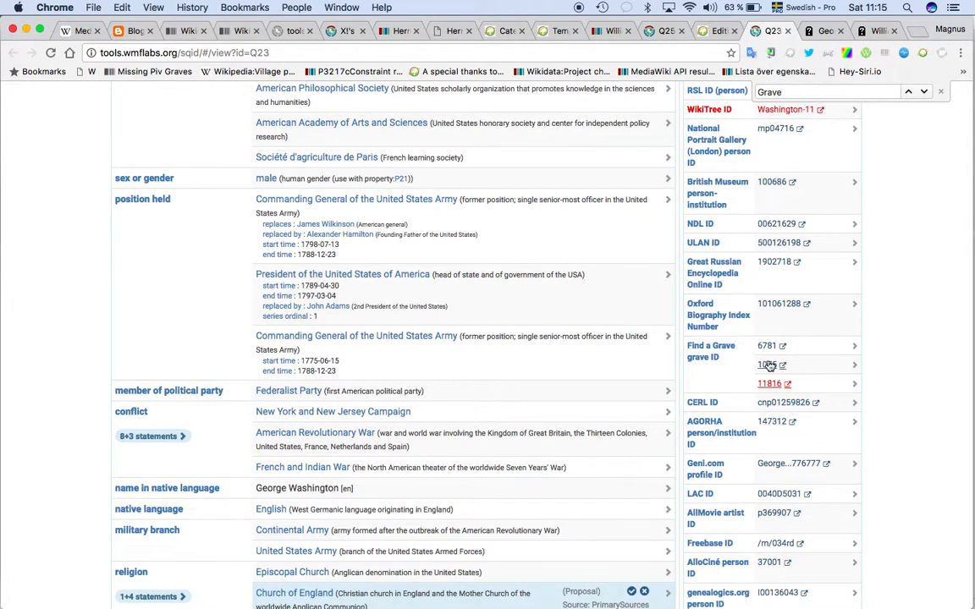
Duplicate the FindAGrave line with memorial 1075, check memorial 6781 in Find a Grave, and return to the editor
click(769, 383)
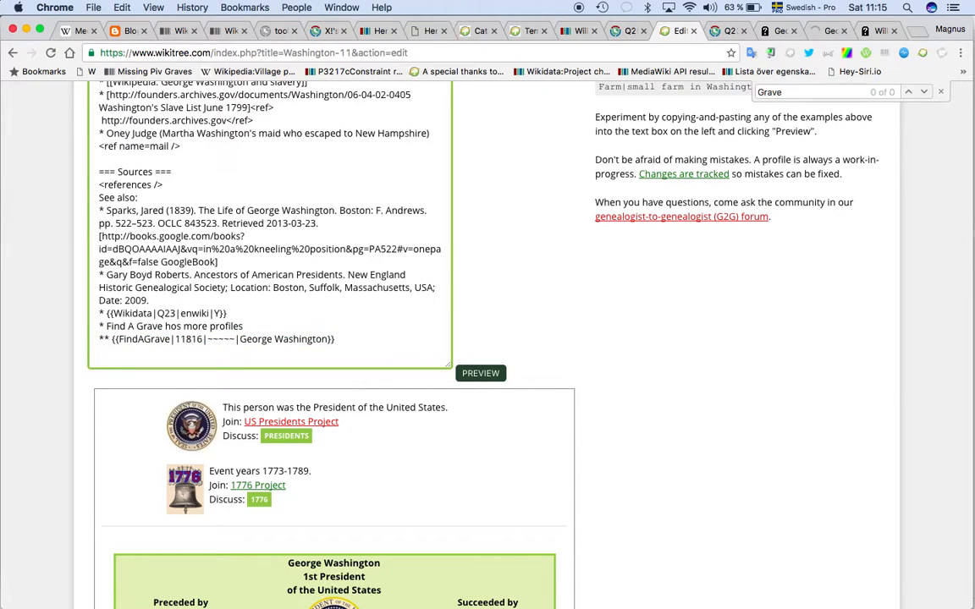
text(1075)
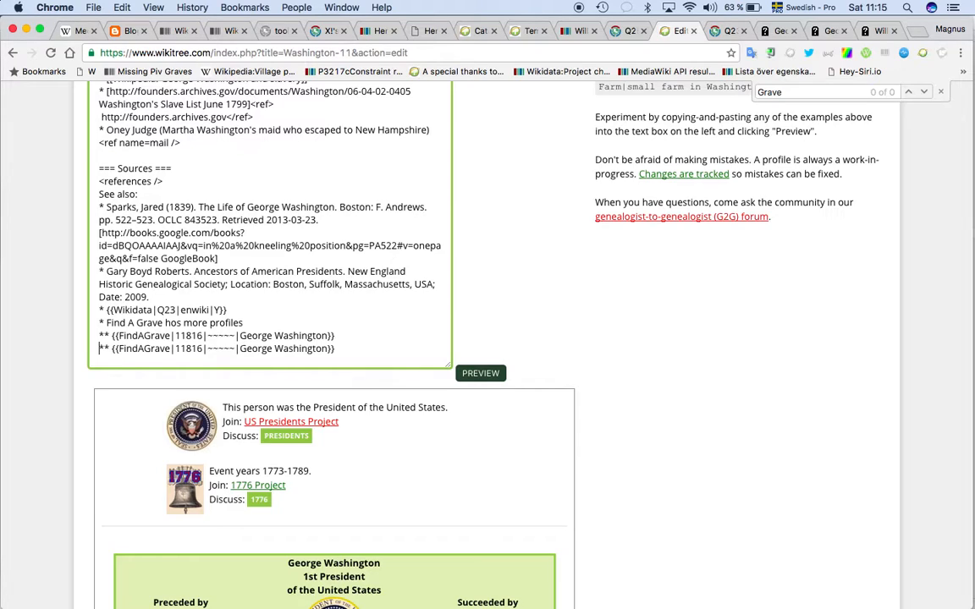
double_click(188, 349)
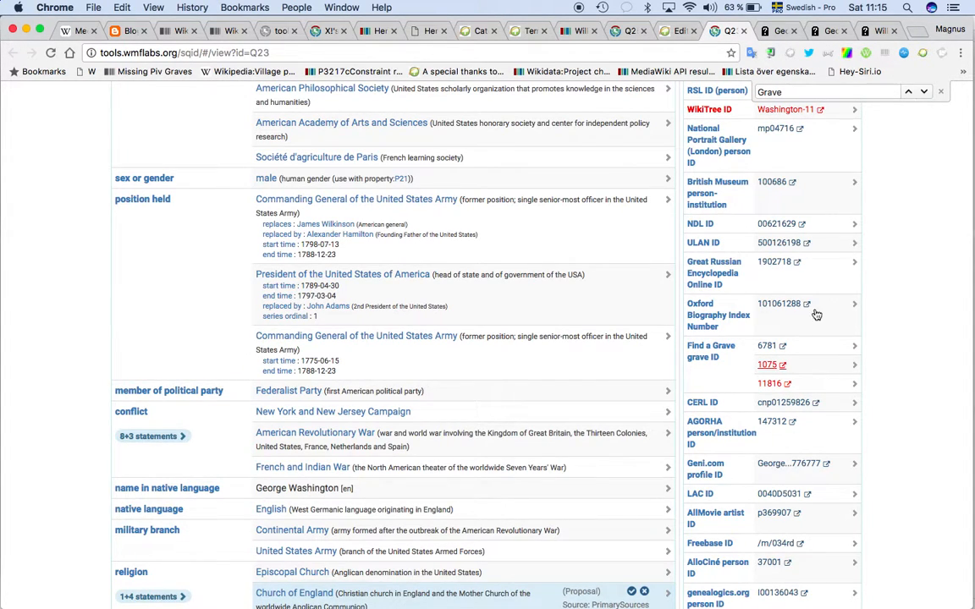
click(765, 346)
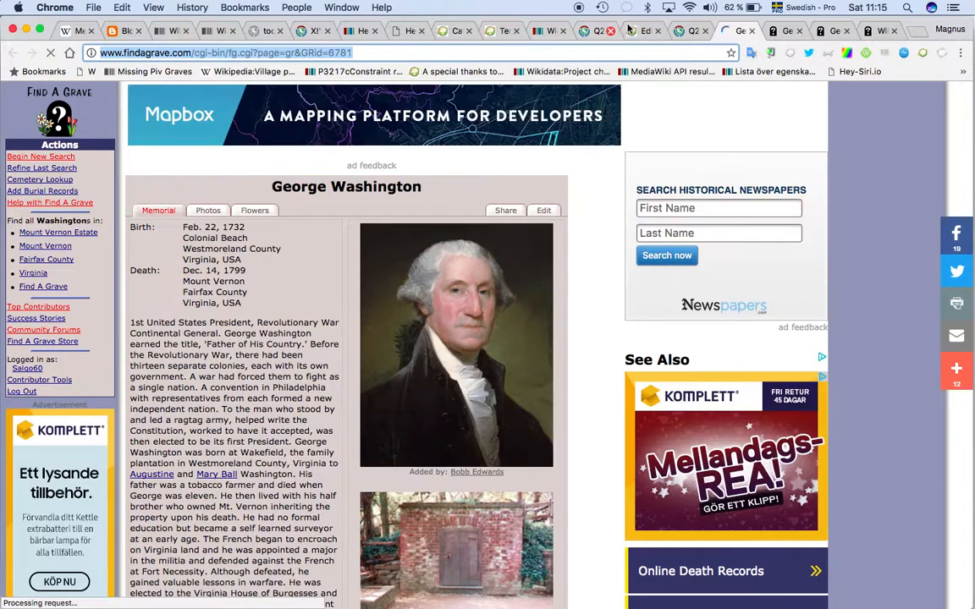
click(646, 30)
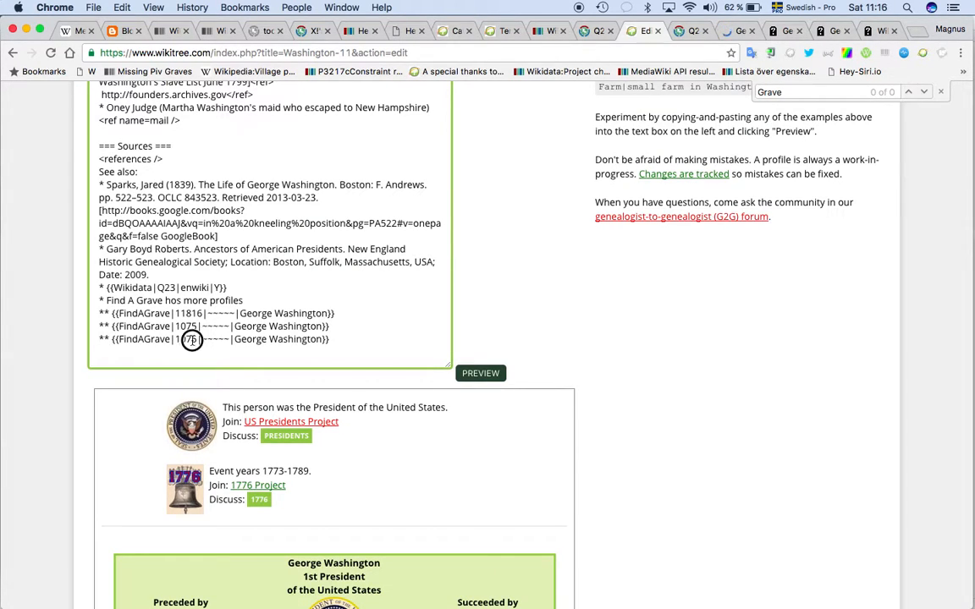
Set the third FindAGrave line to memorial 6781 and save the profile changes
text(6781)
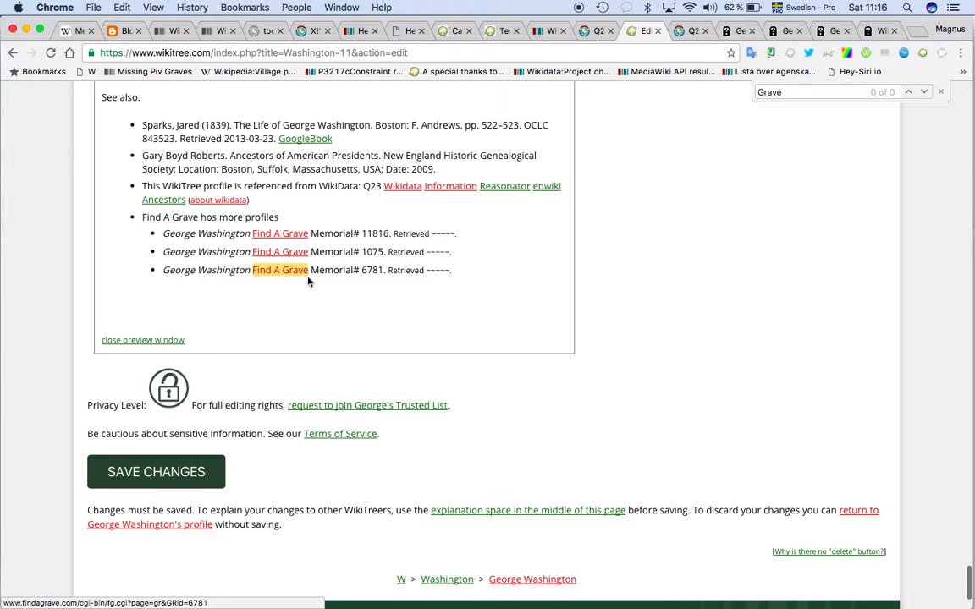
mouse_move(155, 471)
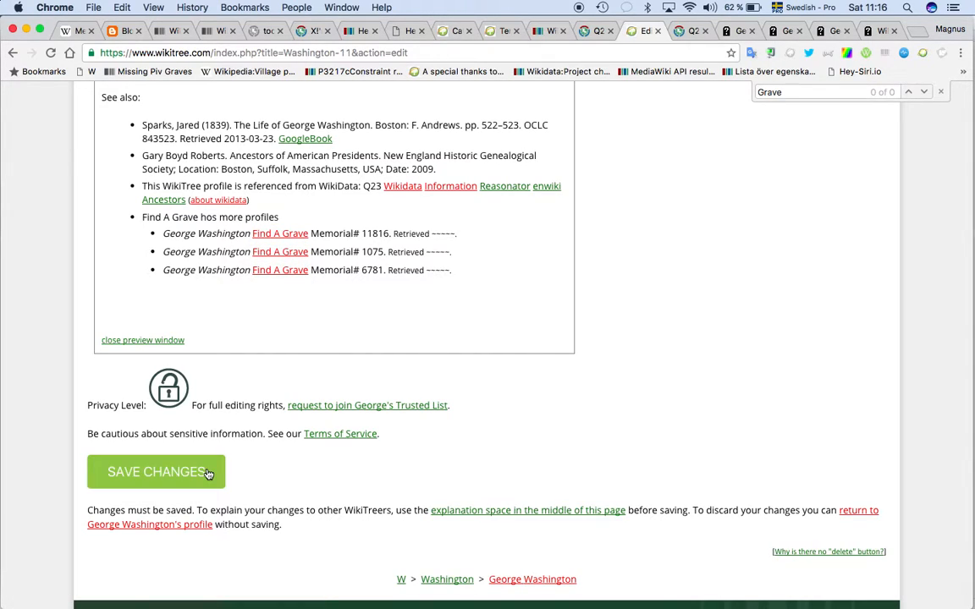
scroll(down, 3)
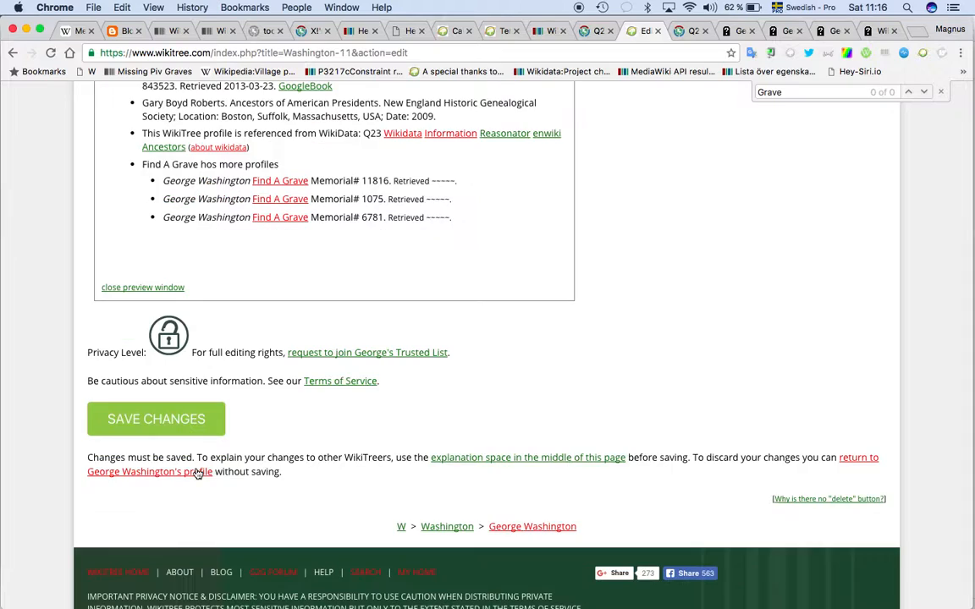
click(155, 420)
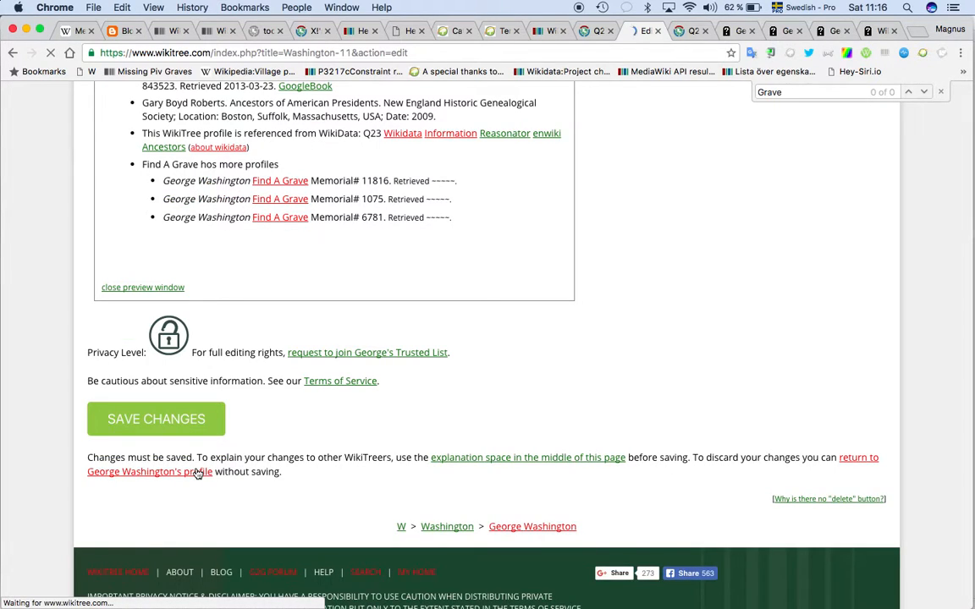
click(156, 420)
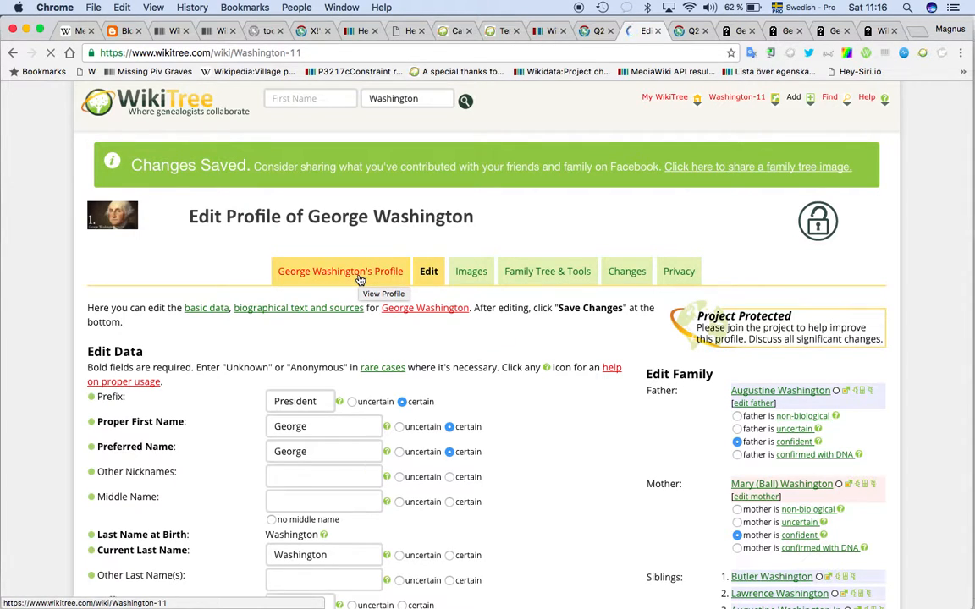
Review the saved profile's Sources showing the three Find A Grave memorials with retrieval dates
click(341, 271)
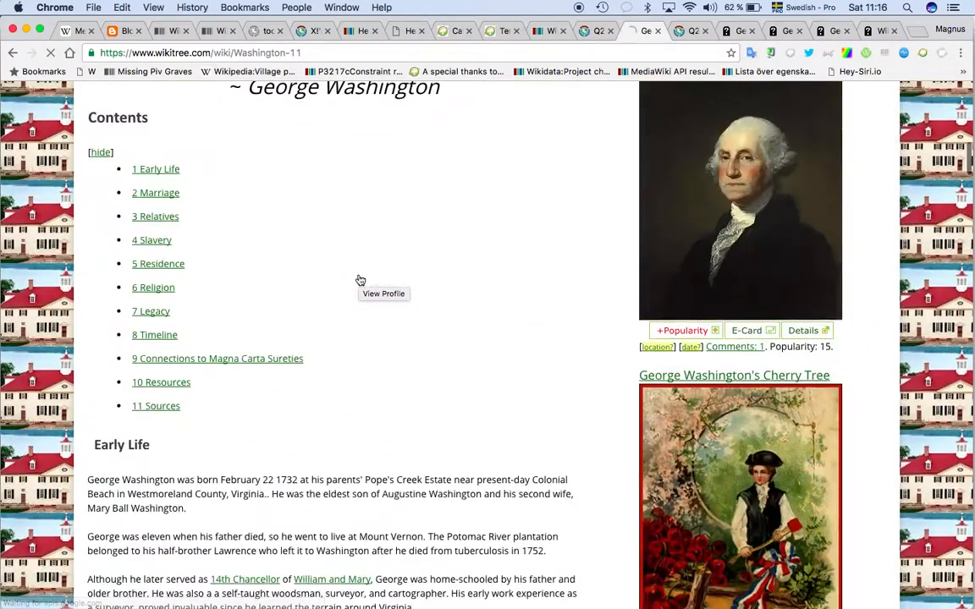
scroll(down, 3)
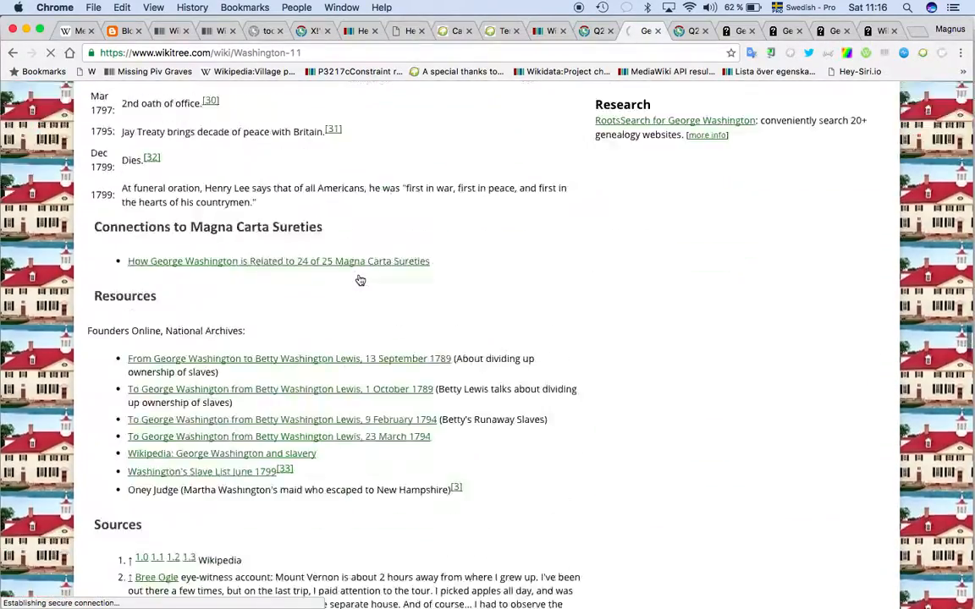
scroll(down, 3)
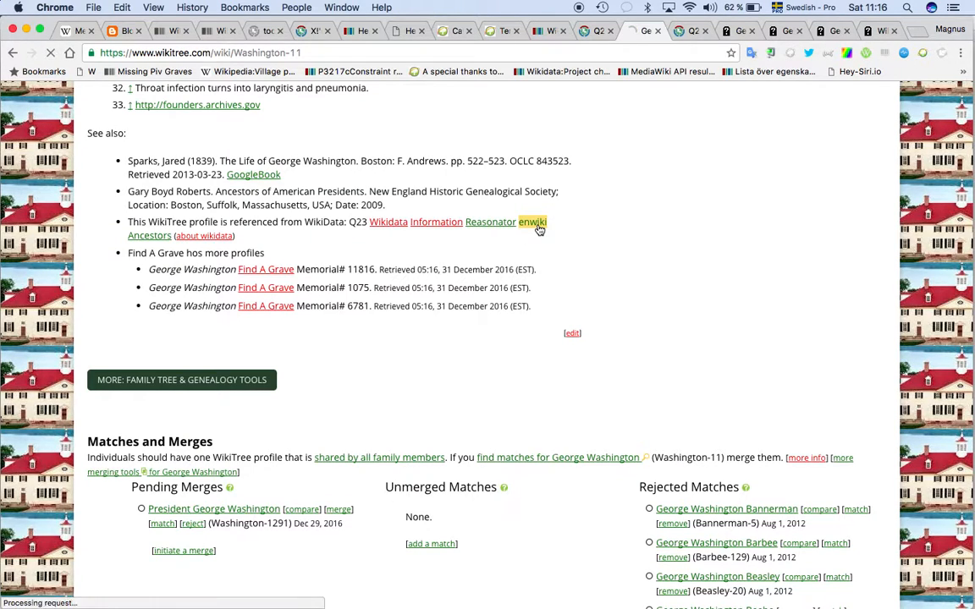
click(531, 222)
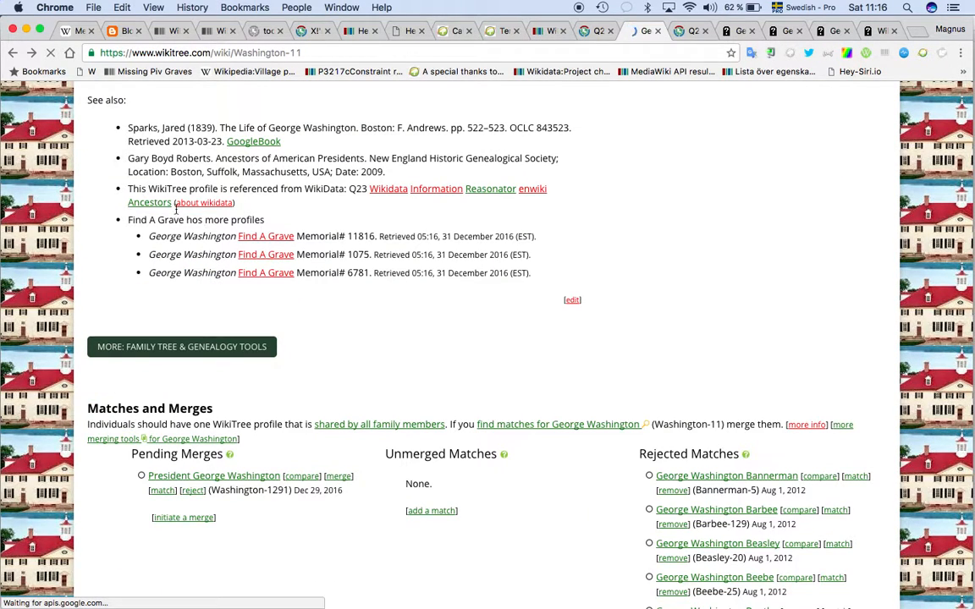
Launch the Wikidata-based Ancestors tree for George Washington (Q23) from the Wikidata reference
scroll(down, 3)
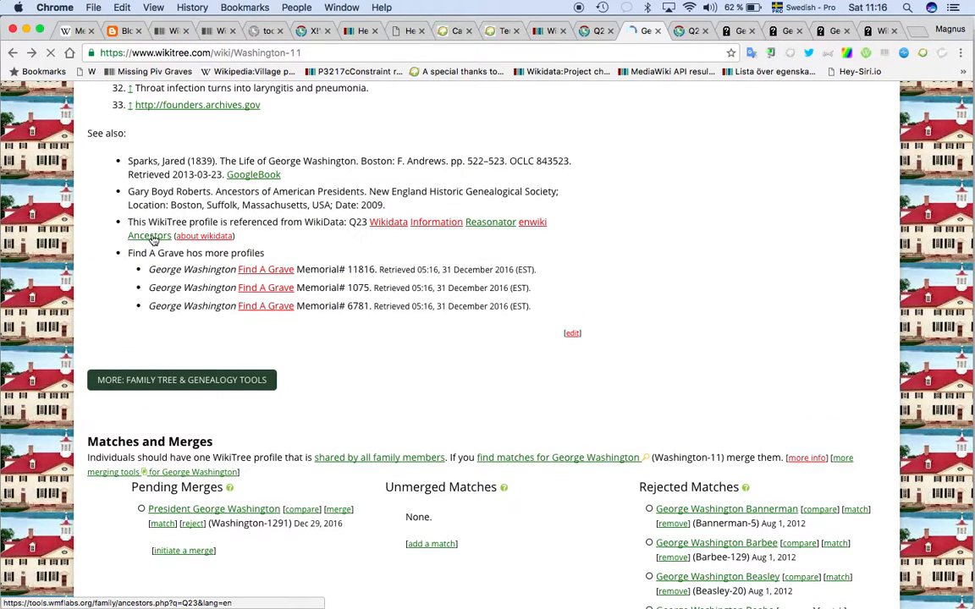
click(149, 235)
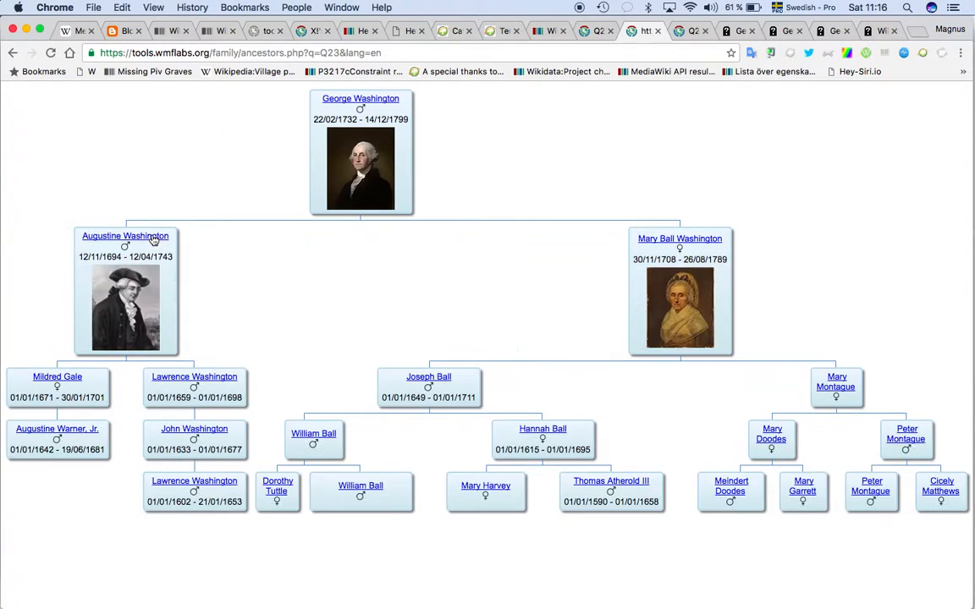
click(57, 429)
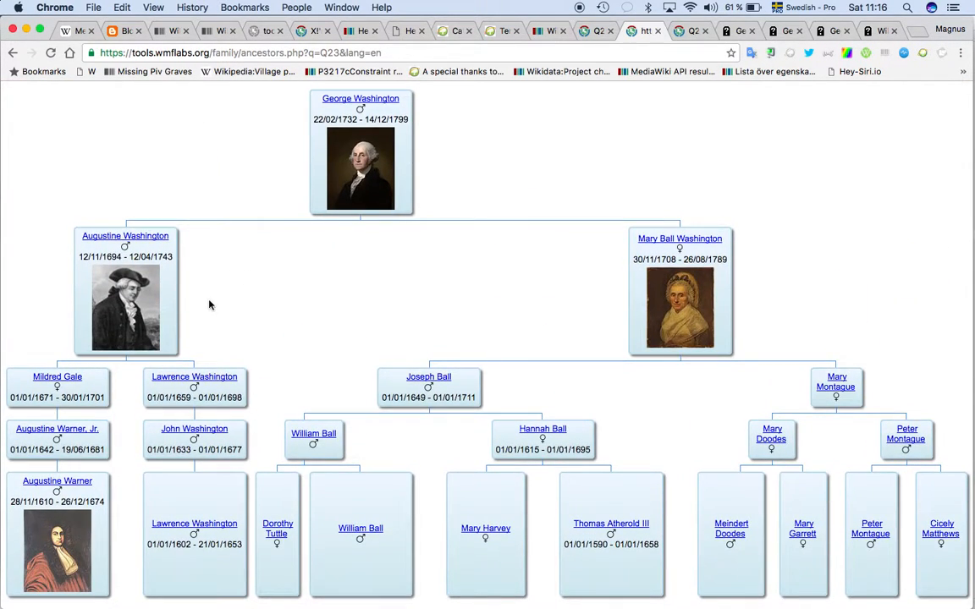
mouse_move(549, 225)
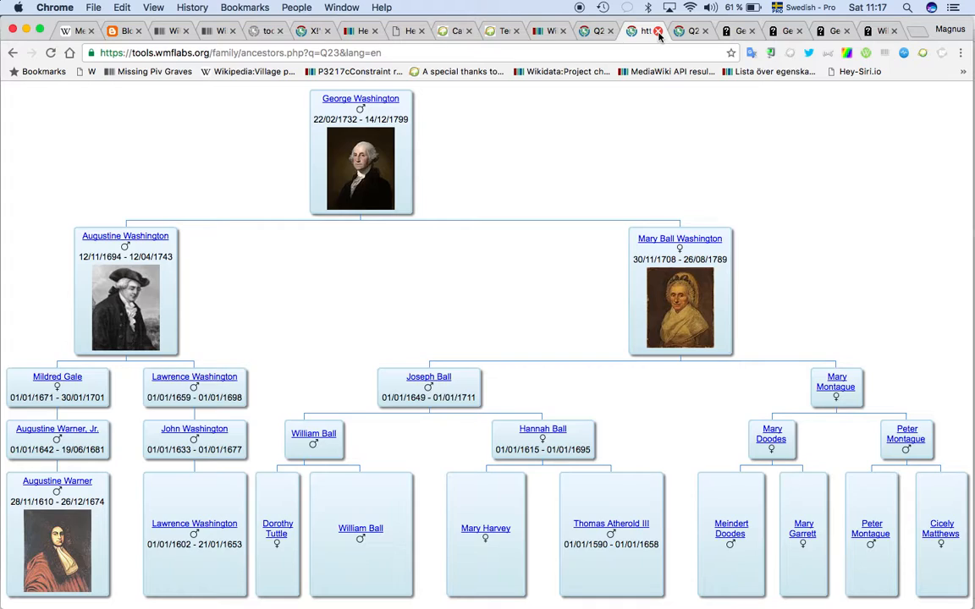
mouse_move(659, 38)
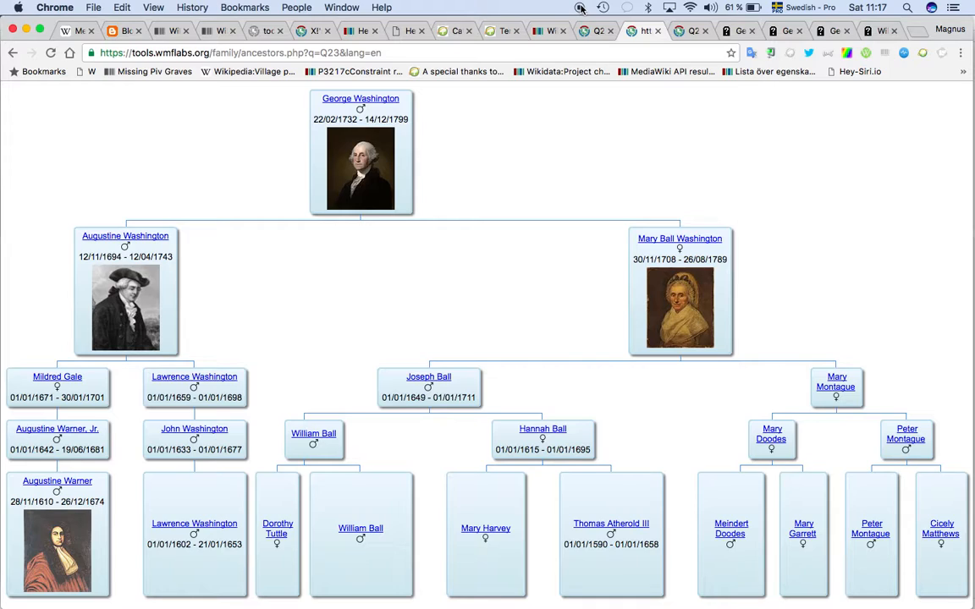
mouse_move(544, 104)
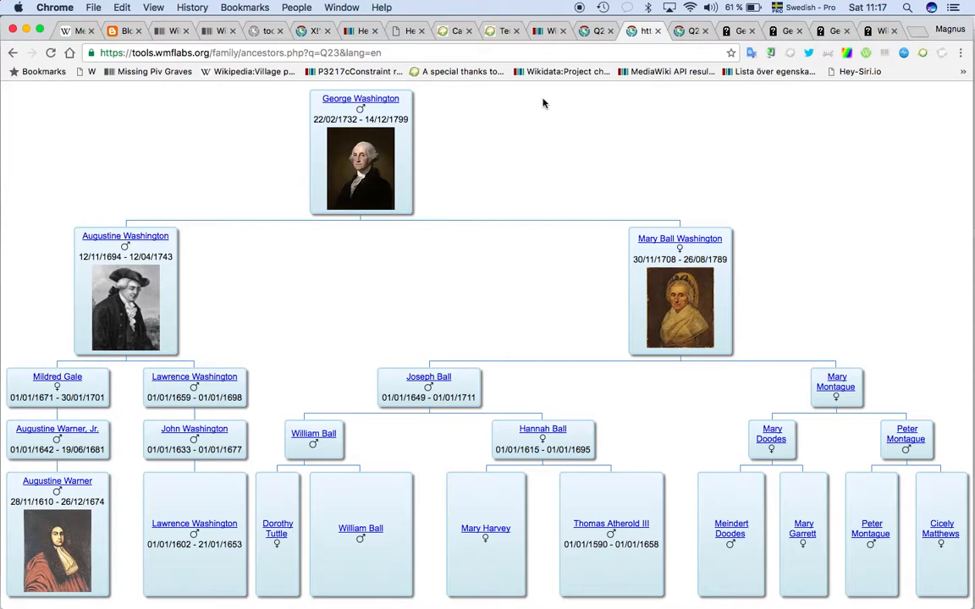
mouse_move(455, 122)
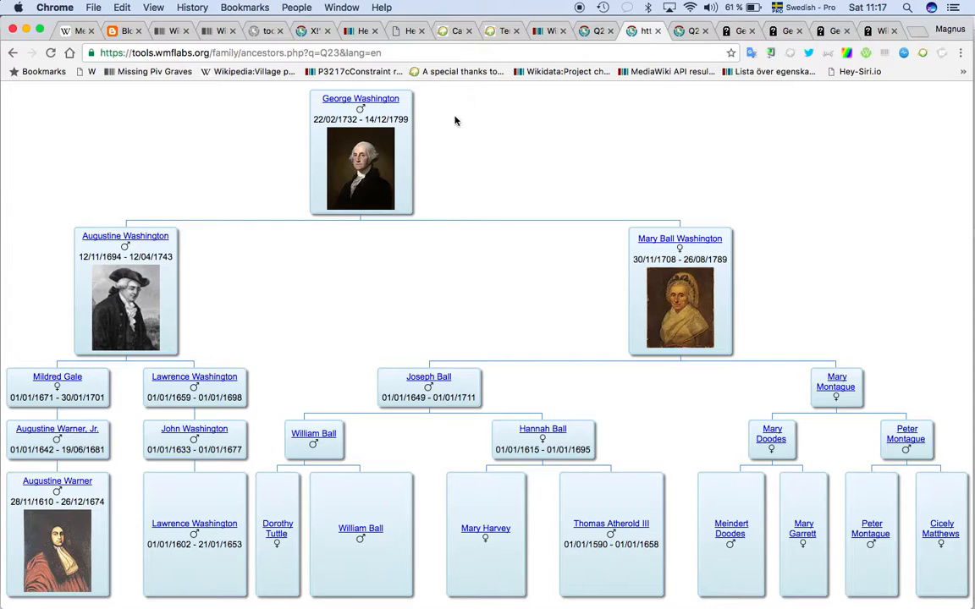
mouse_move(486, 142)
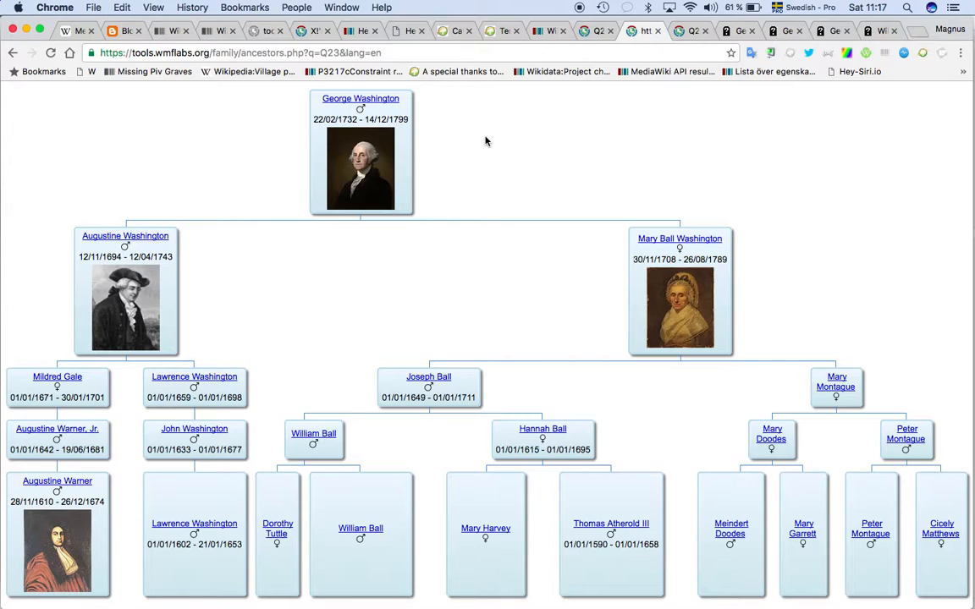